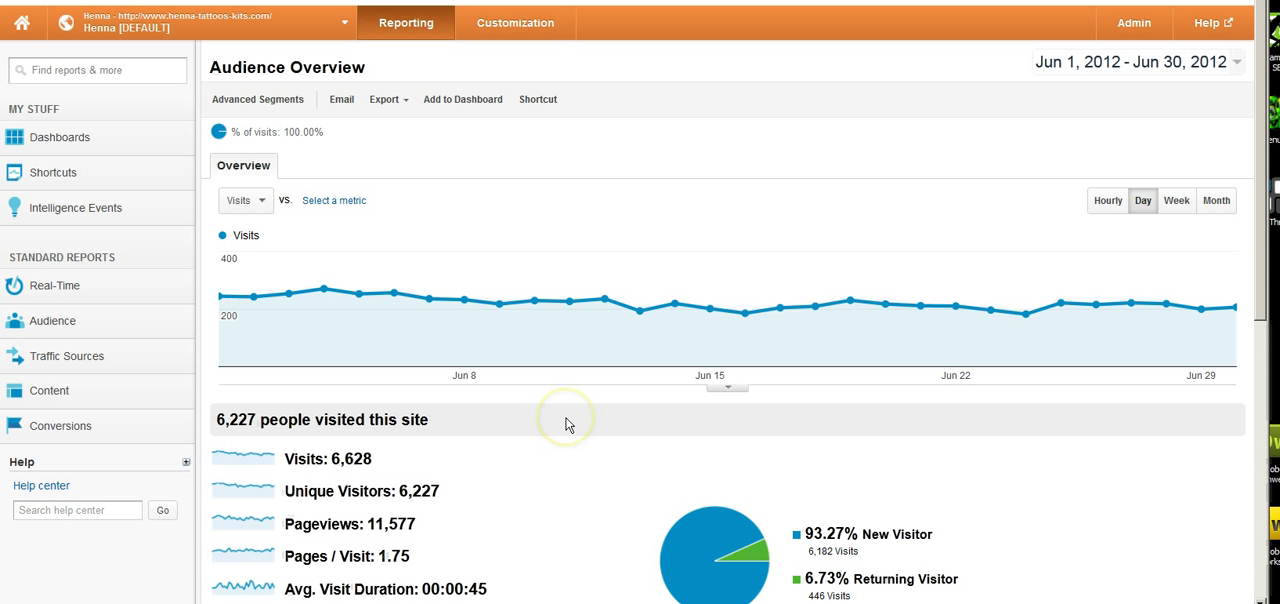
{"action": "mouse_move", "coordinate": [568, 424]}
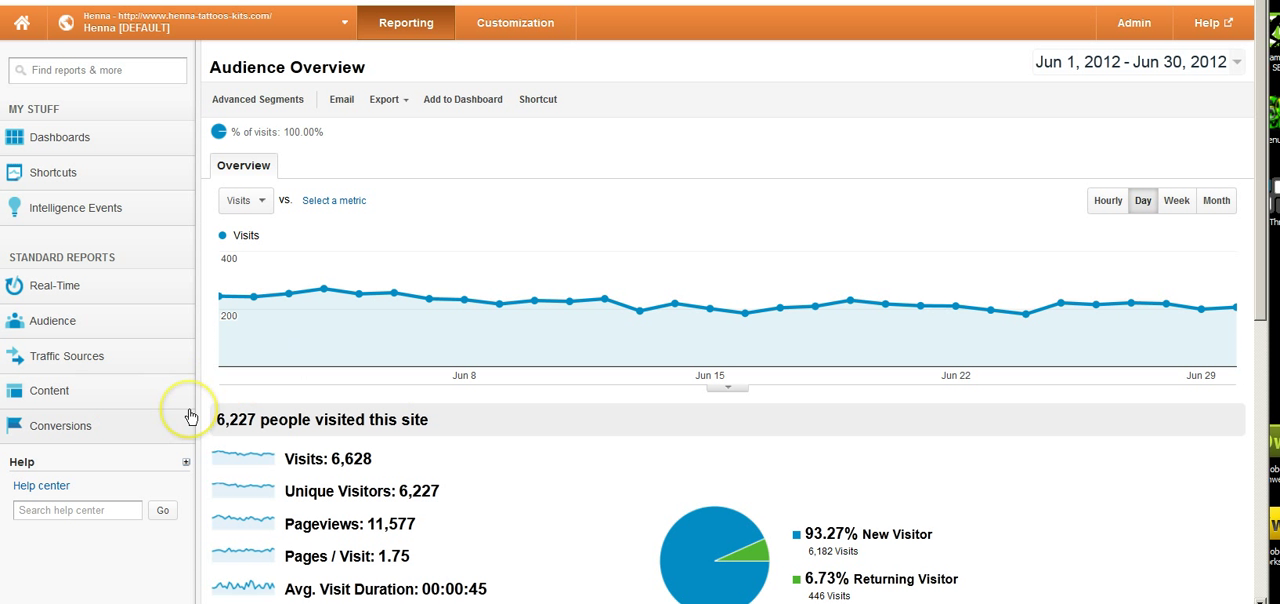
{"action": "mouse_move", "coordinate": [78, 388]}
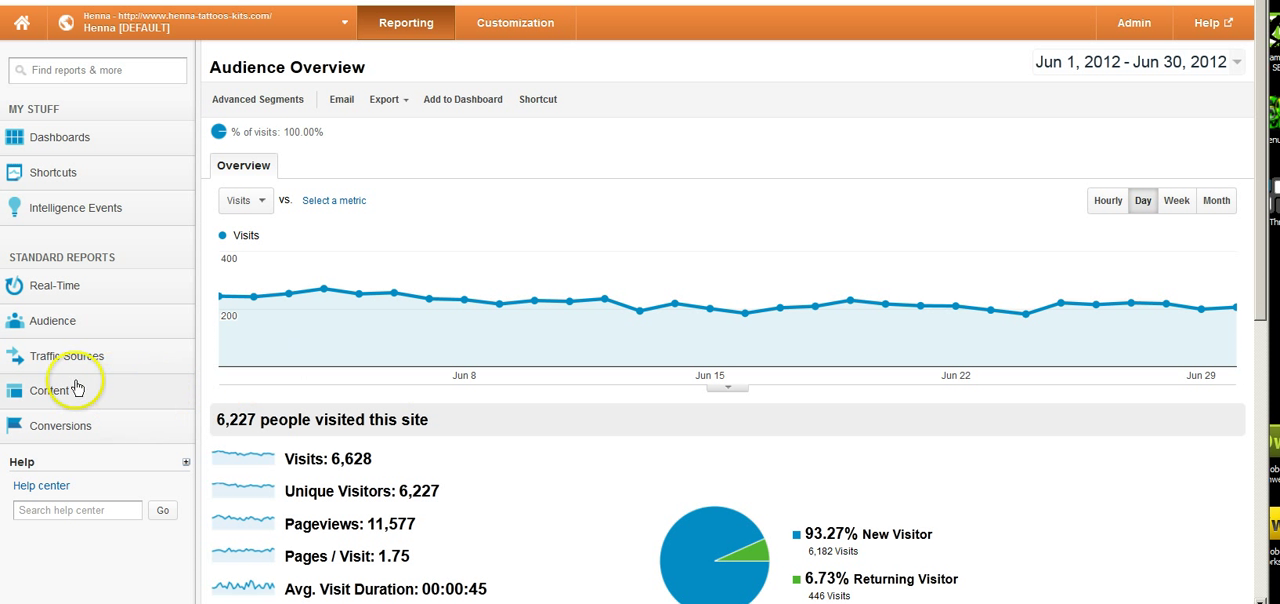
Show the Site Content All Pages report and review its top-10 page list led by paper_stencils.htm.
{"action": "left_click", "coordinate": [48, 388]}
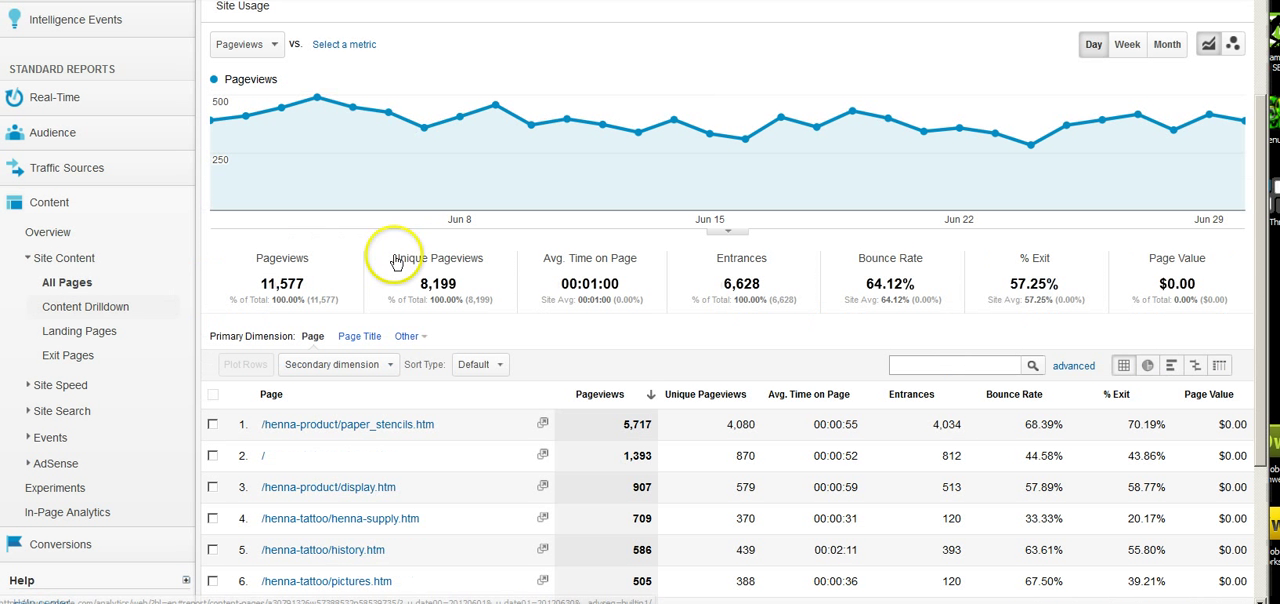
{"action": "mouse_move", "coordinate": [570, 328]}
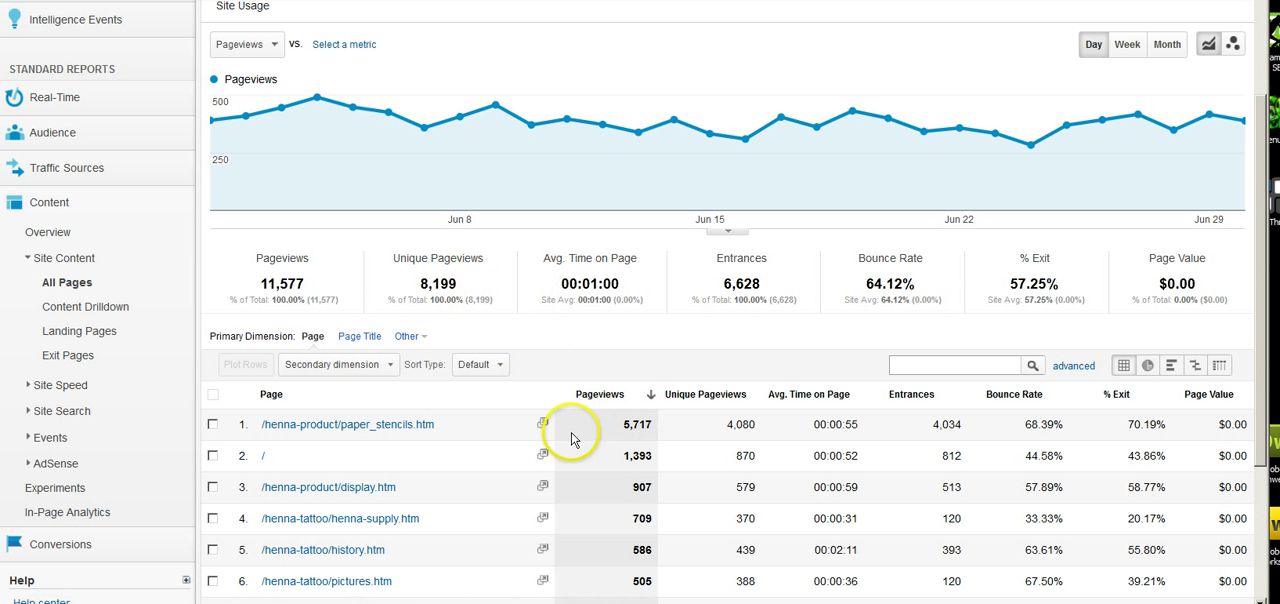
{"action": "mouse_move", "coordinate": [1110, 62]}
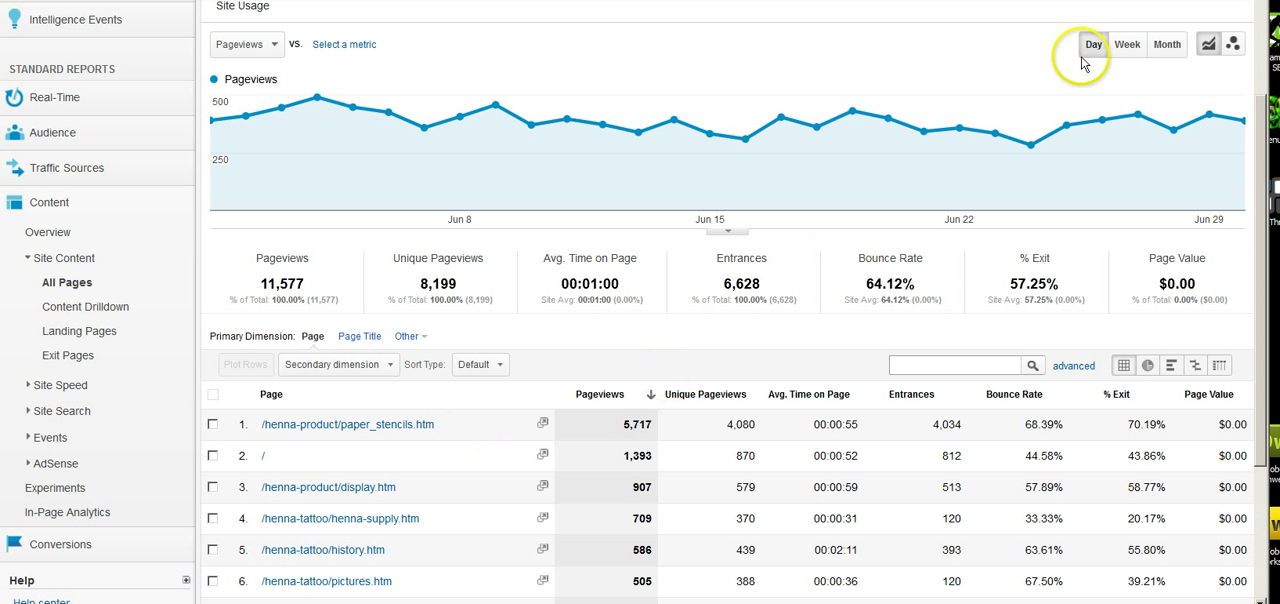
{"action": "mouse_move", "coordinate": [458, 436]}
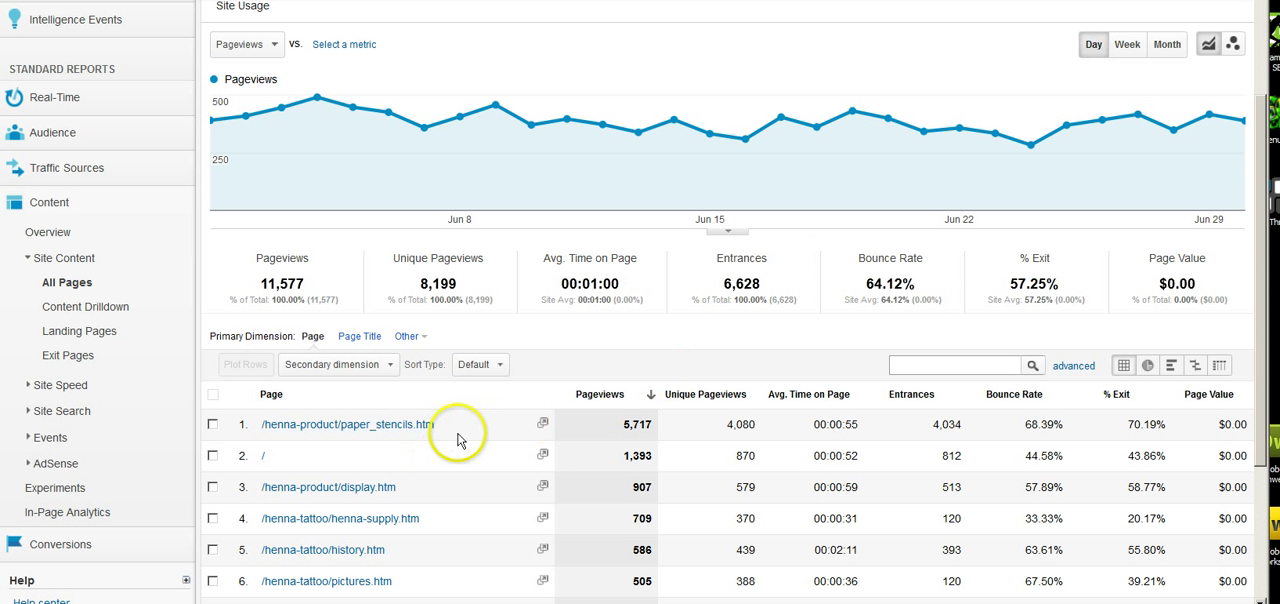
{"action": "mouse_move", "coordinate": [324, 438]}
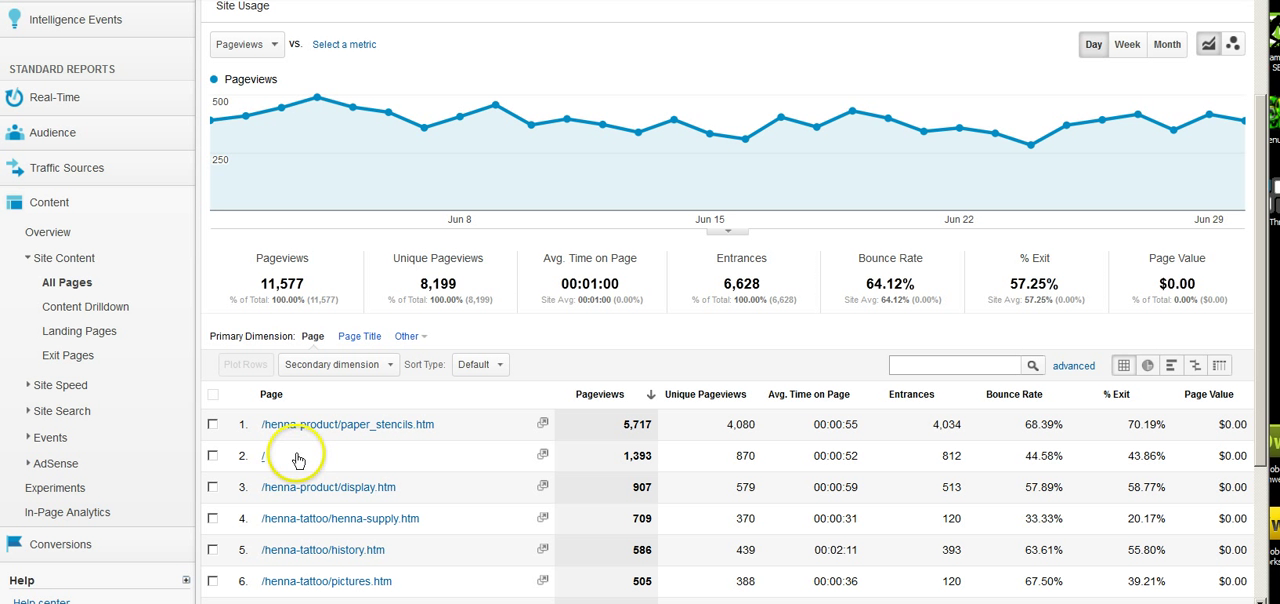
{"action": "mouse_move", "coordinate": [402, 462]}
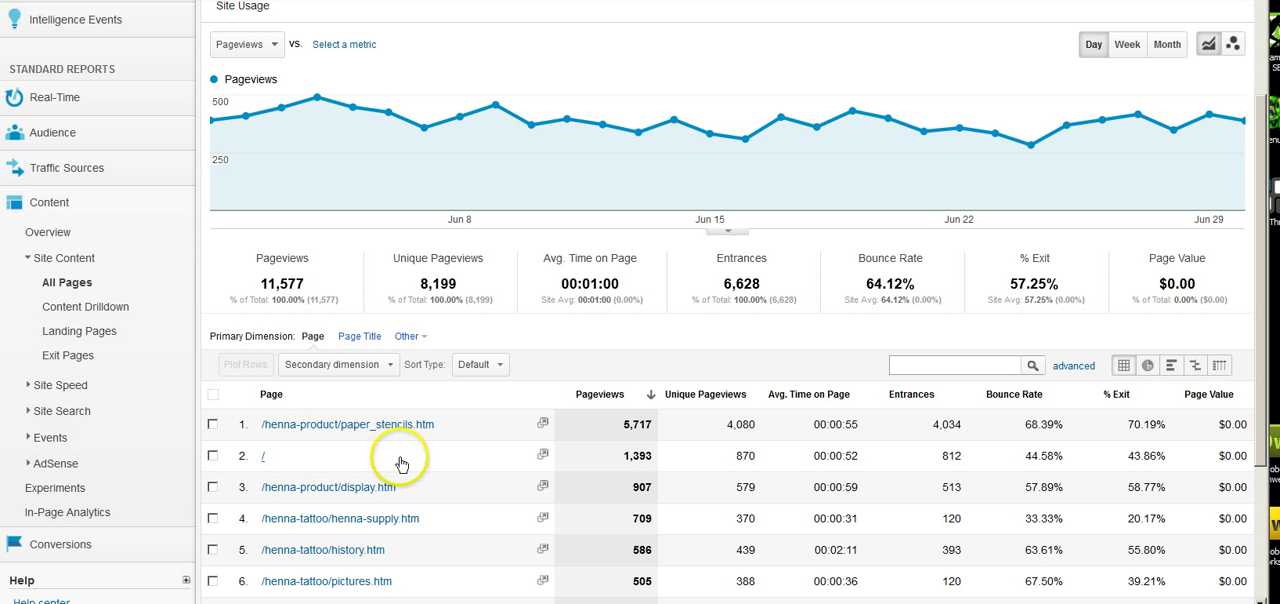
{"action": "scroll", "scroll_direction": "down", "scroll_amount": 3}
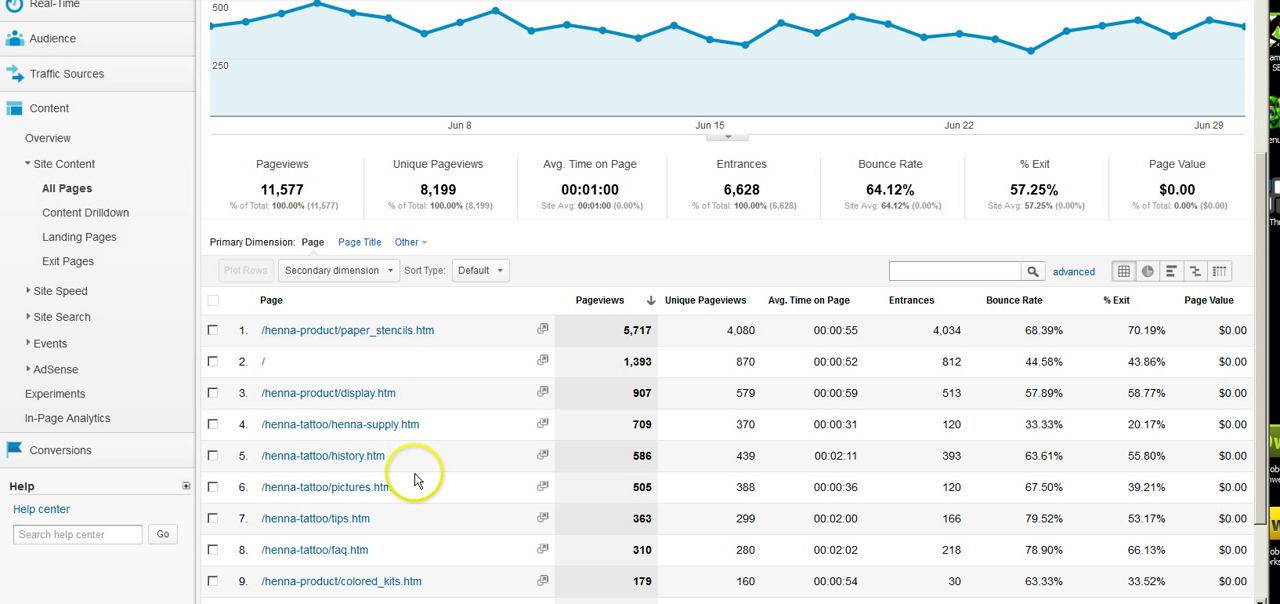
{"action": "mouse_move", "coordinate": [466, 352]}
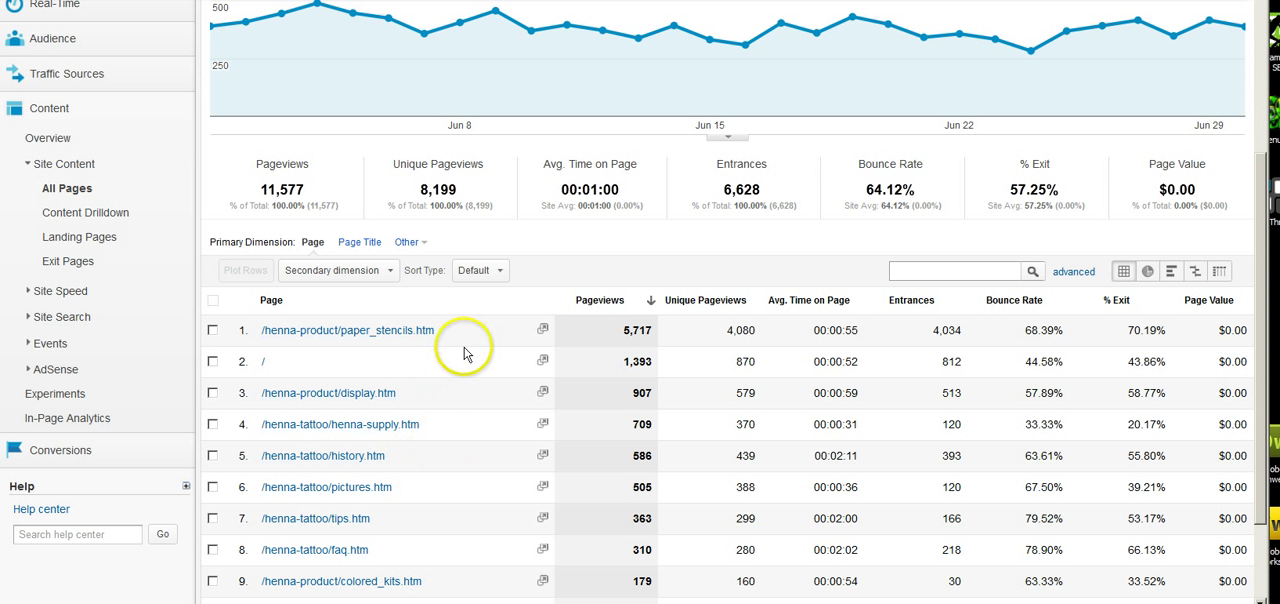
{"action": "mouse_move", "coordinate": [444, 356]}
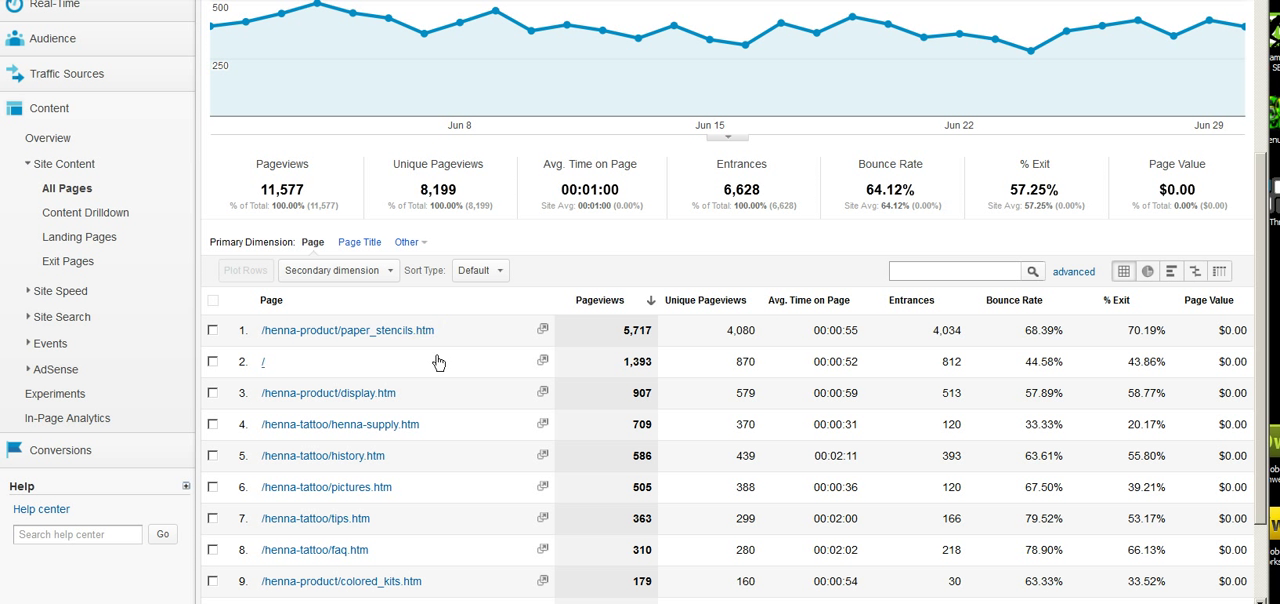
{"action": "mouse_move", "coordinate": [384, 400]}
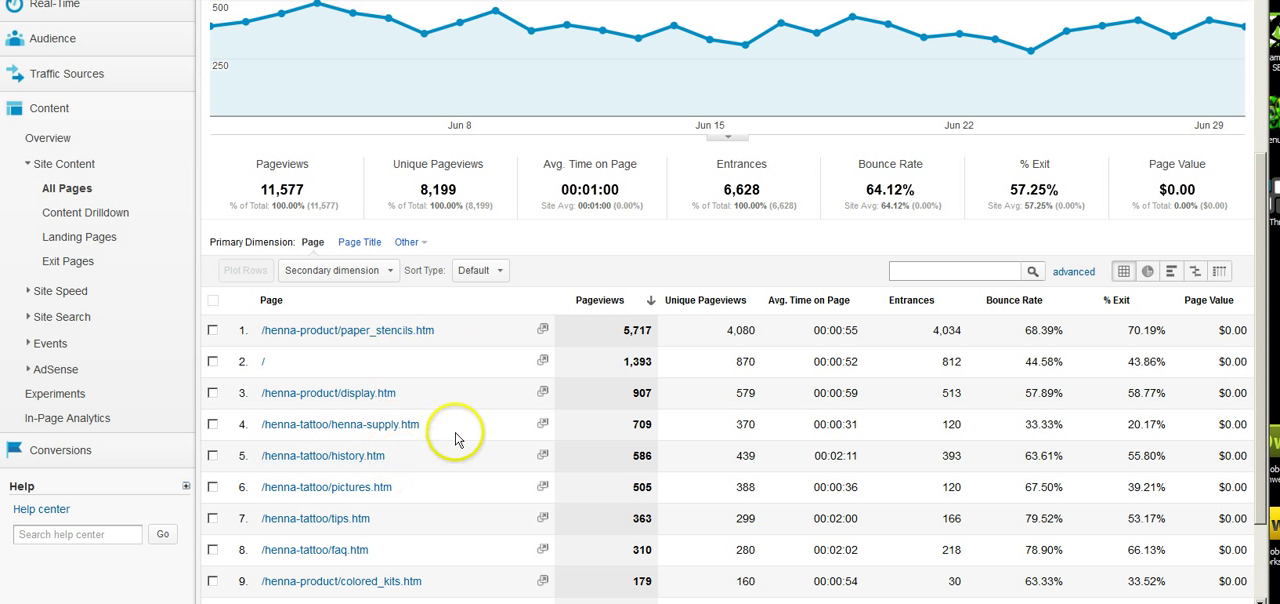
{"action": "scroll", "scroll_direction": "down", "scroll_amount": 3}
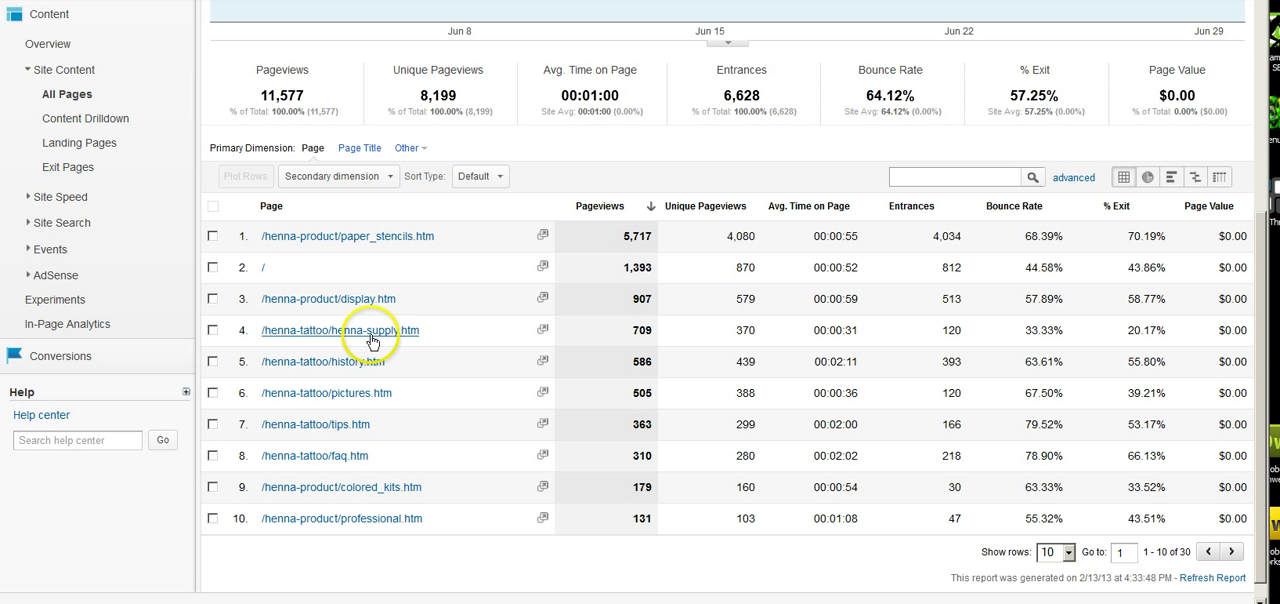
{"action": "mouse_move", "coordinate": [418, 312]}
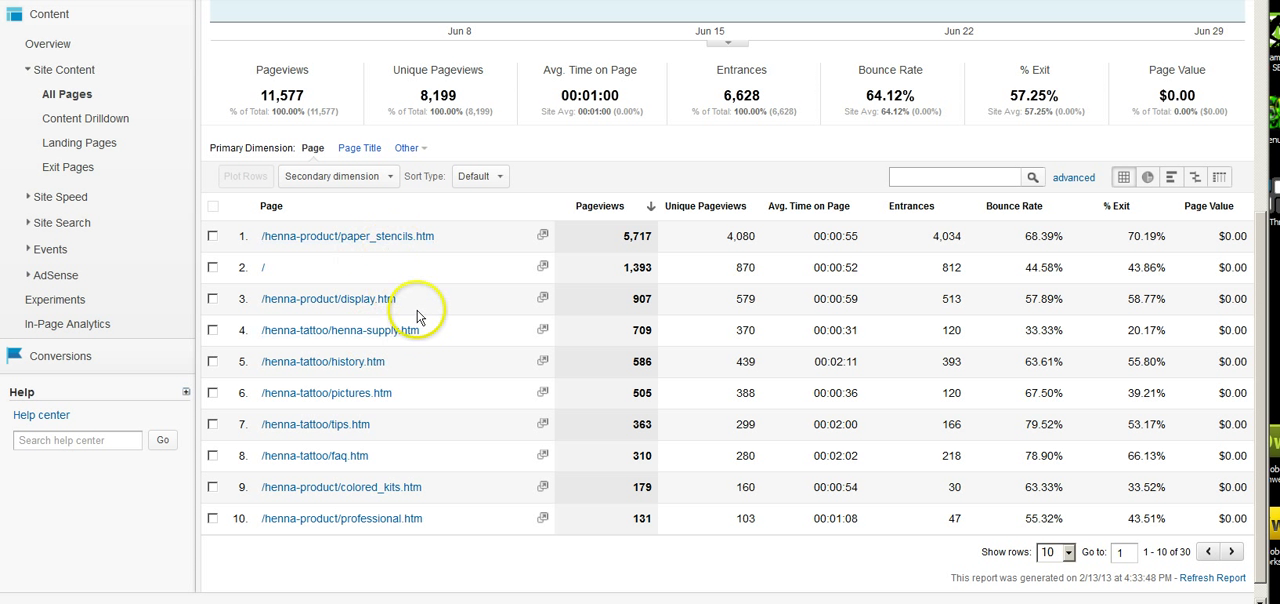
{"action": "mouse_move", "coordinate": [344, 440]}
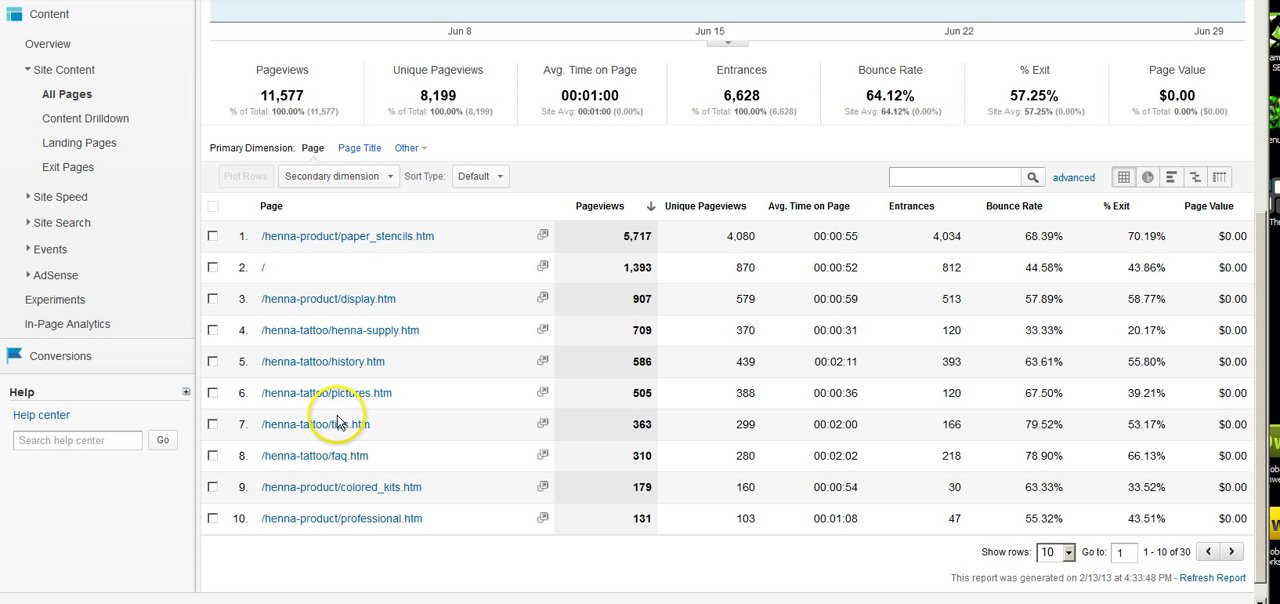
{"action": "mouse_move", "coordinate": [372, 444]}
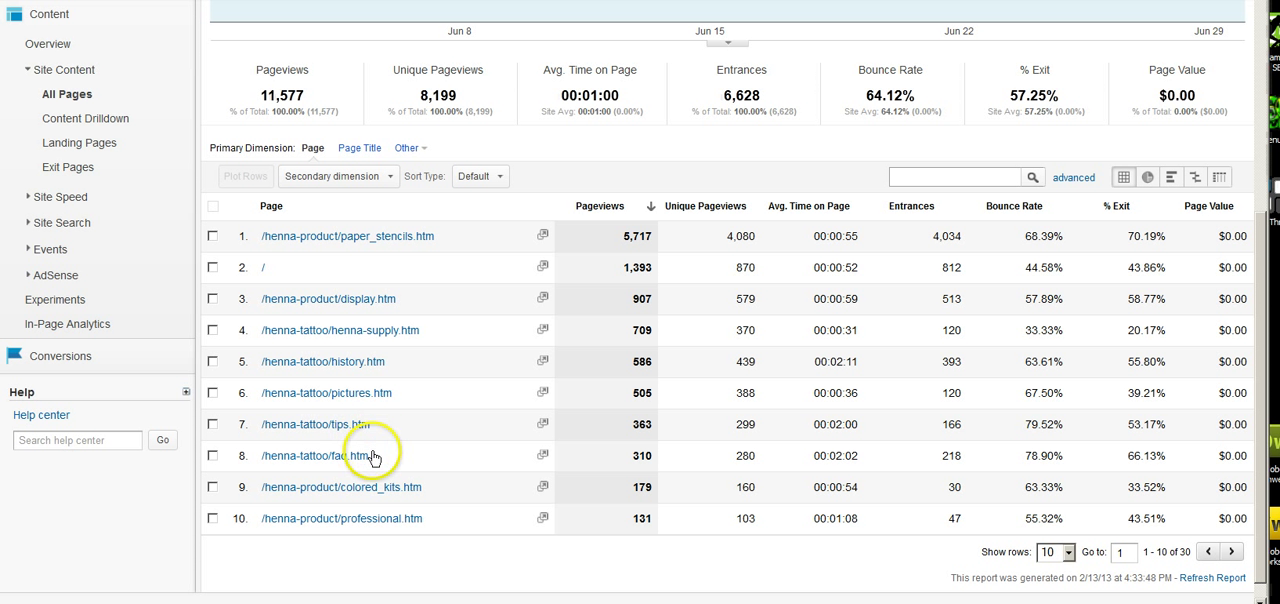
{"action": "mouse_move", "coordinate": [400, 424]}
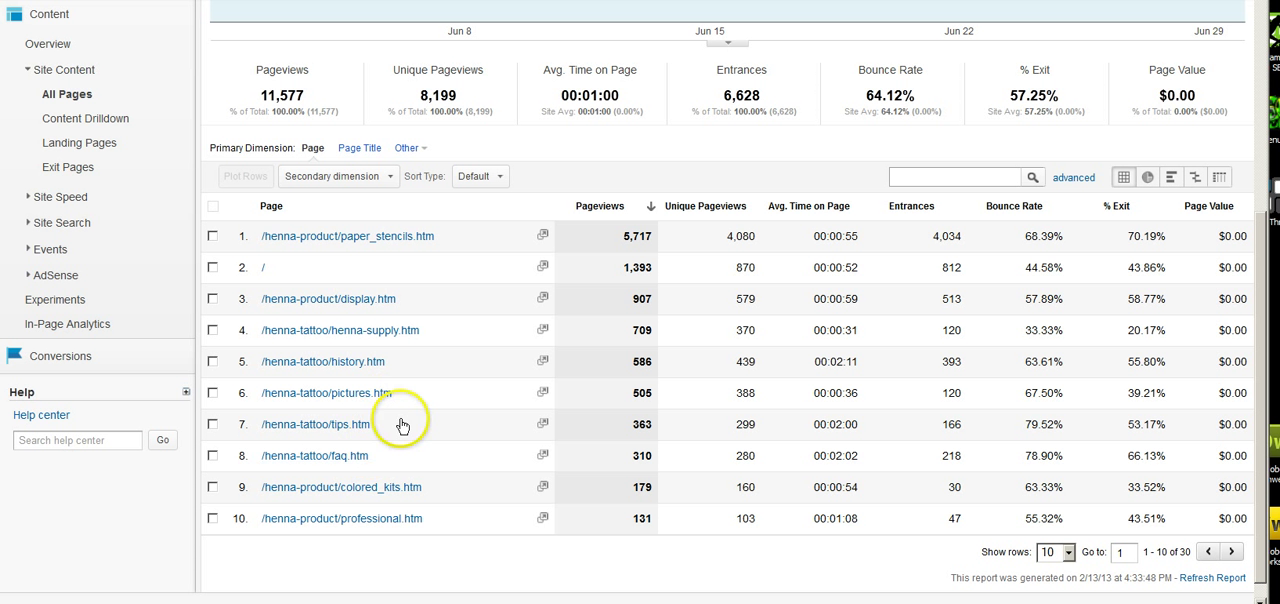
{"action": "mouse_move", "coordinate": [78, 142]}
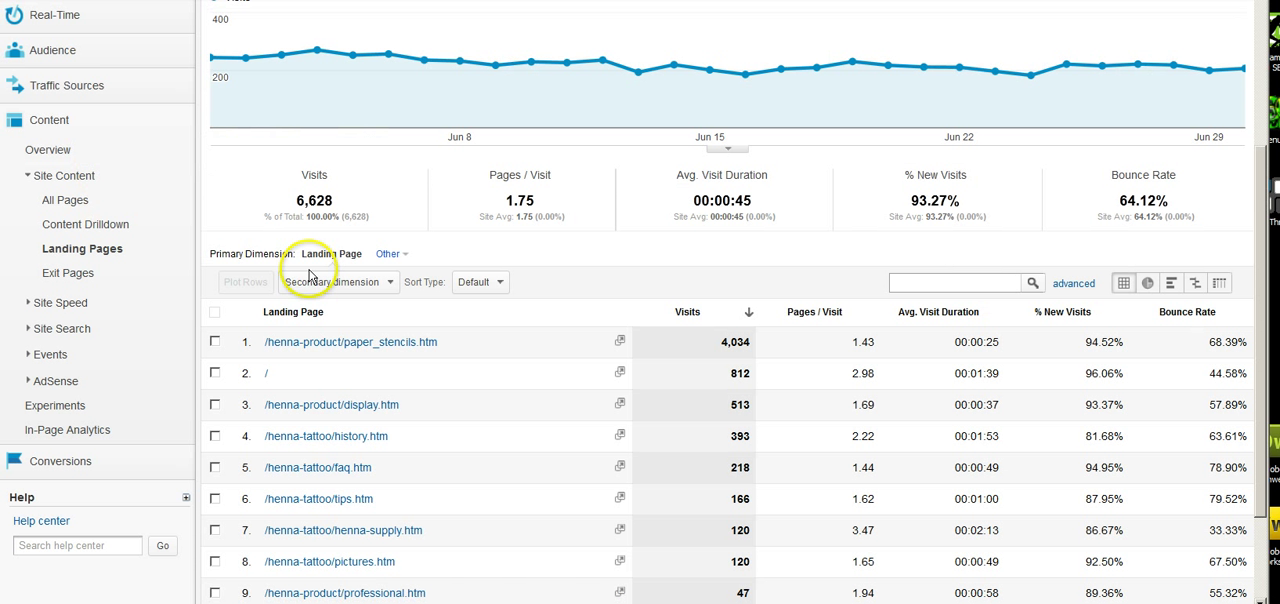
{"action": "mouse_move", "coordinate": [370, 342]}
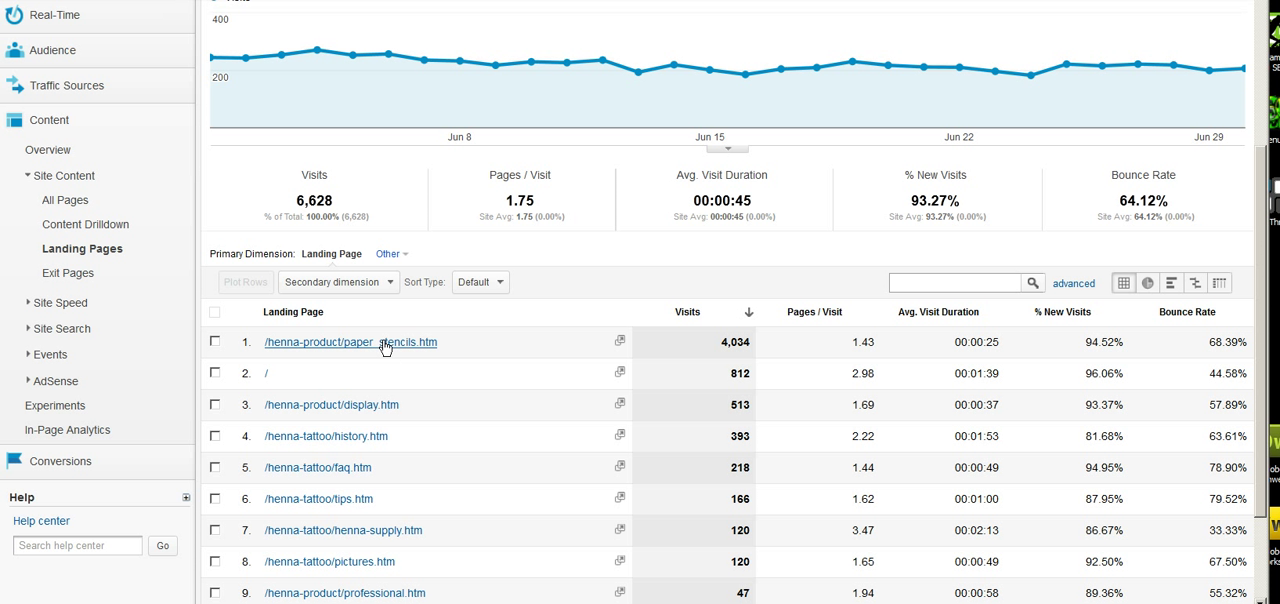
{"action": "mouse_move", "coordinate": [442, 348]}
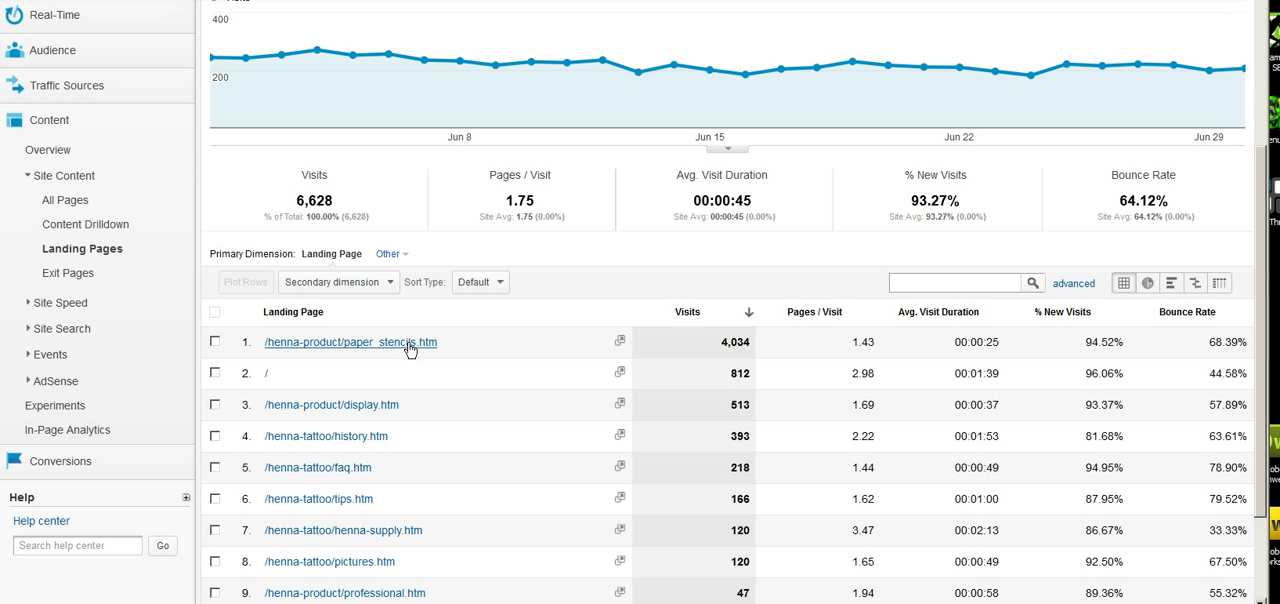
{"action": "mouse_move", "coordinate": [418, 348]}
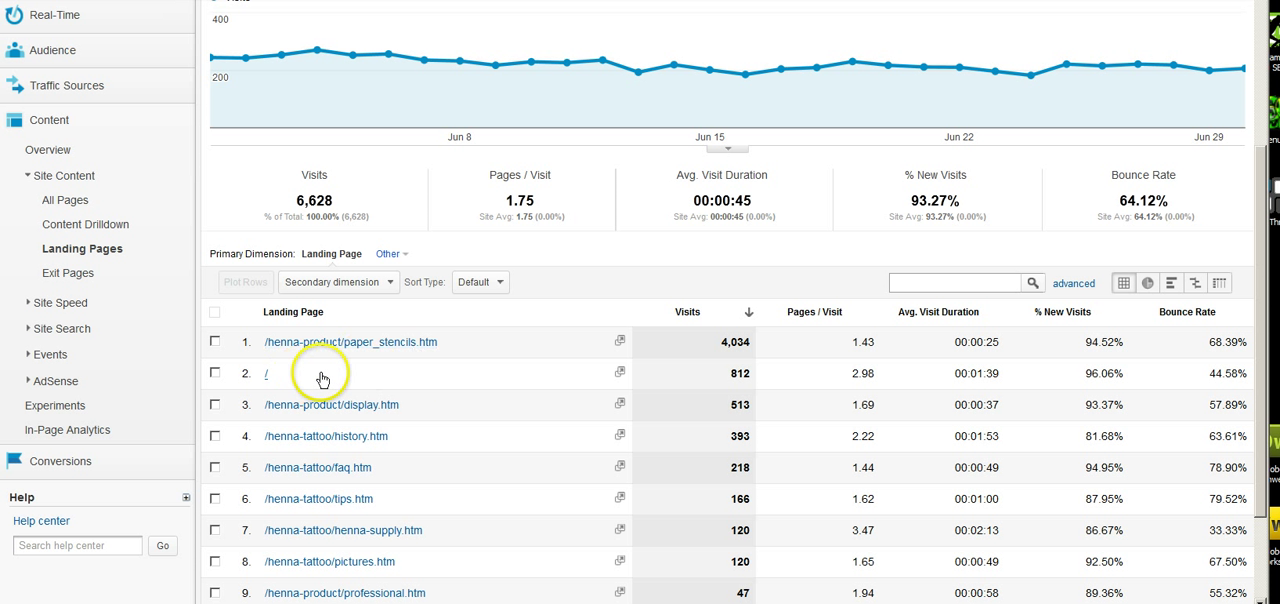
{"action": "mouse_move", "coordinate": [344, 468]}
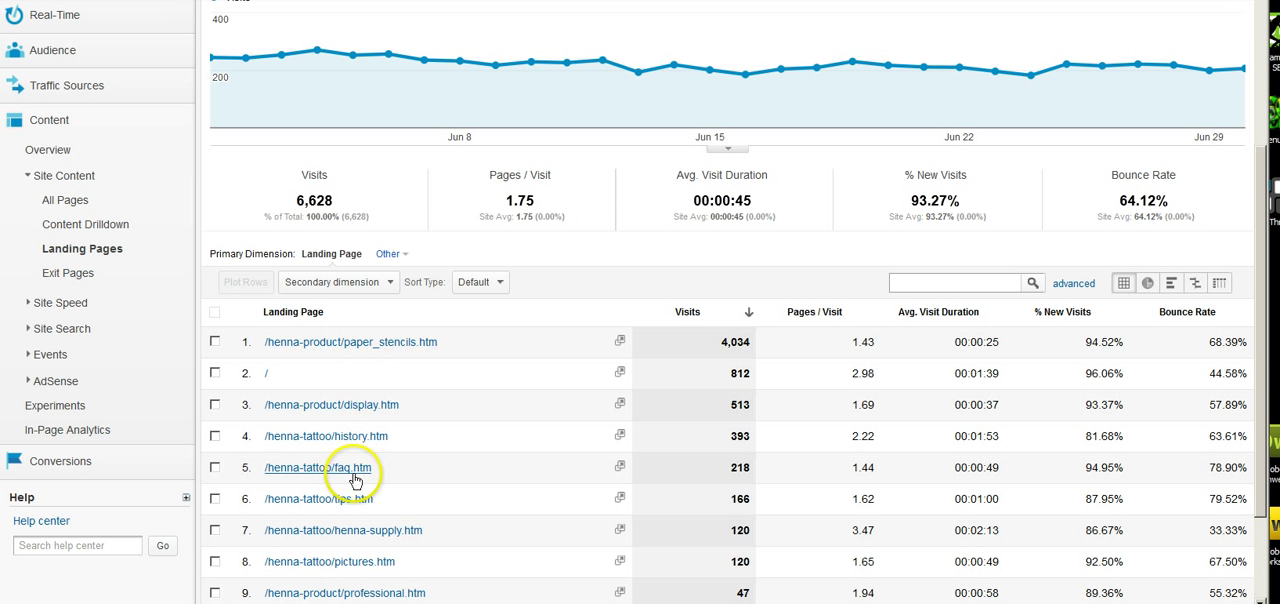
{"action": "mouse_move", "coordinate": [392, 424]}
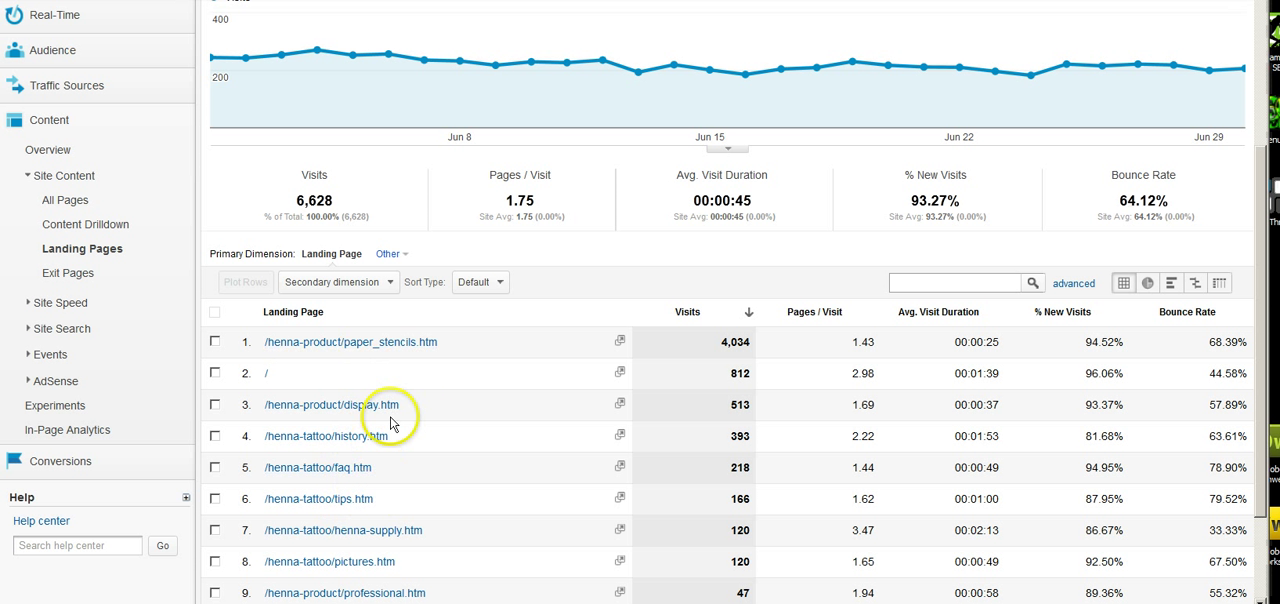
{"action": "mouse_move", "coordinate": [380, 416]}
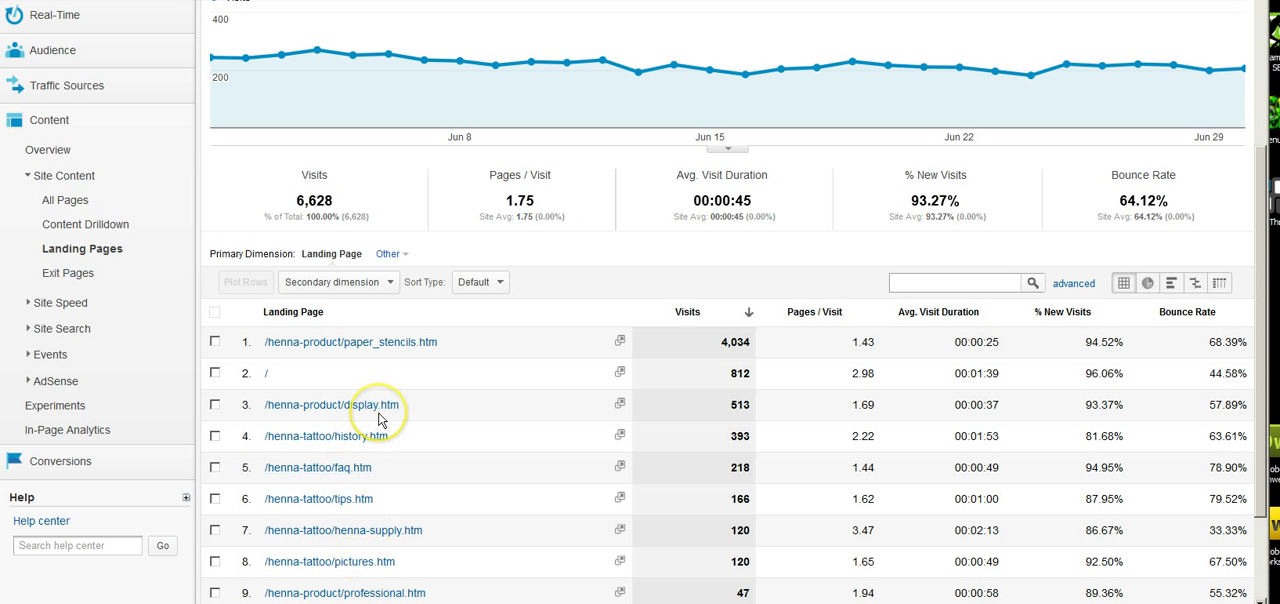
{"action": "mouse_move", "coordinate": [380, 416]}
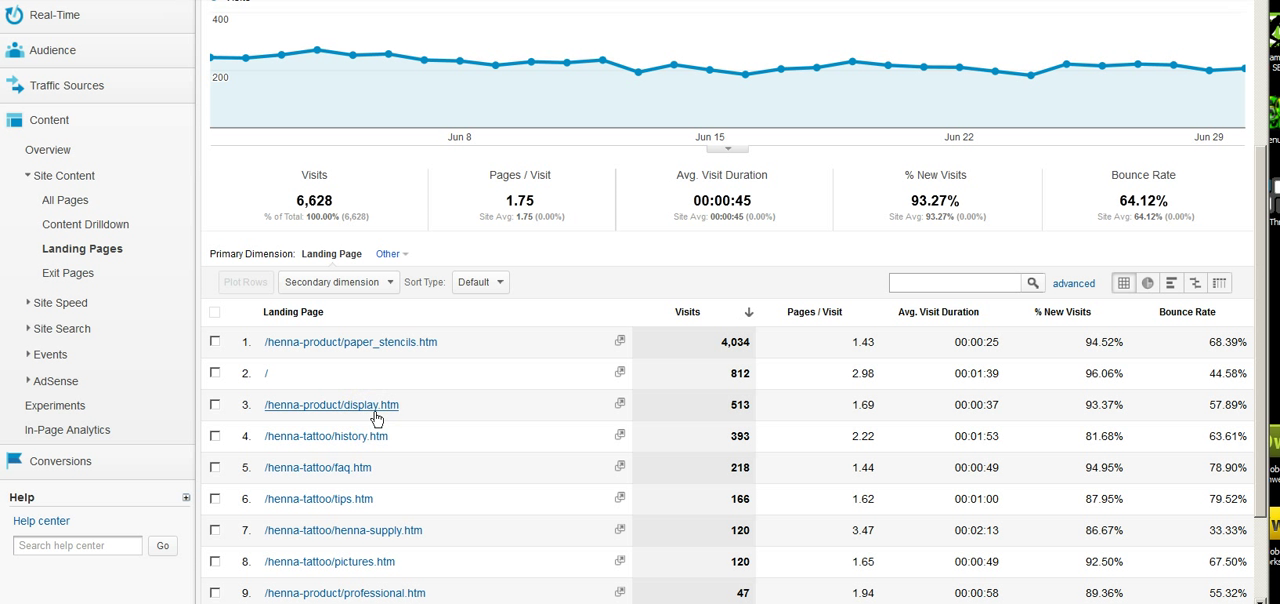
{"action": "mouse_move", "coordinate": [384, 412]}
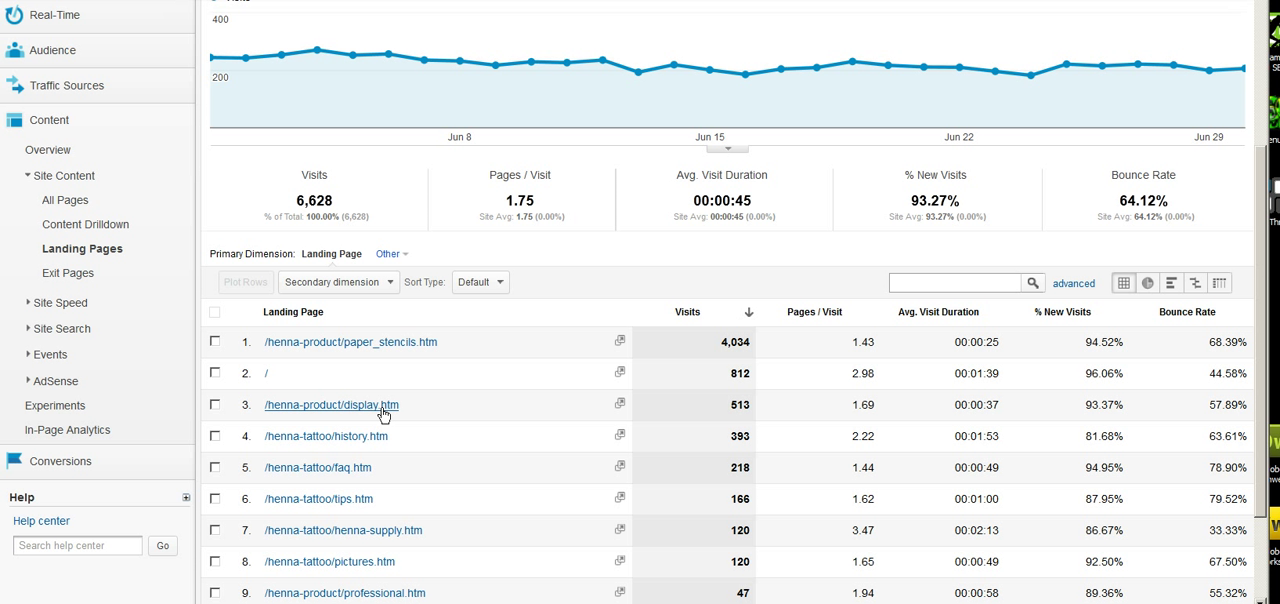
{"action": "mouse_move", "coordinate": [386, 412]}
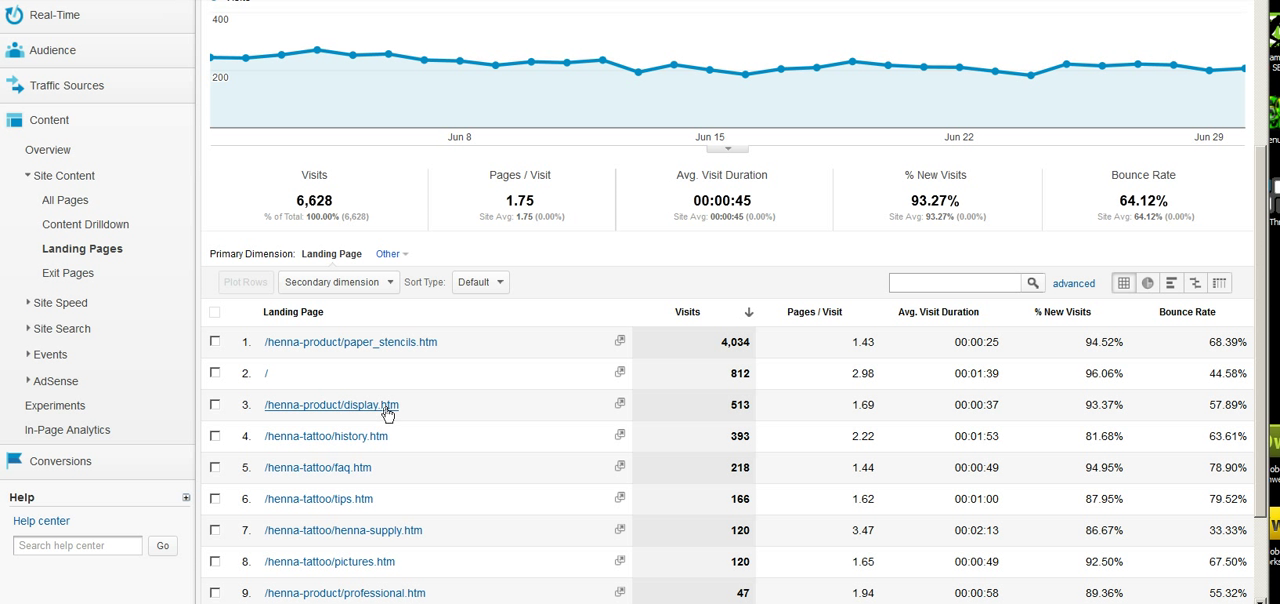
{"action": "mouse_move", "coordinate": [380, 414]}
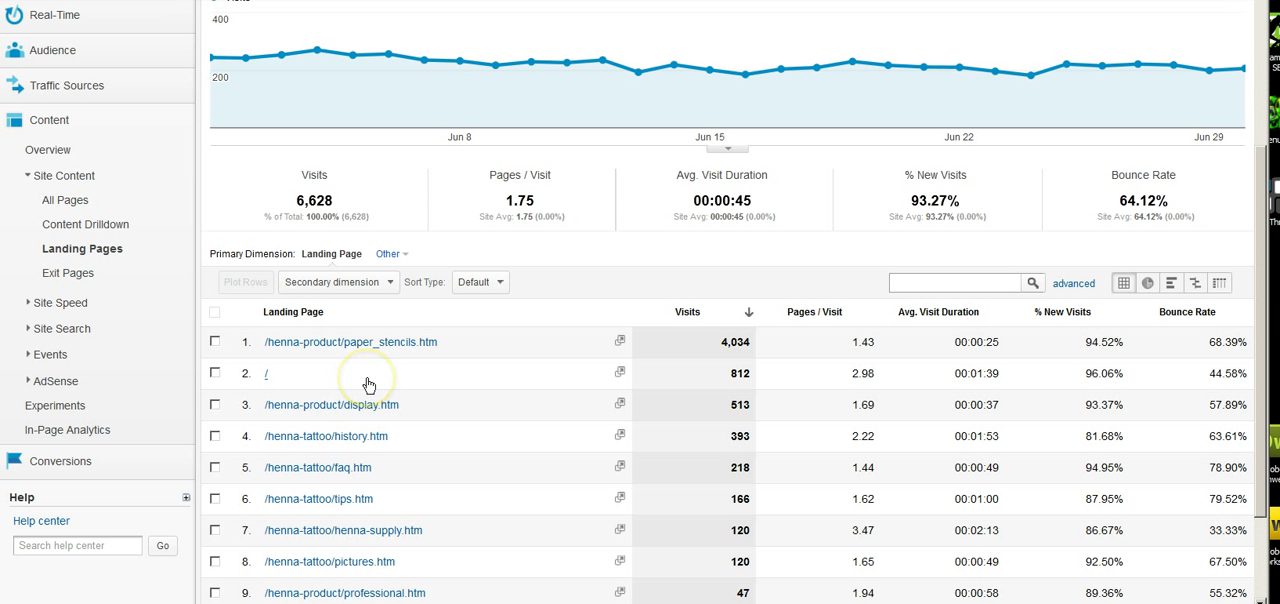
{"action": "mouse_move", "coordinate": [432, 372]}
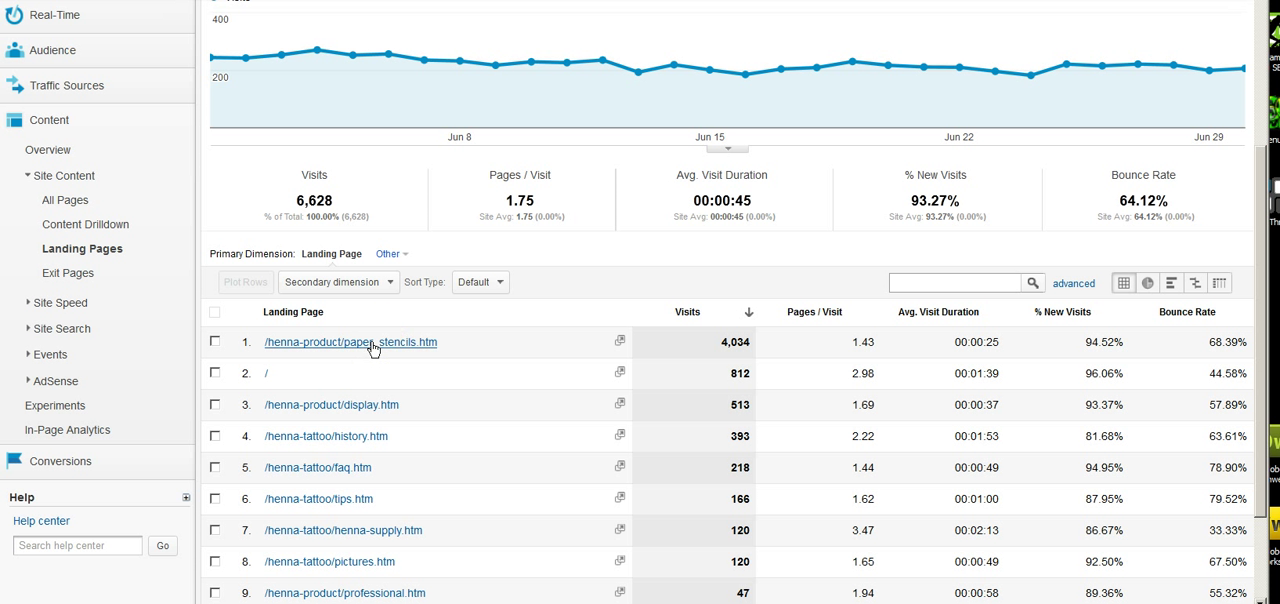
Add Keyword from Traffic Sources as the secondary dimension for the paper_stencils.htm landing page.
{"action": "left_click", "coordinate": [350, 342]}
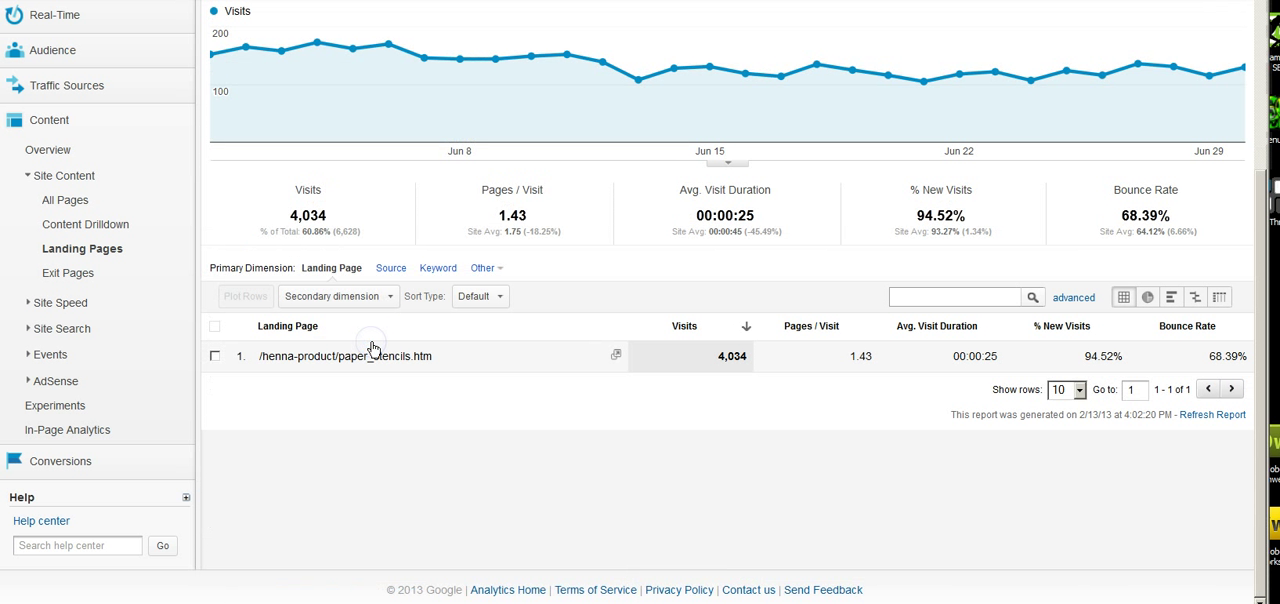
{"action": "mouse_move", "coordinate": [390, 304]}
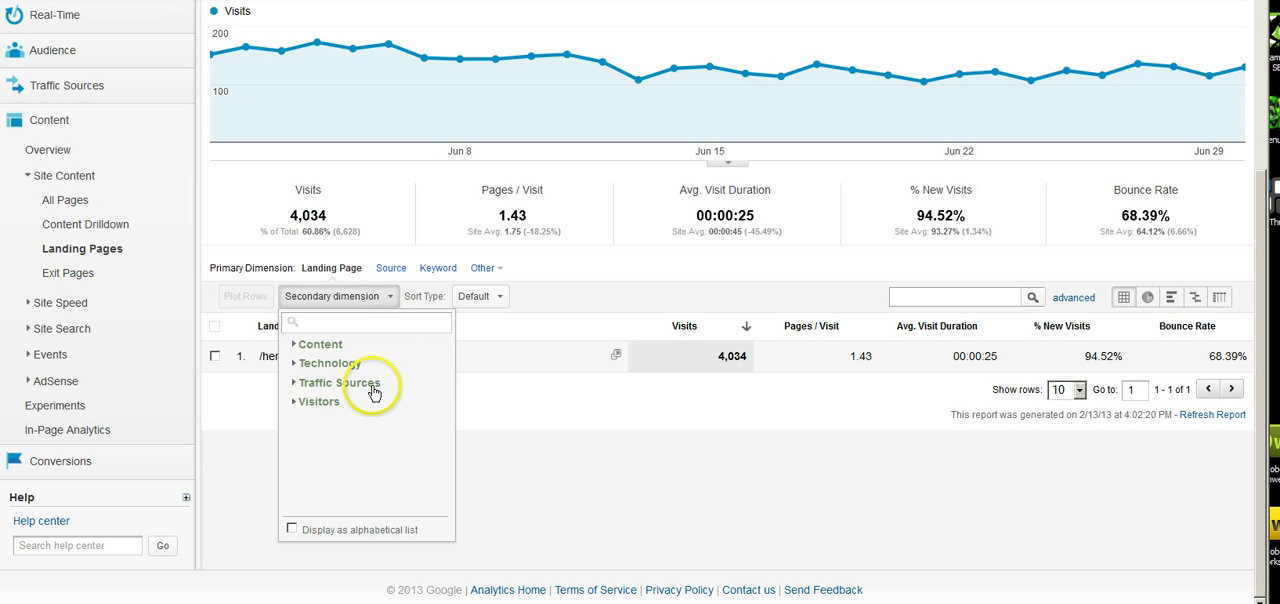
{"action": "left_click", "coordinate": [340, 384]}
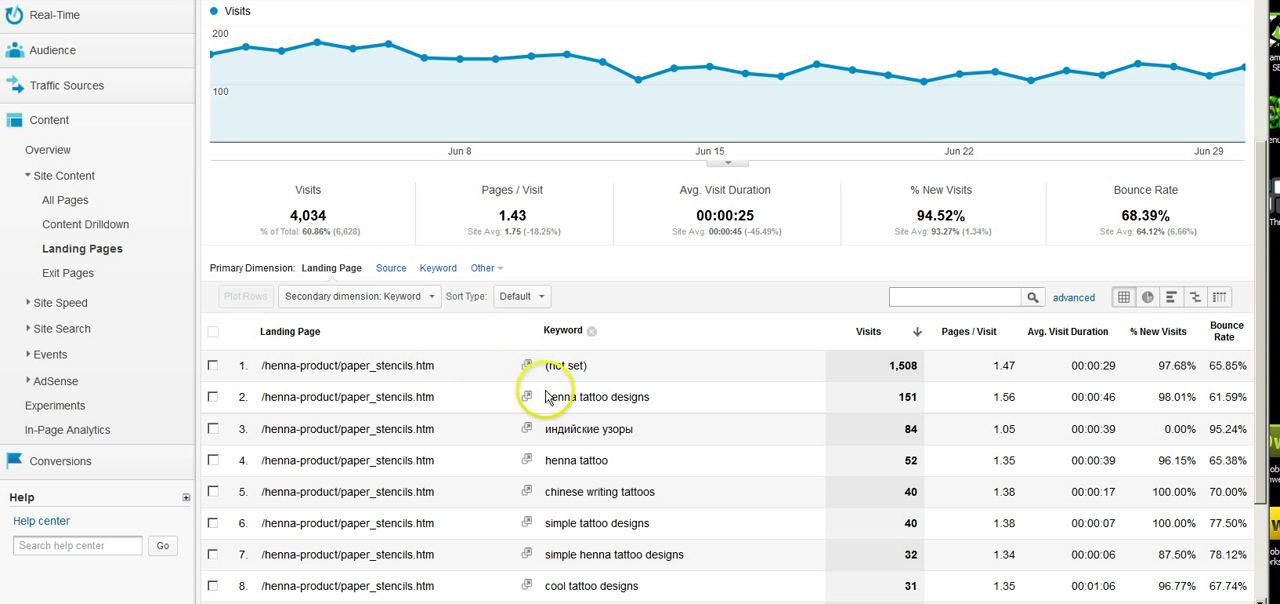
{"action": "scroll", "scroll_direction": "down", "scroll_amount": 3}
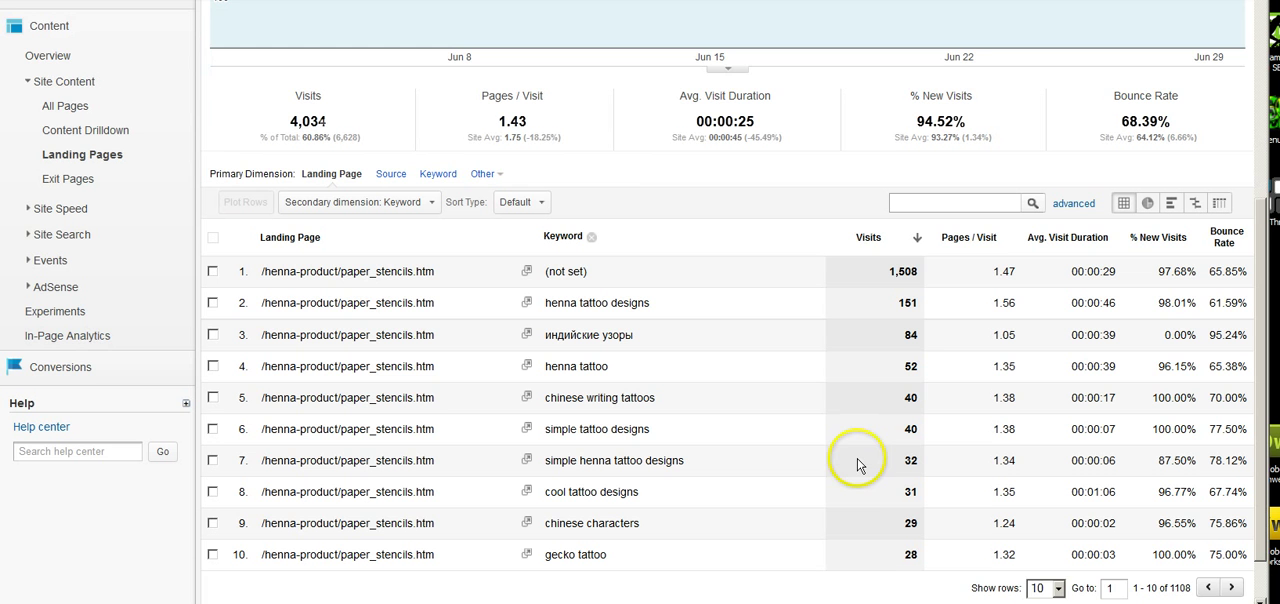
{"action": "scroll", "scroll_direction": "down", "scroll_amount": 3}
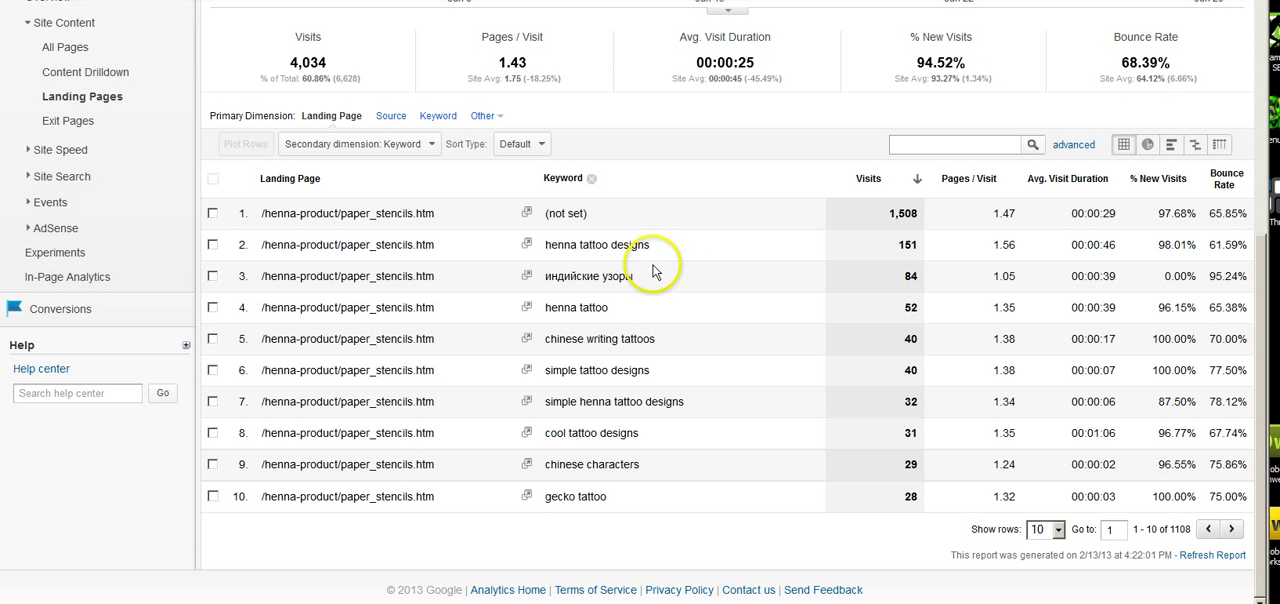
{"action": "mouse_move", "coordinate": [604, 214]}
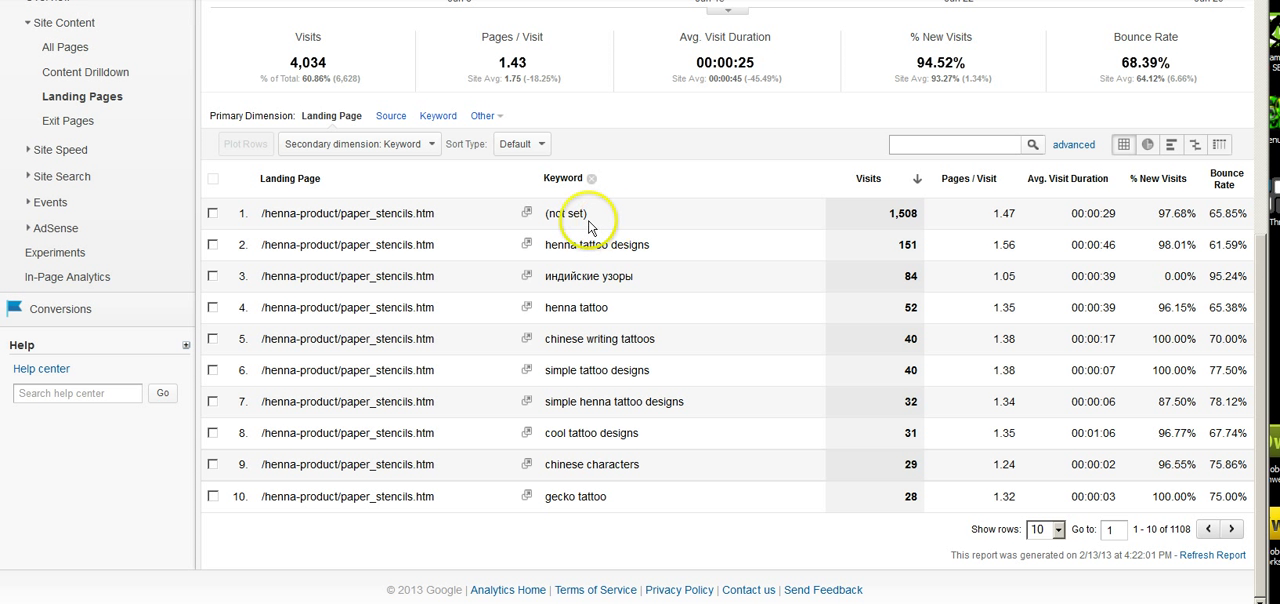
{"action": "mouse_move", "coordinate": [620, 232]}
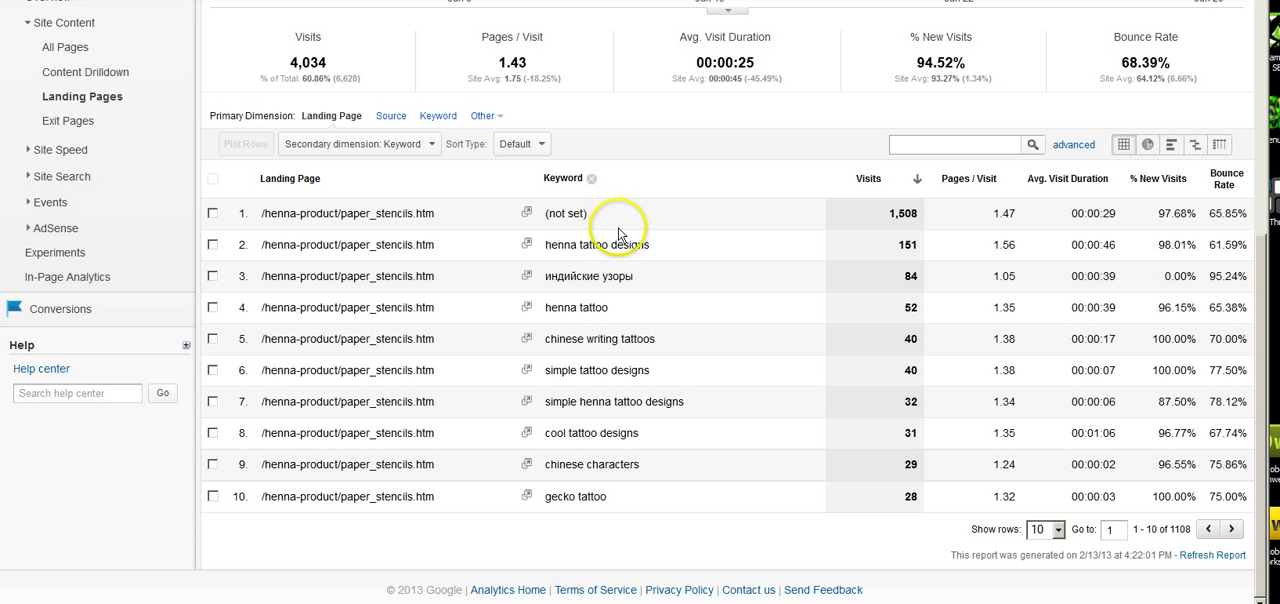
{"action": "mouse_move", "coordinate": [700, 264]}
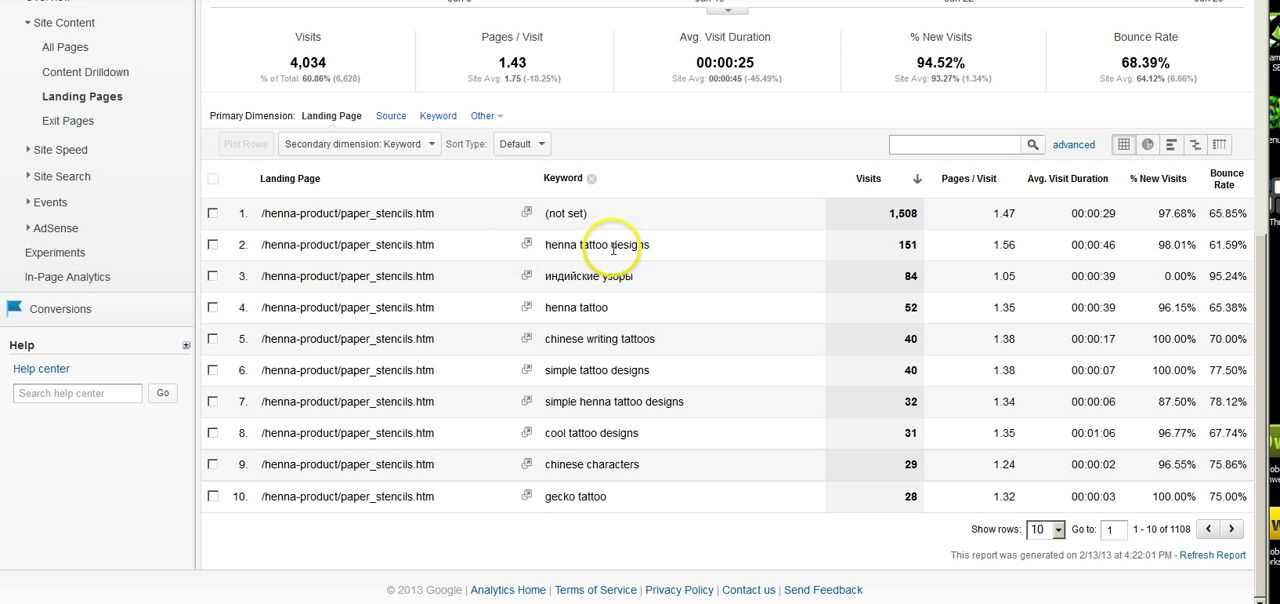
{"action": "double_click", "coordinate": [628, 244]}
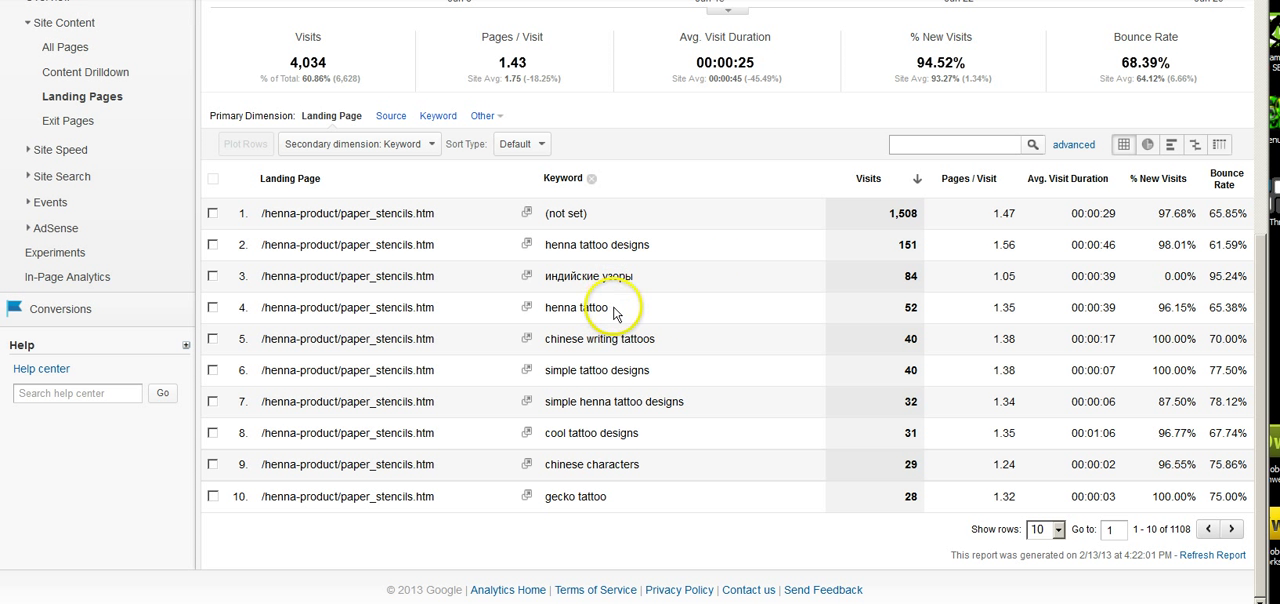
{"action": "mouse_move", "coordinate": [608, 308]}
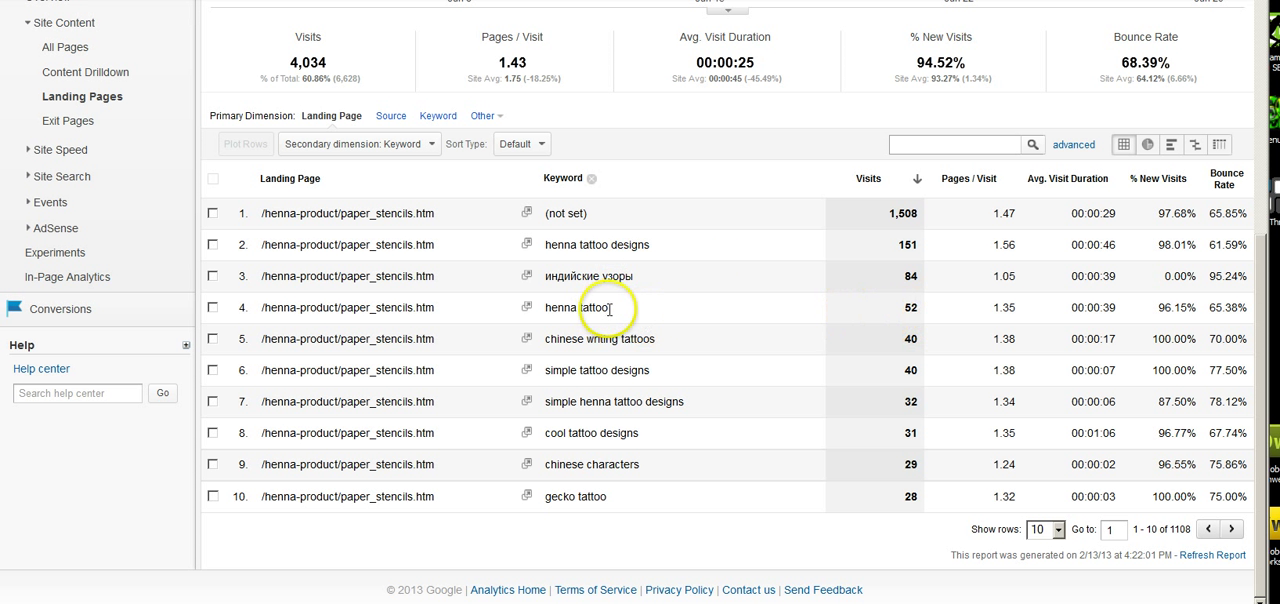
{"action": "mouse_move", "coordinate": [616, 314]}
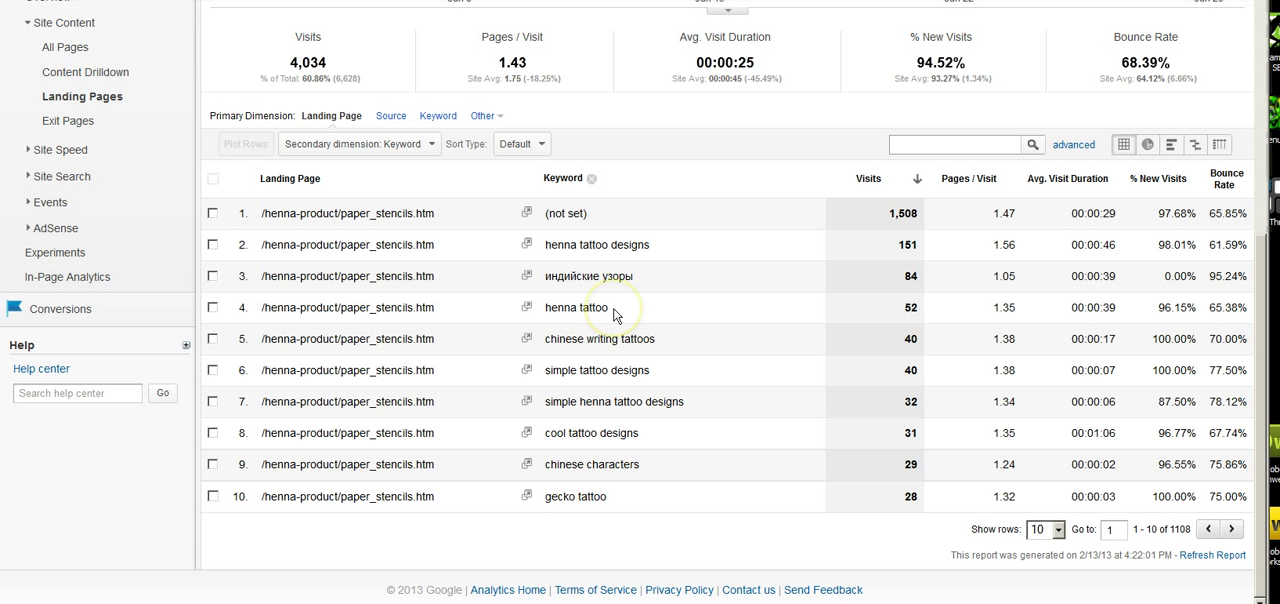
{"action": "mouse_move", "coordinate": [636, 308]}
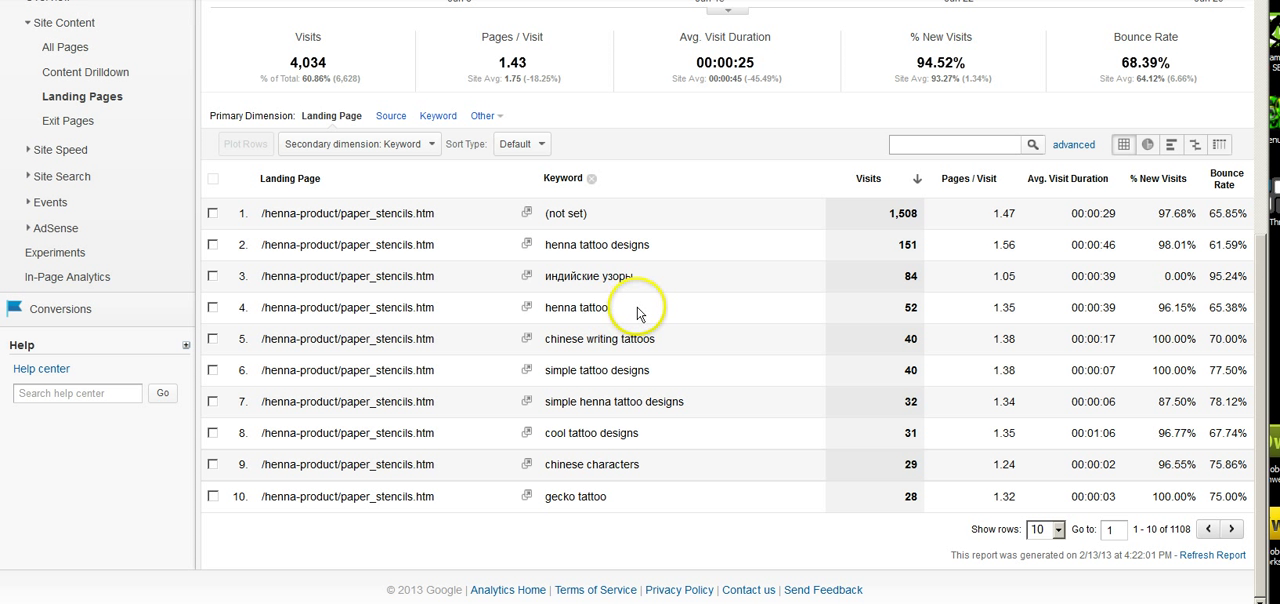
{"action": "mouse_move", "coordinate": [640, 308]}
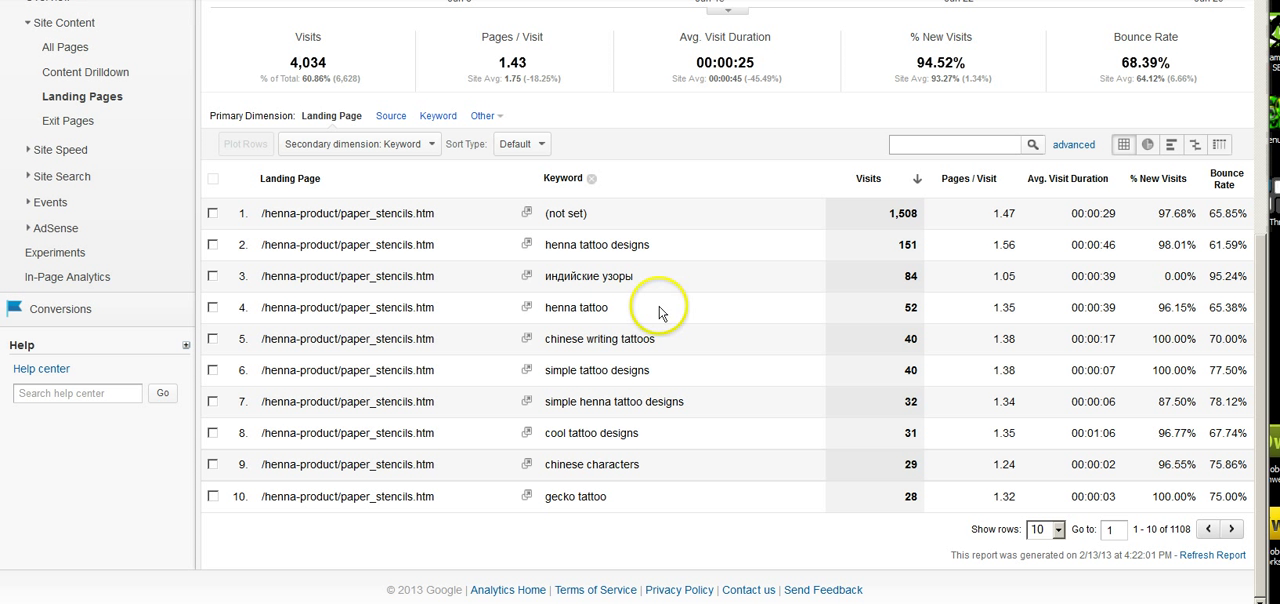
{"action": "mouse_move", "coordinate": [610, 320]}
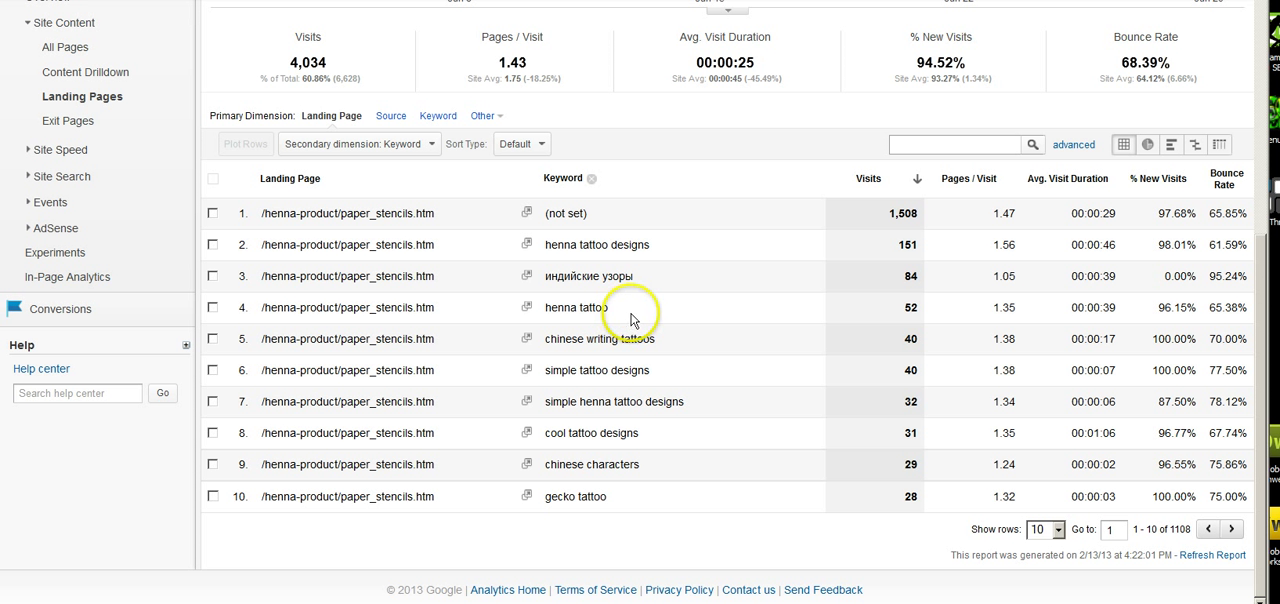
{"action": "mouse_move", "coordinate": [542, 302]}
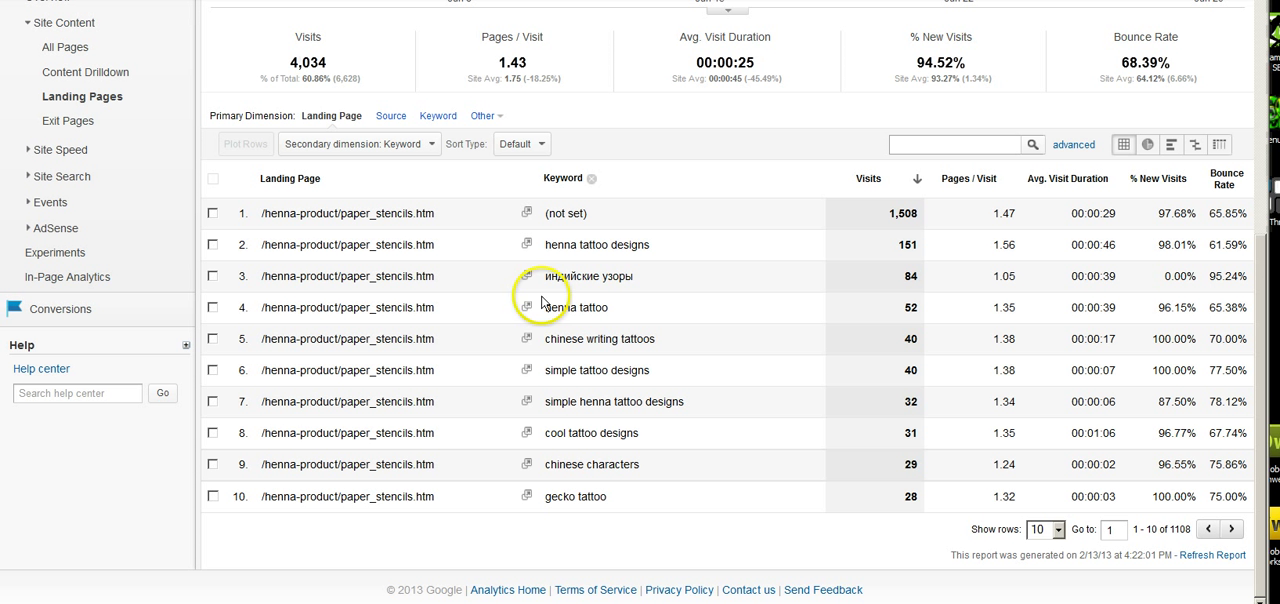
{"action": "mouse_move", "coordinate": [600, 312]}
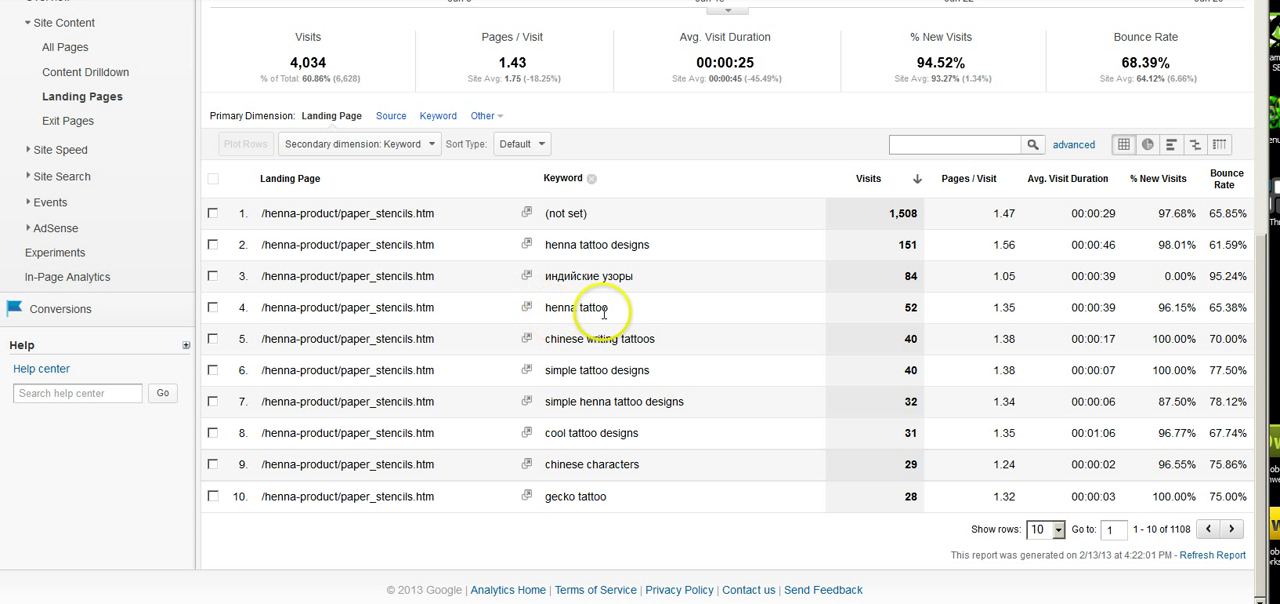
{"action": "mouse_move", "coordinate": [622, 320]}
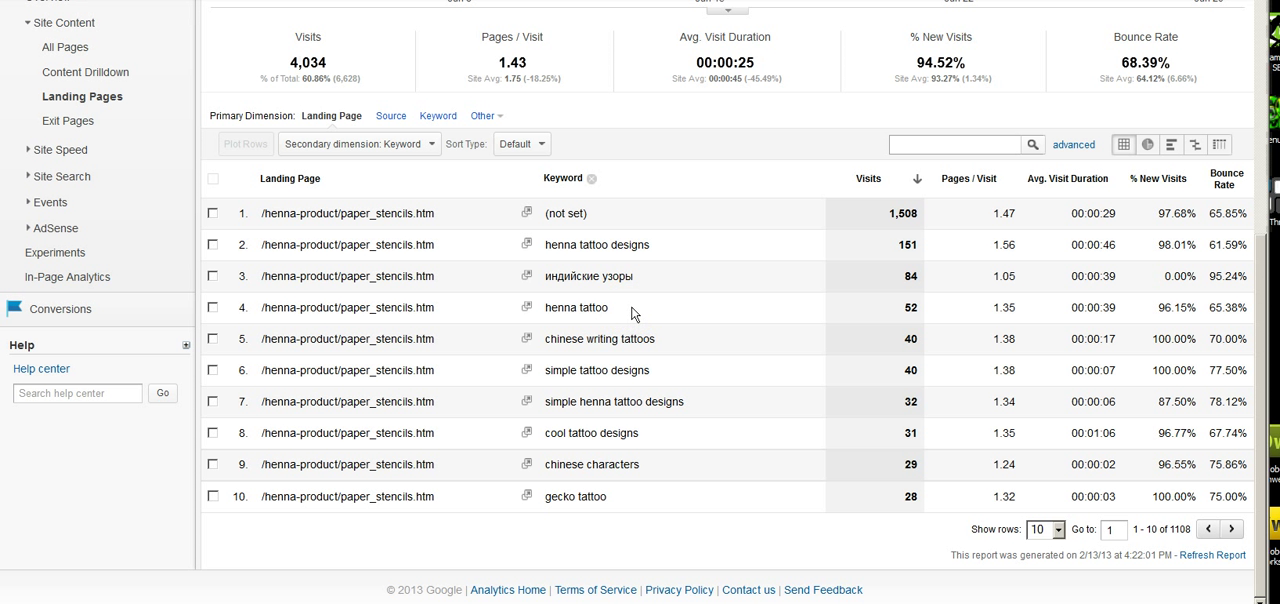
{"action": "mouse_move", "coordinate": [656, 296]}
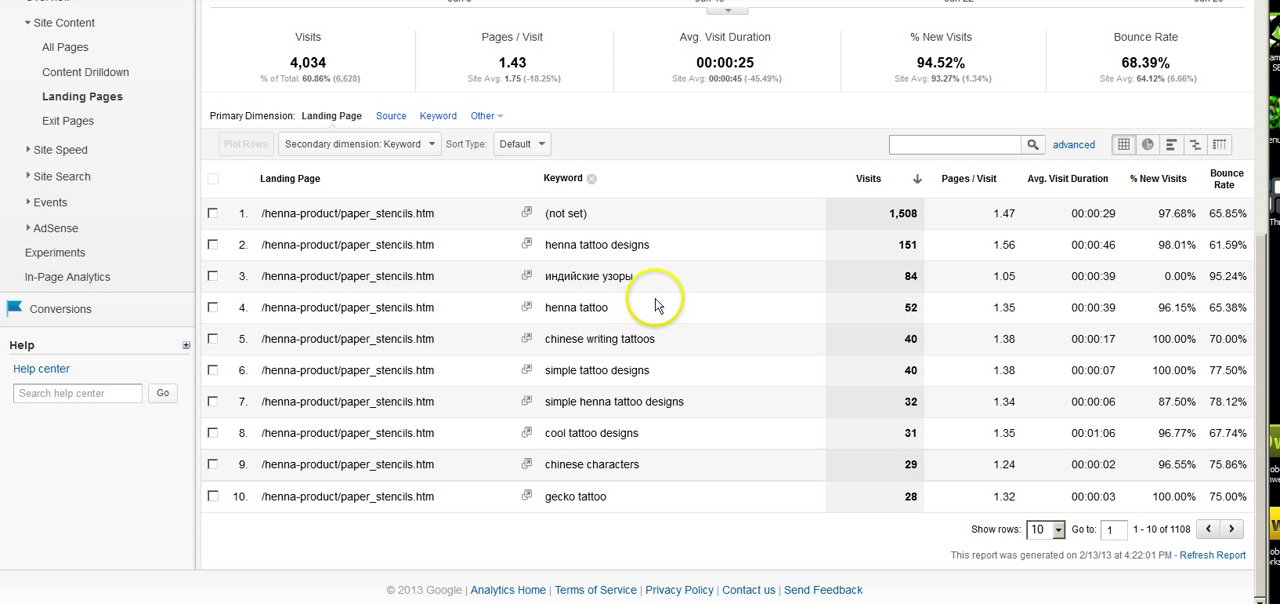
{"action": "mouse_move", "coordinate": [664, 296]}
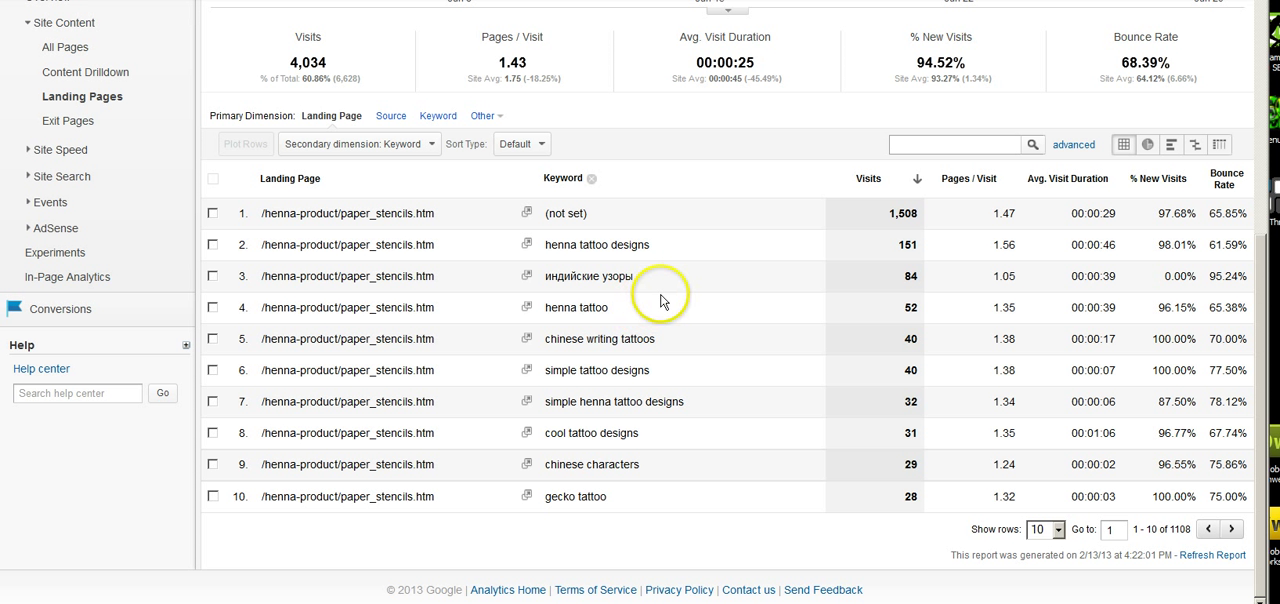
{"action": "mouse_move", "coordinate": [692, 308]}
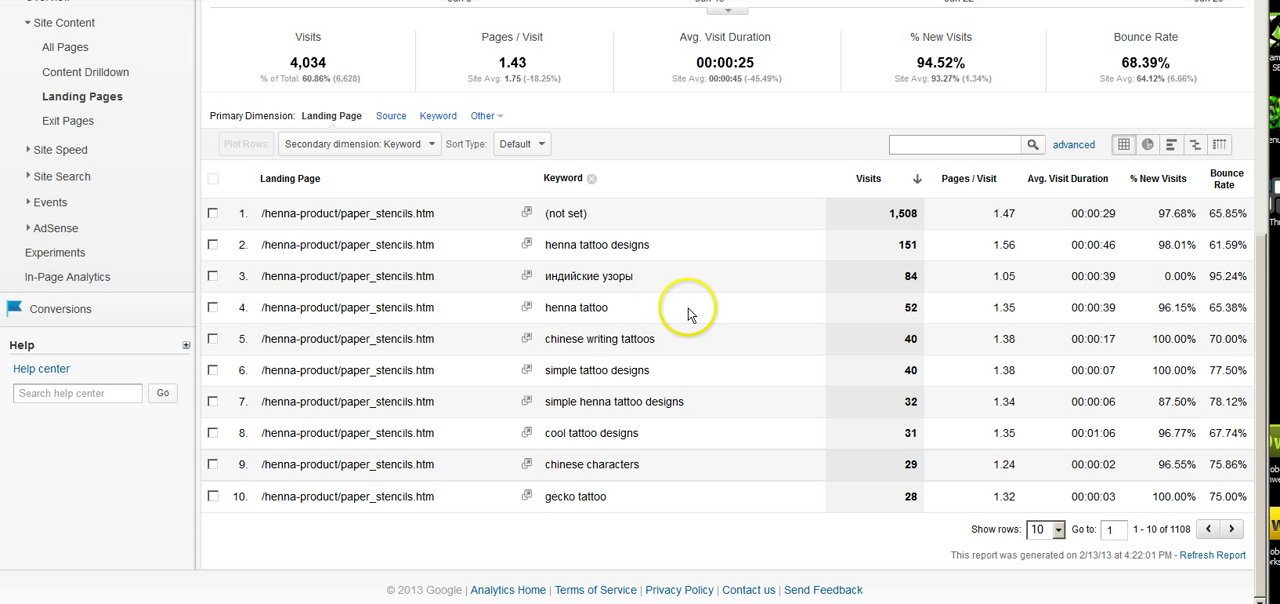
{"action": "mouse_move", "coordinate": [1210, 308]}
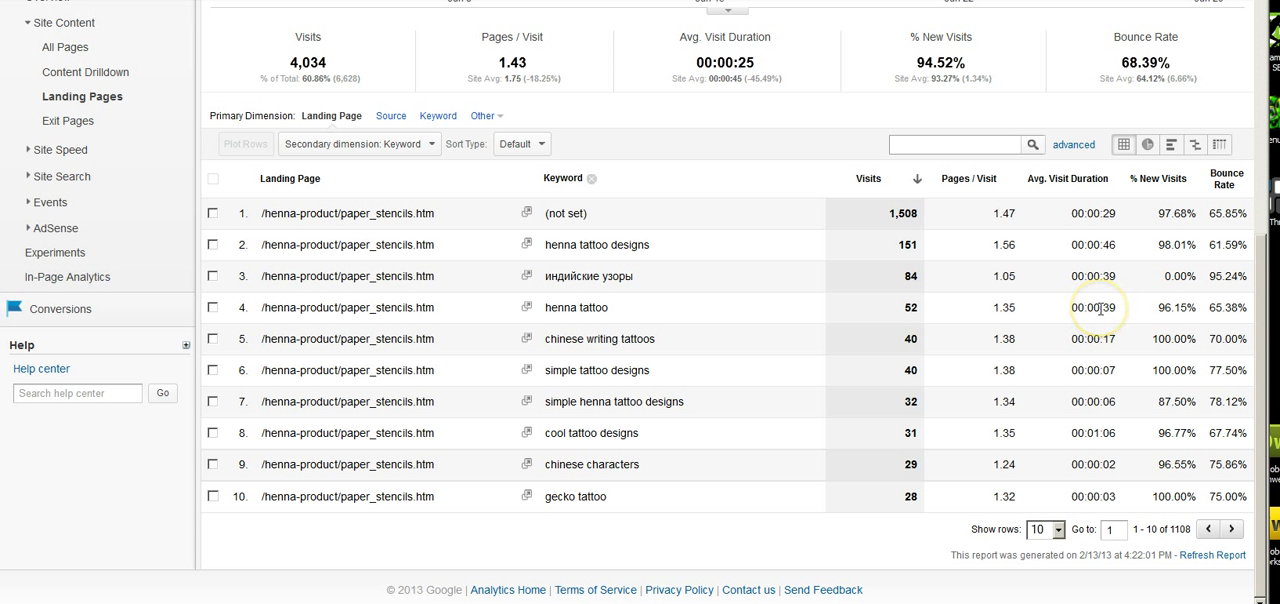
{"action": "mouse_move", "coordinate": [752, 352]}
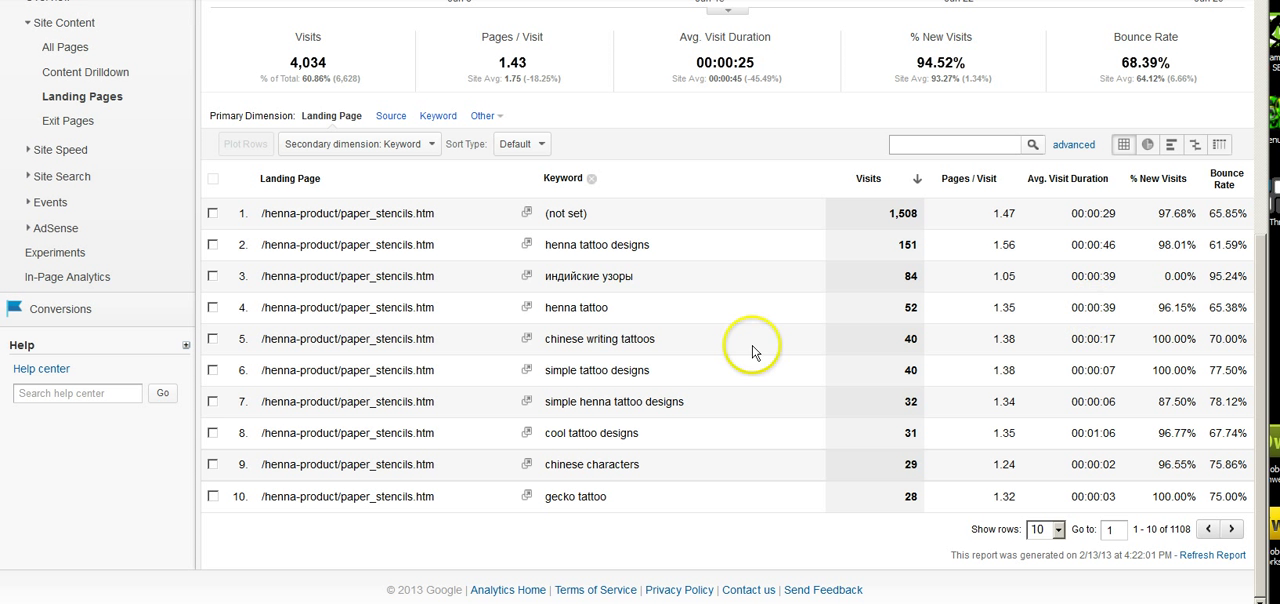
{"action": "mouse_move", "coordinate": [624, 314]}
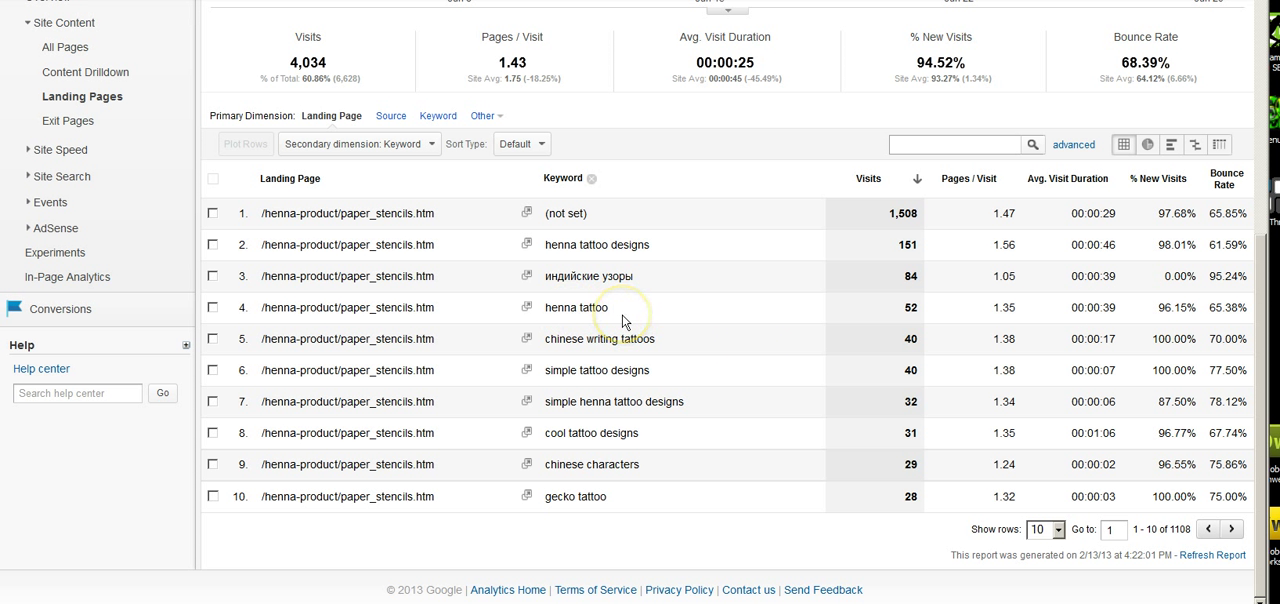
{"action": "mouse_move", "coordinate": [710, 400]}
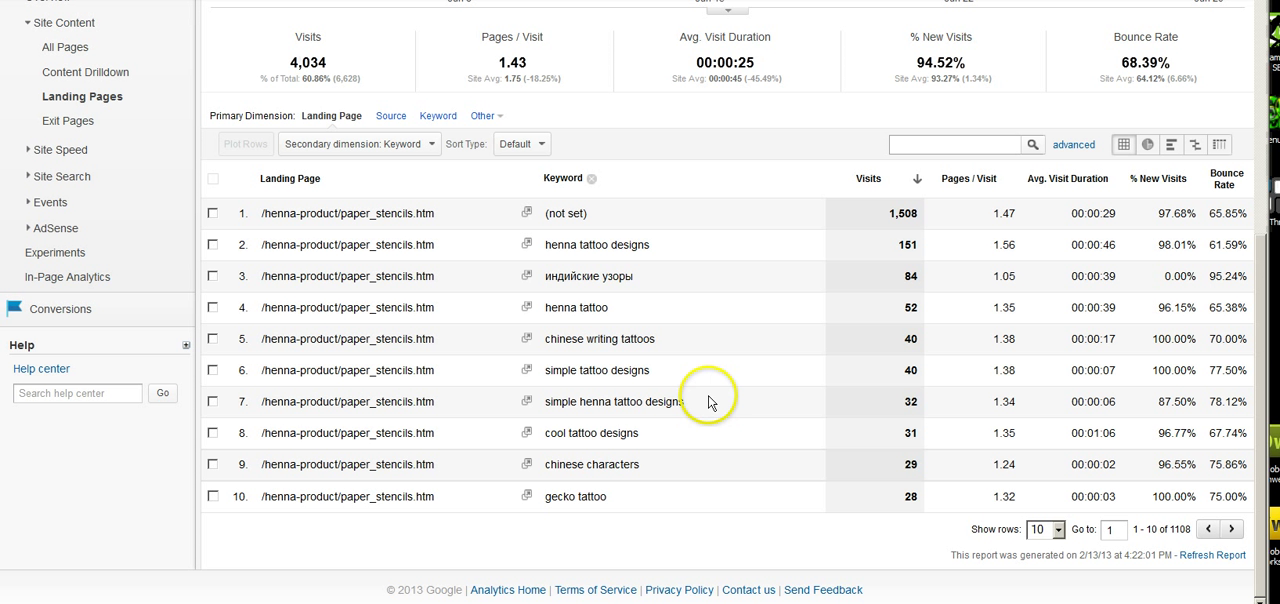
{"action": "mouse_move", "coordinate": [676, 434]}
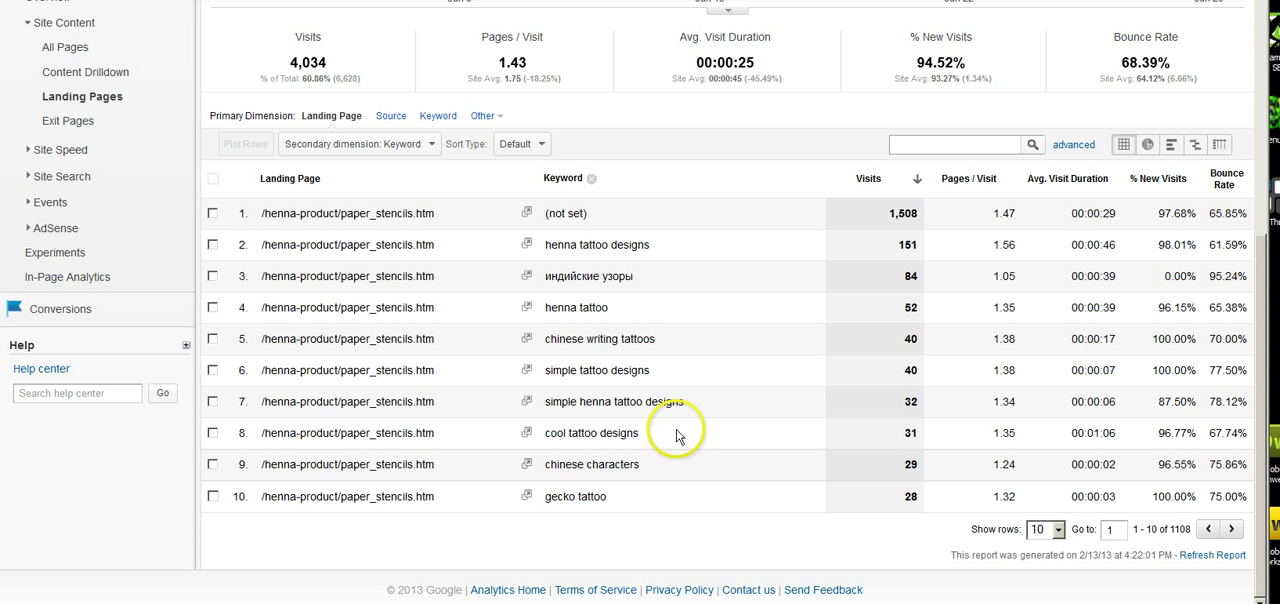
{"action": "mouse_move", "coordinate": [678, 436]}
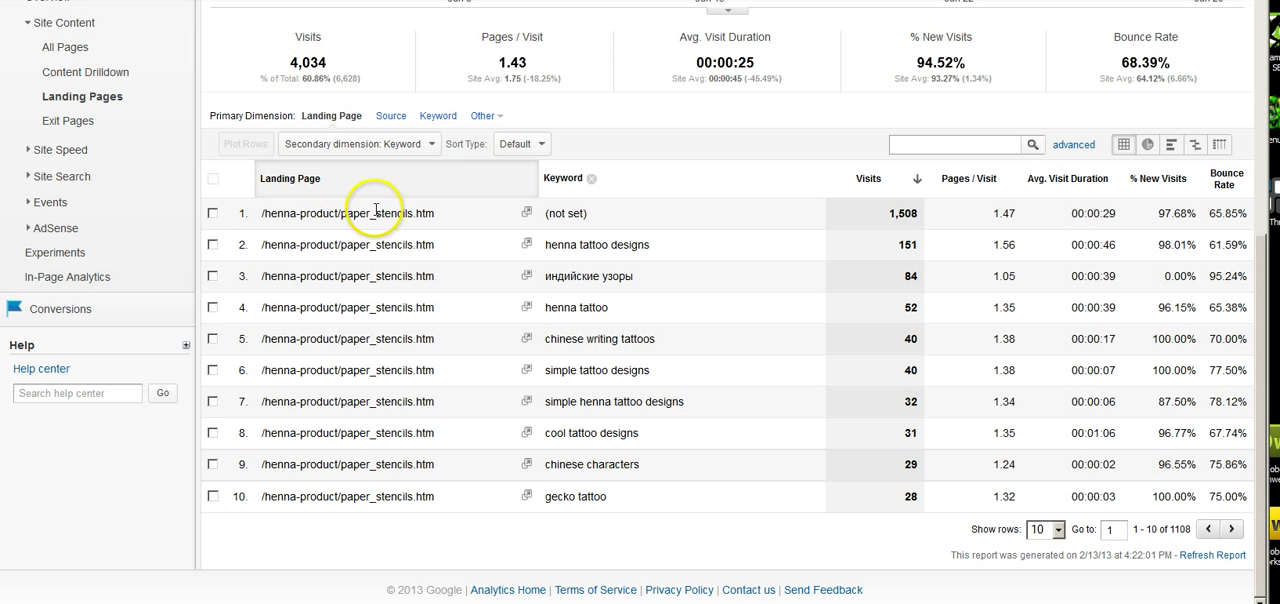
{"action": "mouse_move", "coordinate": [140, 24]}
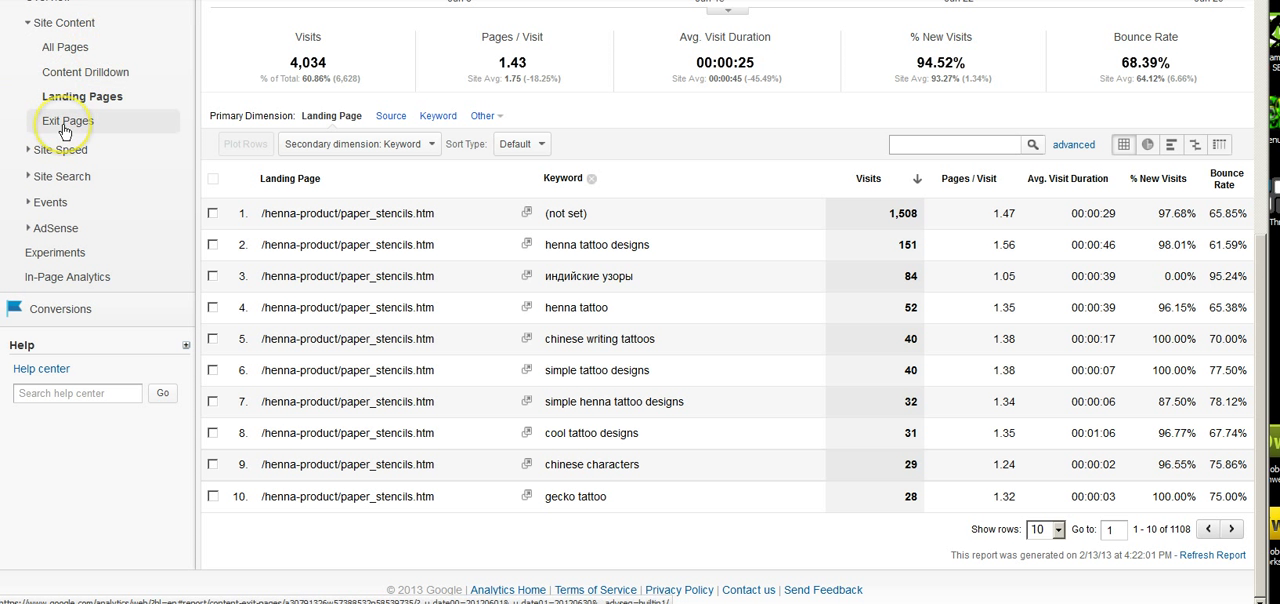
{"action": "mouse_move", "coordinate": [72, 126]}
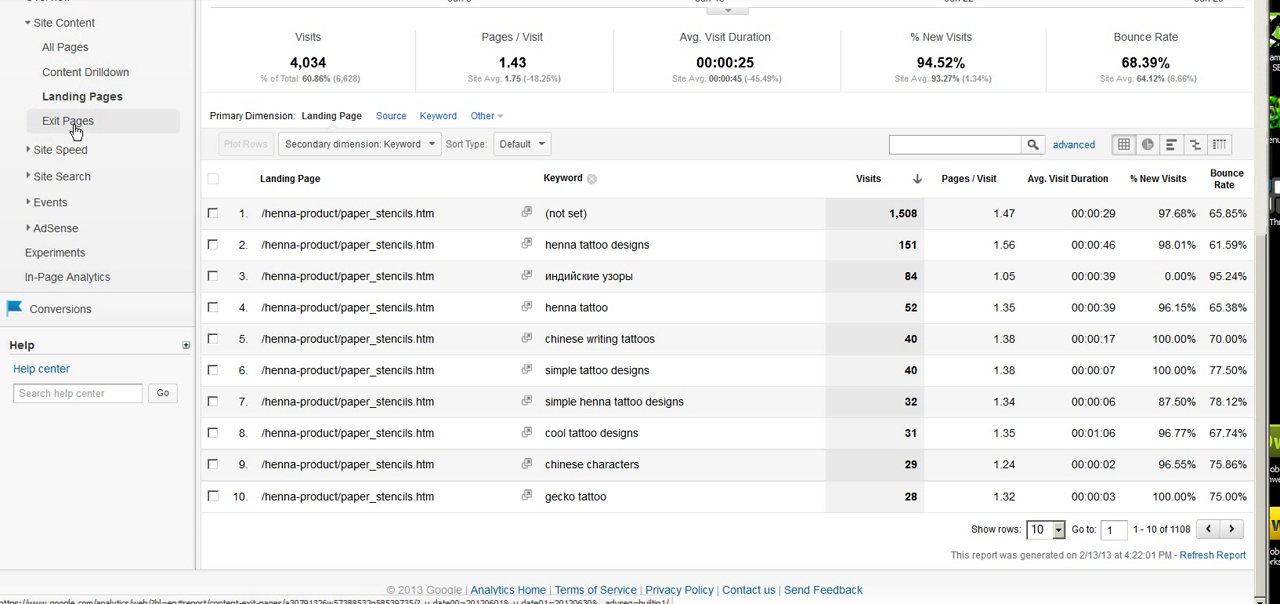
Show the Exit Pages report listing exits, pageviews and % exit per page.
{"action": "left_click", "coordinate": [68, 120]}
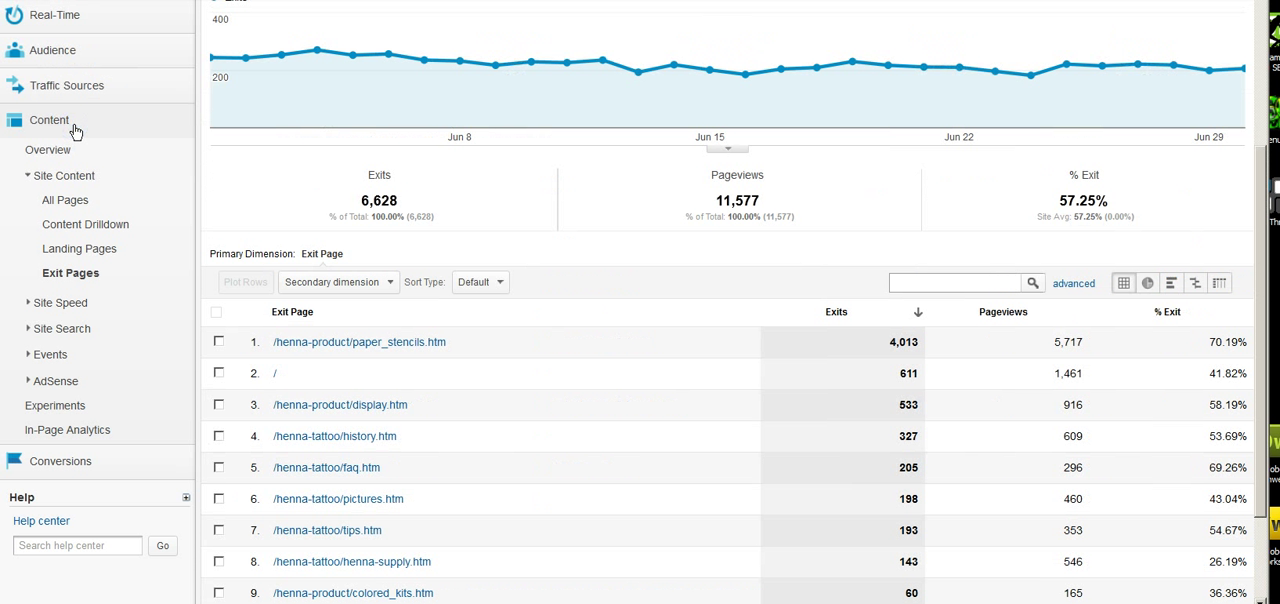
{"action": "mouse_move", "coordinate": [526, 332]}
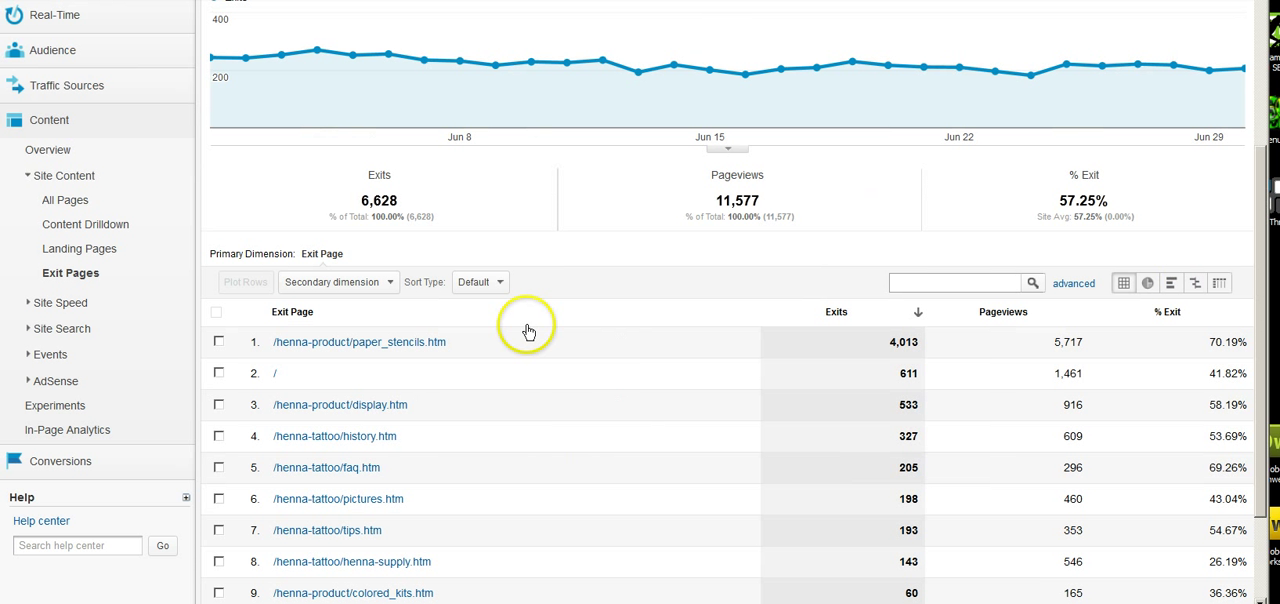
{"action": "mouse_move", "coordinate": [544, 344]}
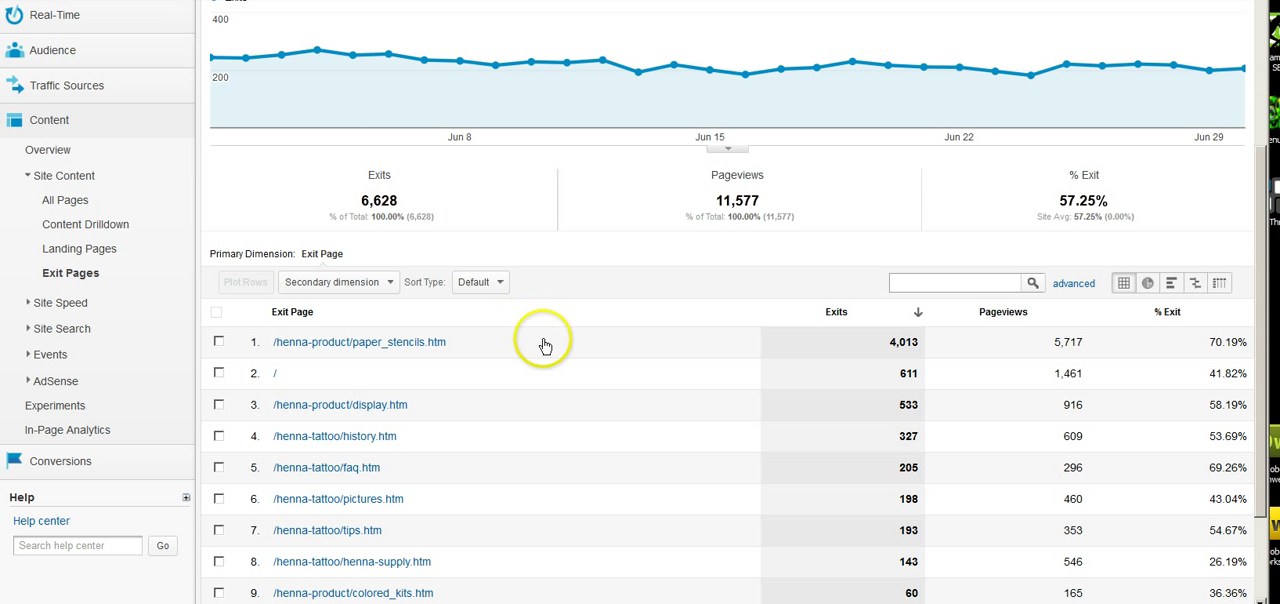
{"action": "mouse_move", "coordinate": [660, 252]}
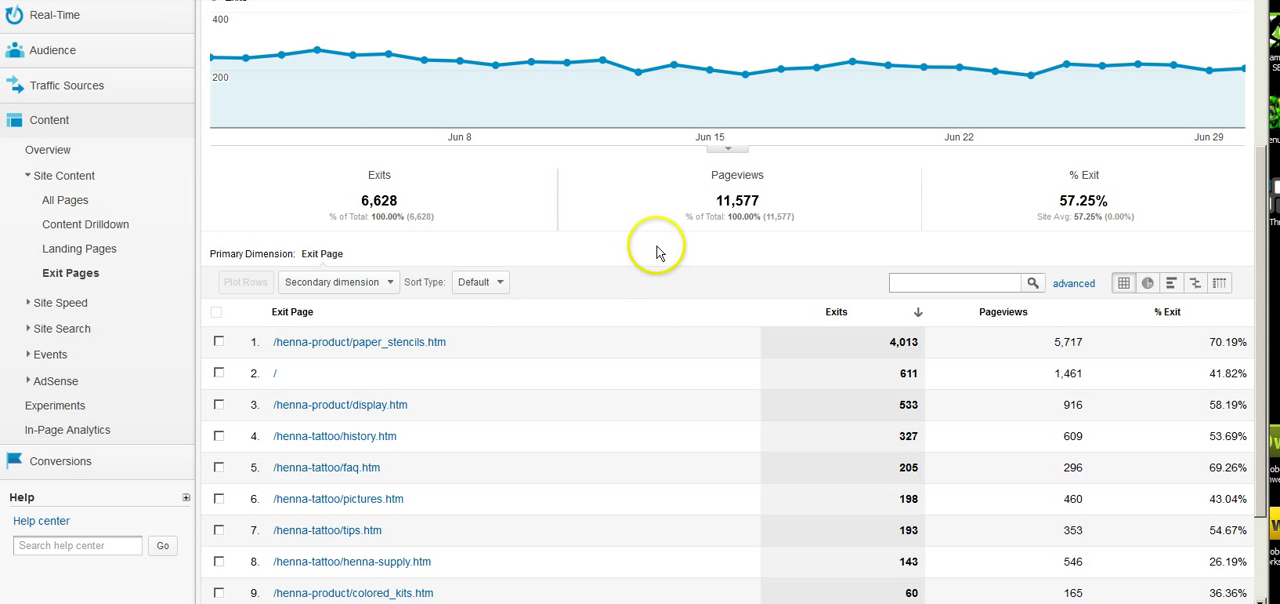
{"action": "scroll", "scroll_direction": "down", "scroll_amount": 3}
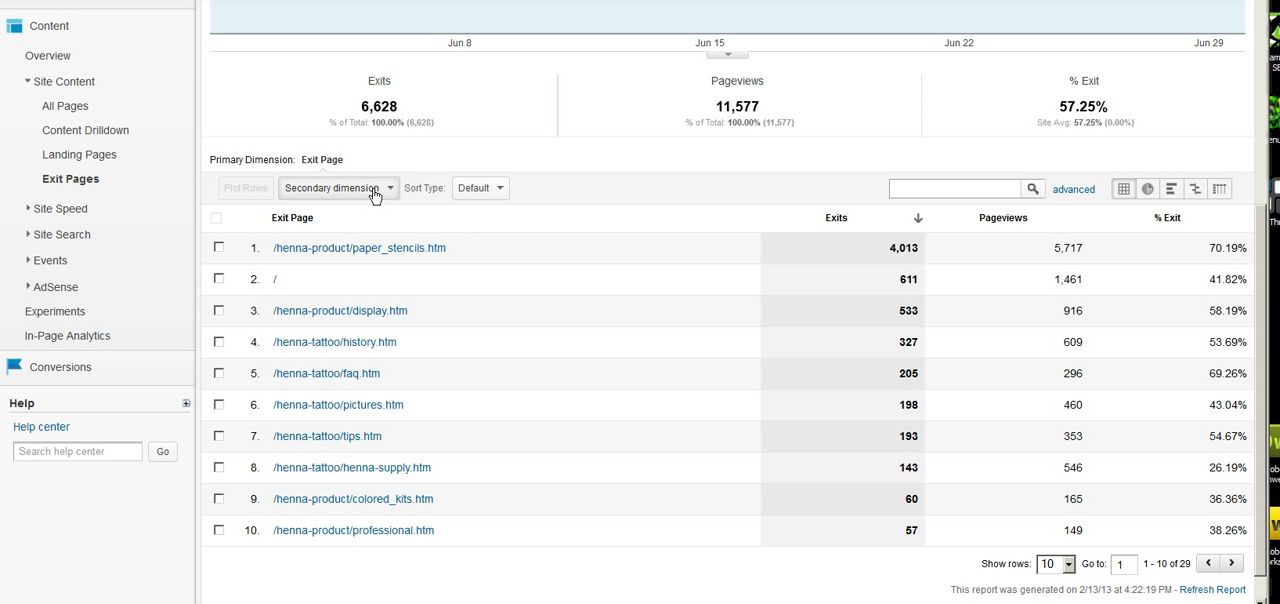
Add Landing Page as the secondary dimension of the Exit Pages table.
{"action": "left_click", "coordinate": [338, 188]}
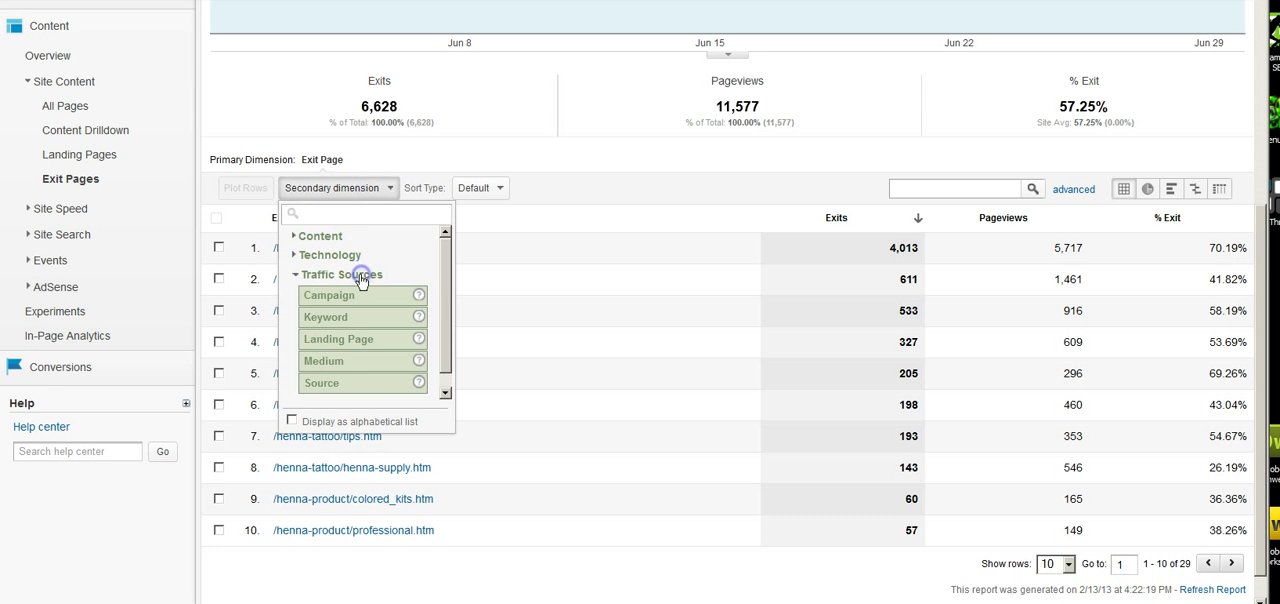
{"action": "left_click", "coordinate": [338, 340]}
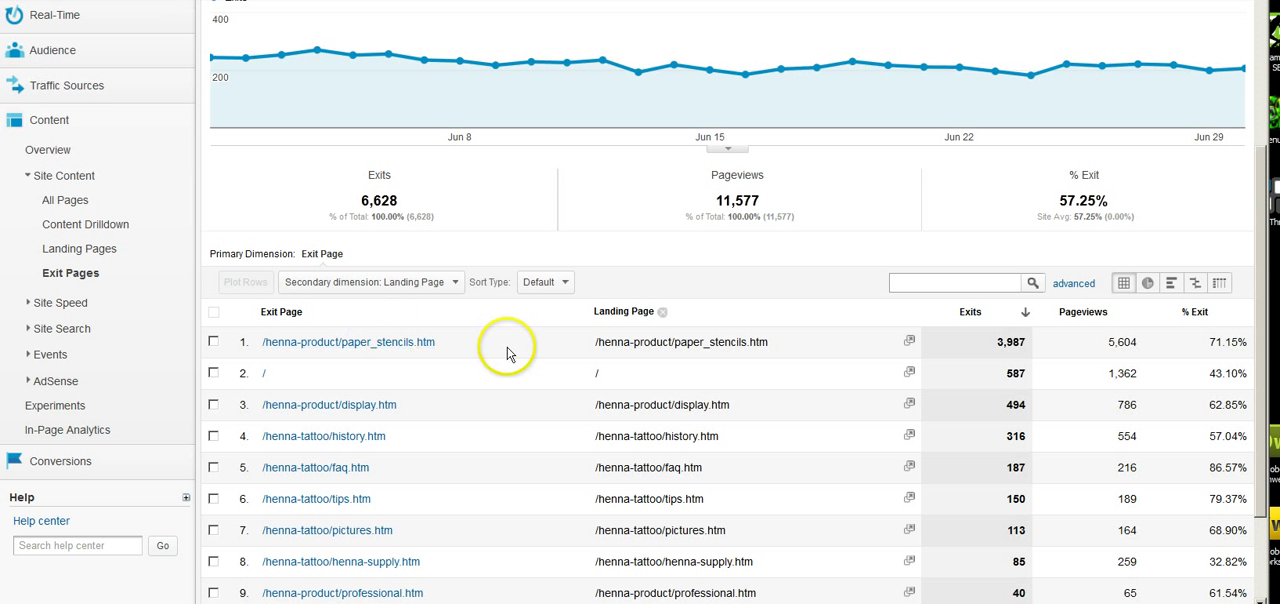
{"action": "scroll", "scroll_direction": "down", "scroll_amount": 3}
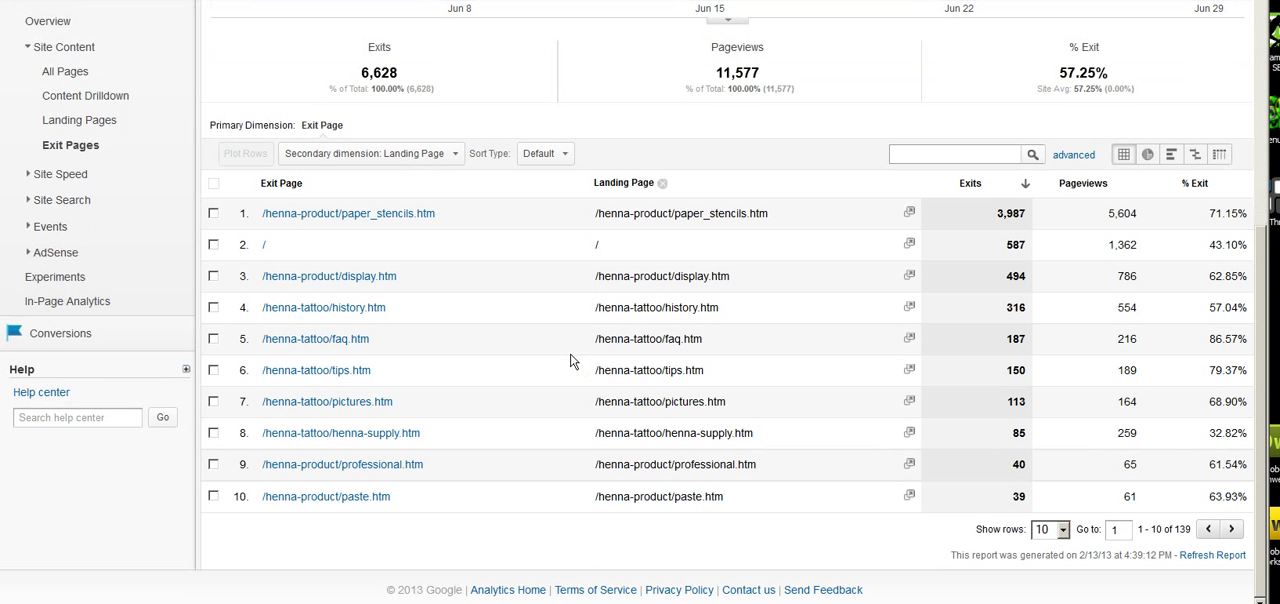
{"action": "mouse_move", "coordinate": [576, 296]}
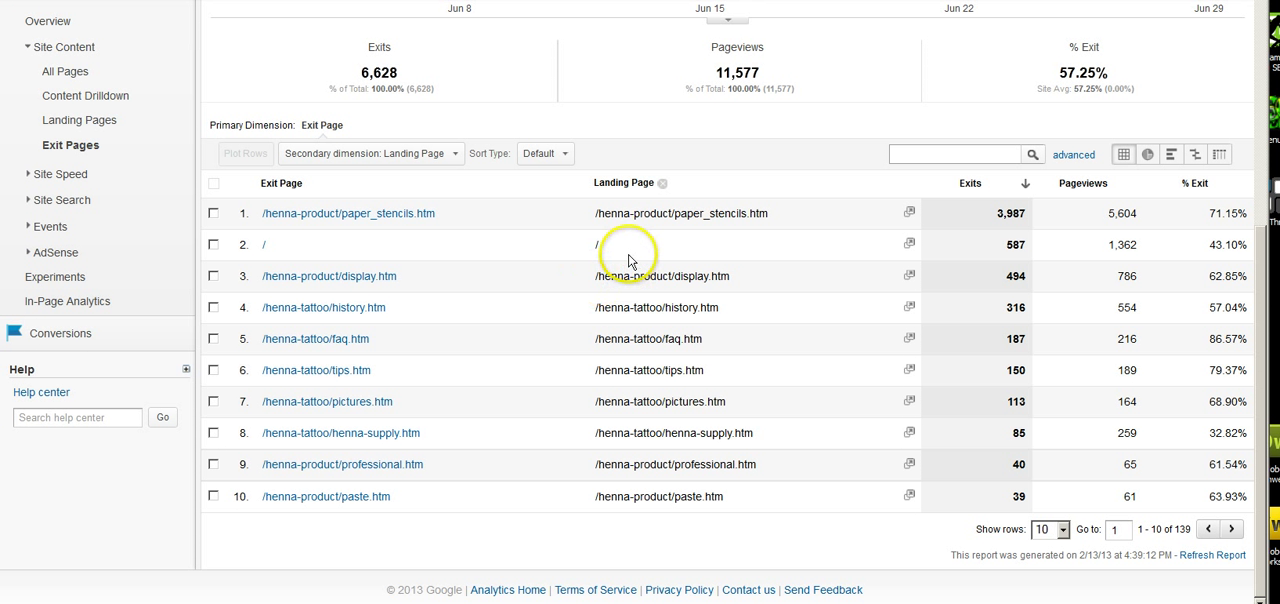
{"action": "mouse_move", "coordinate": [604, 212]}
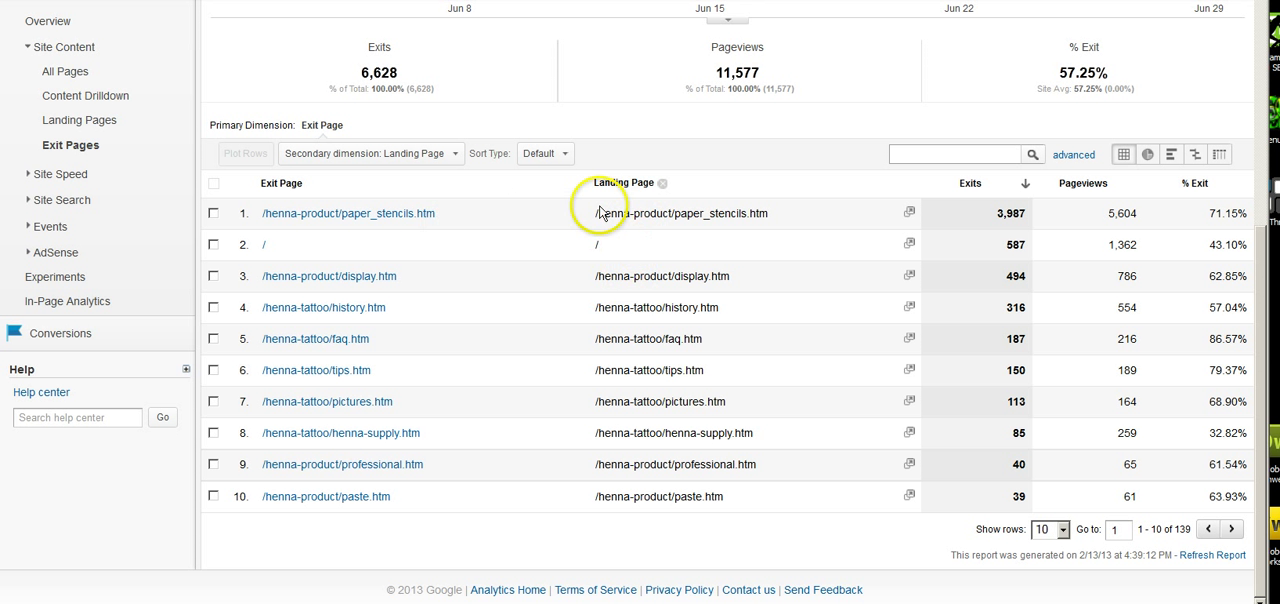
{"action": "mouse_move", "coordinate": [782, 216]}
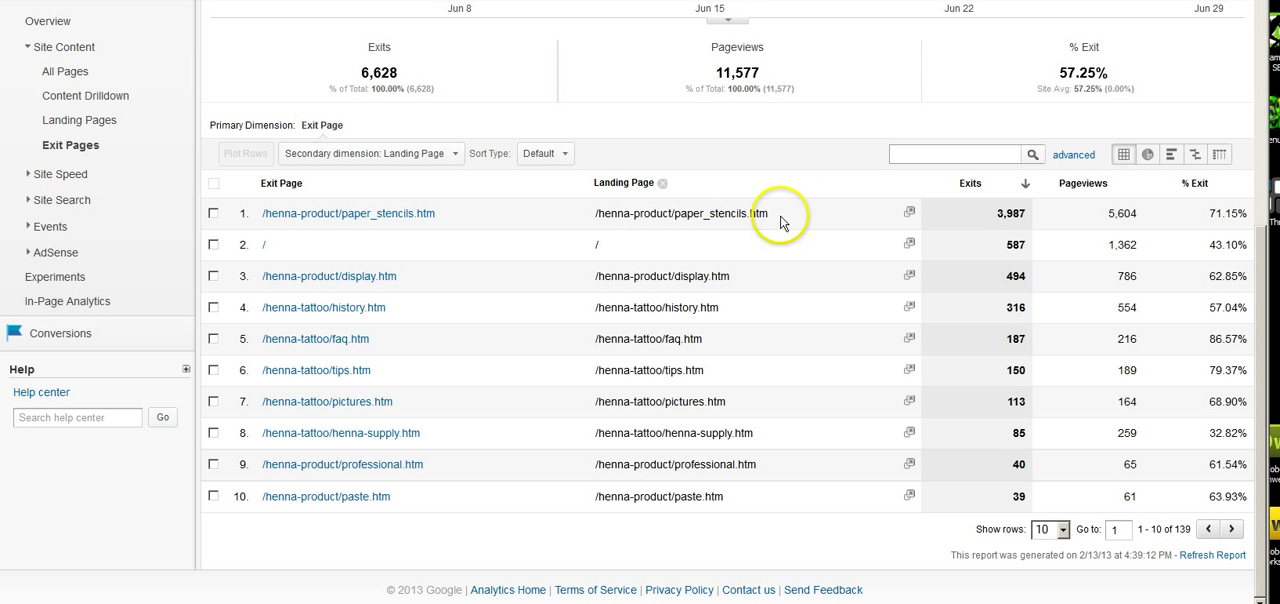
{"action": "mouse_move", "coordinate": [396, 228]}
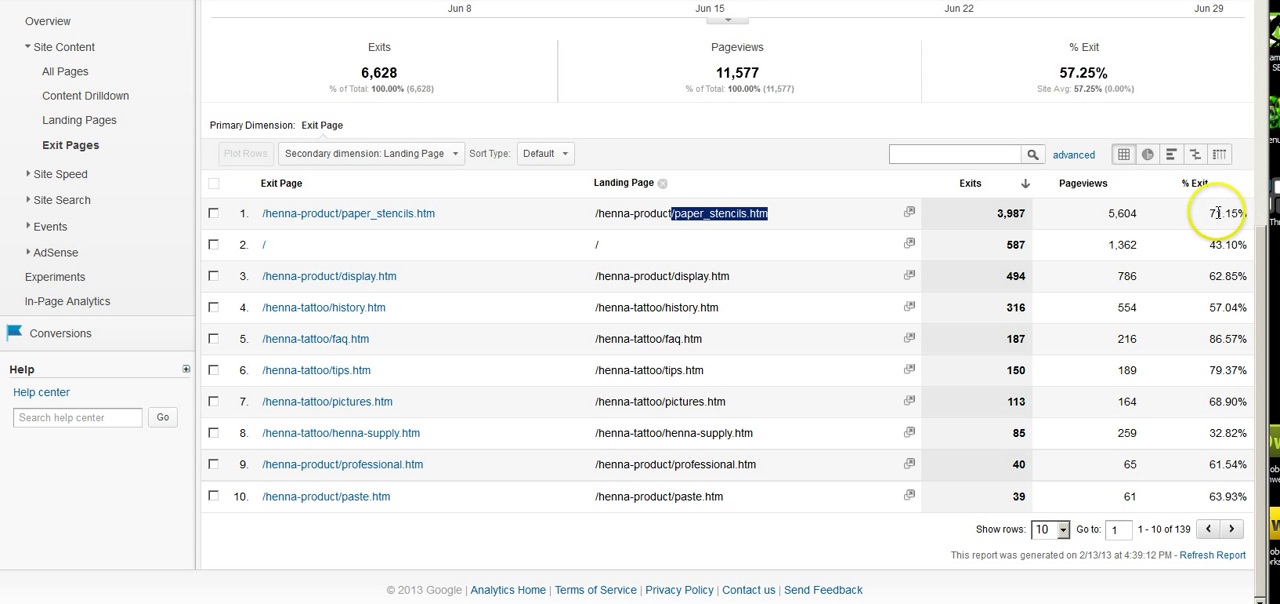
{"action": "mouse_move", "coordinate": [836, 220]}
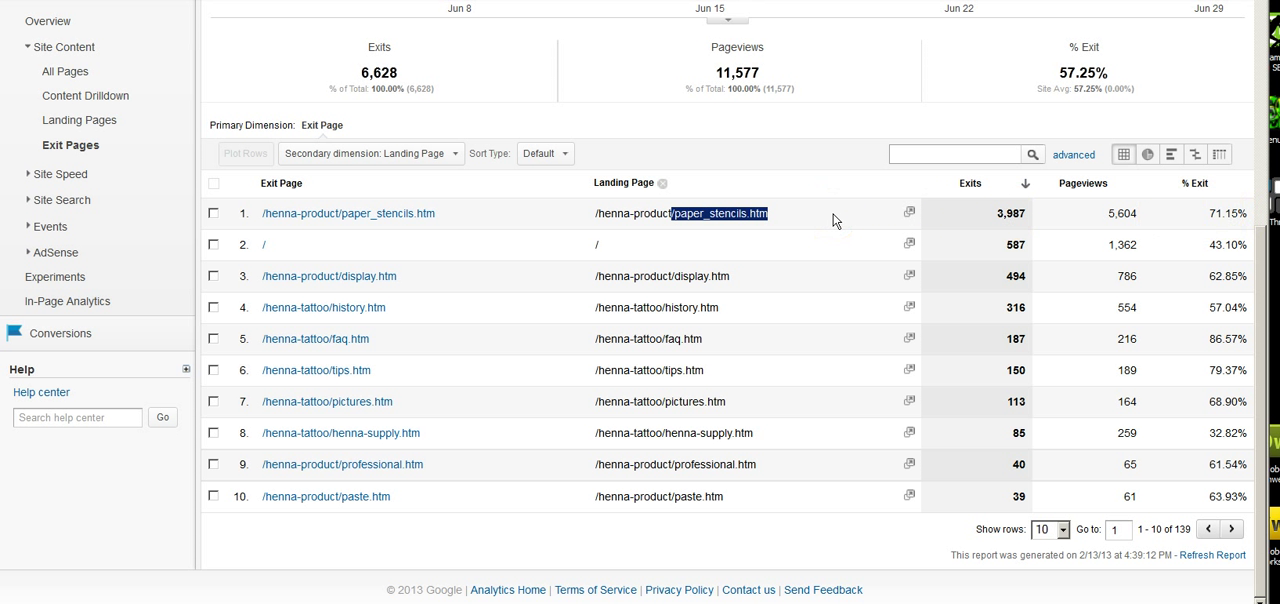
{"action": "mouse_move", "coordinate": [842, 216]}
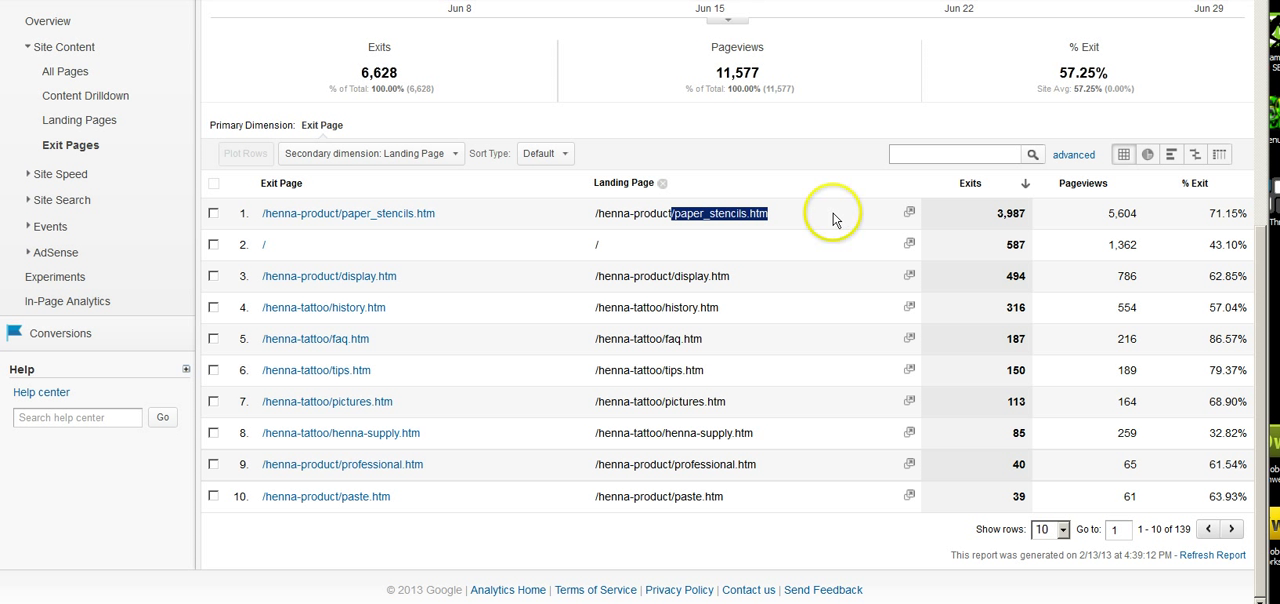
{"action": "mouse_move", "coordinate": [836, 218]}
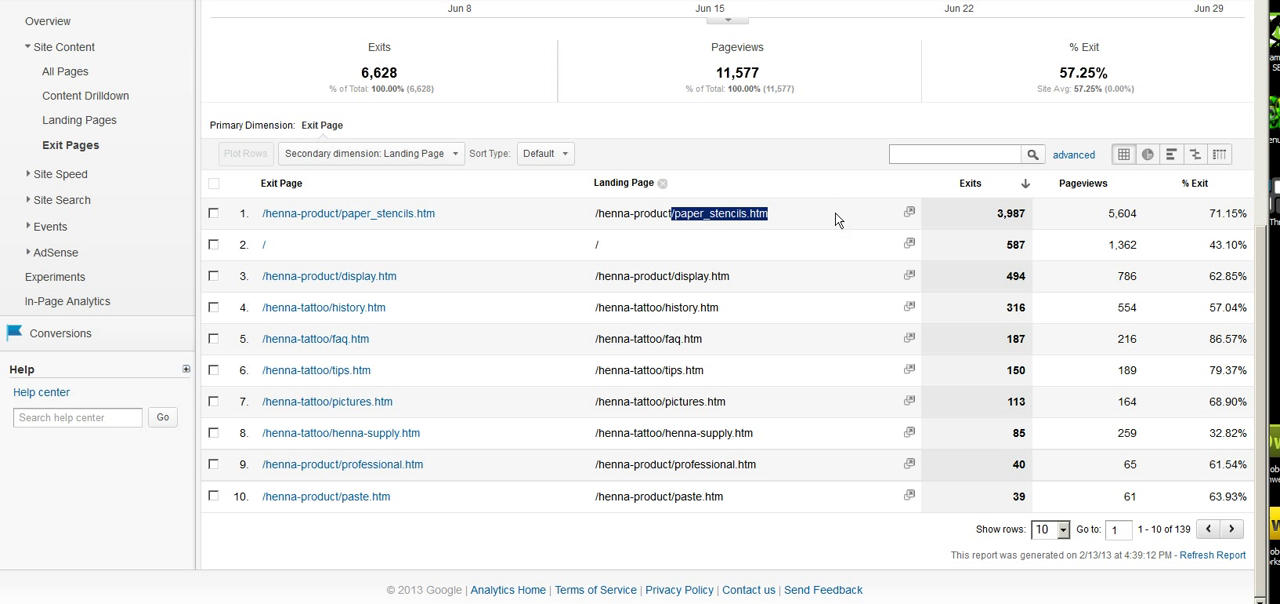
{"action": "mouse_move", "coordinate": [860, 214]}
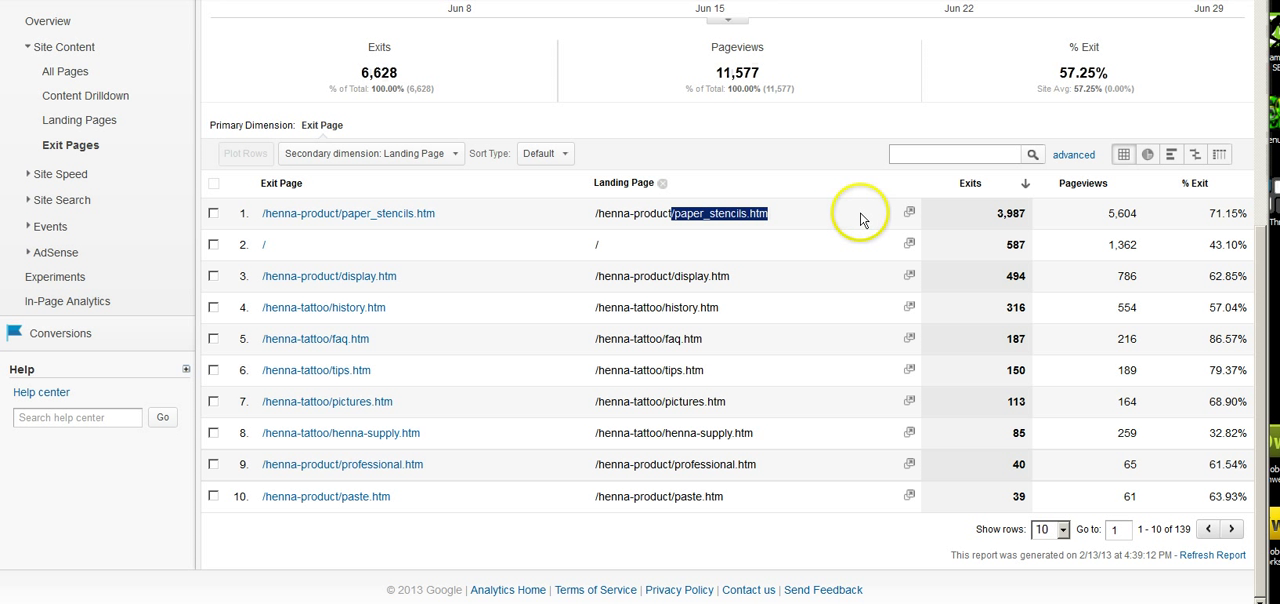
{"action": "mouse_move", "coordinate": [864, 216]}
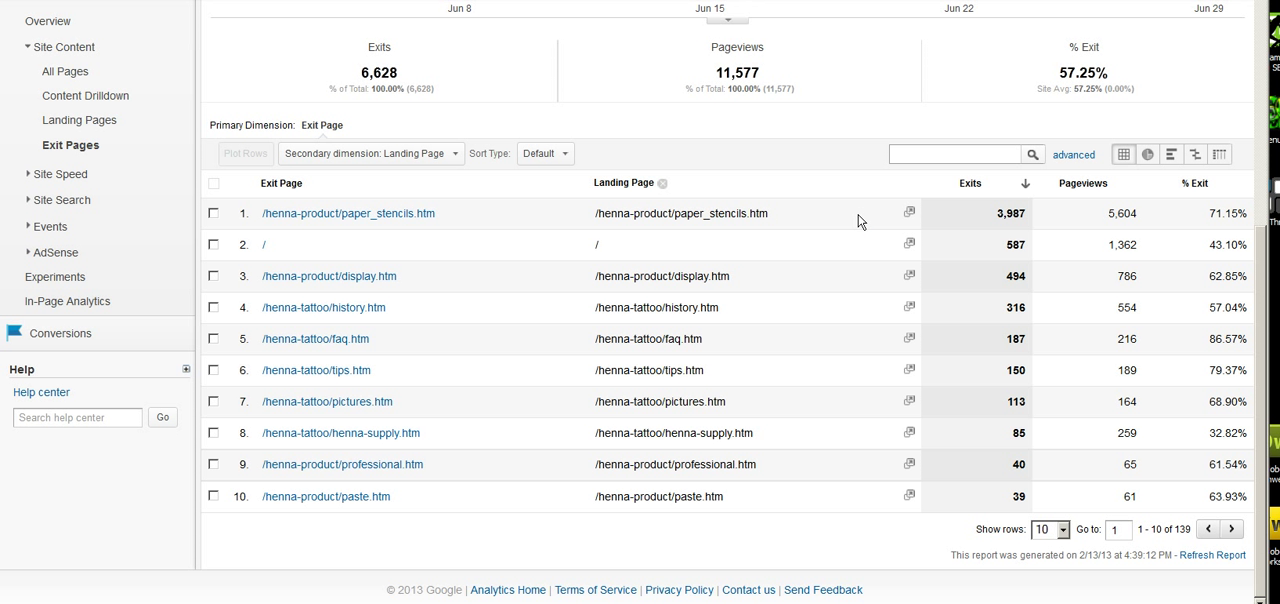
{"action": "mouse_move", "coordinate": [820, 232]}
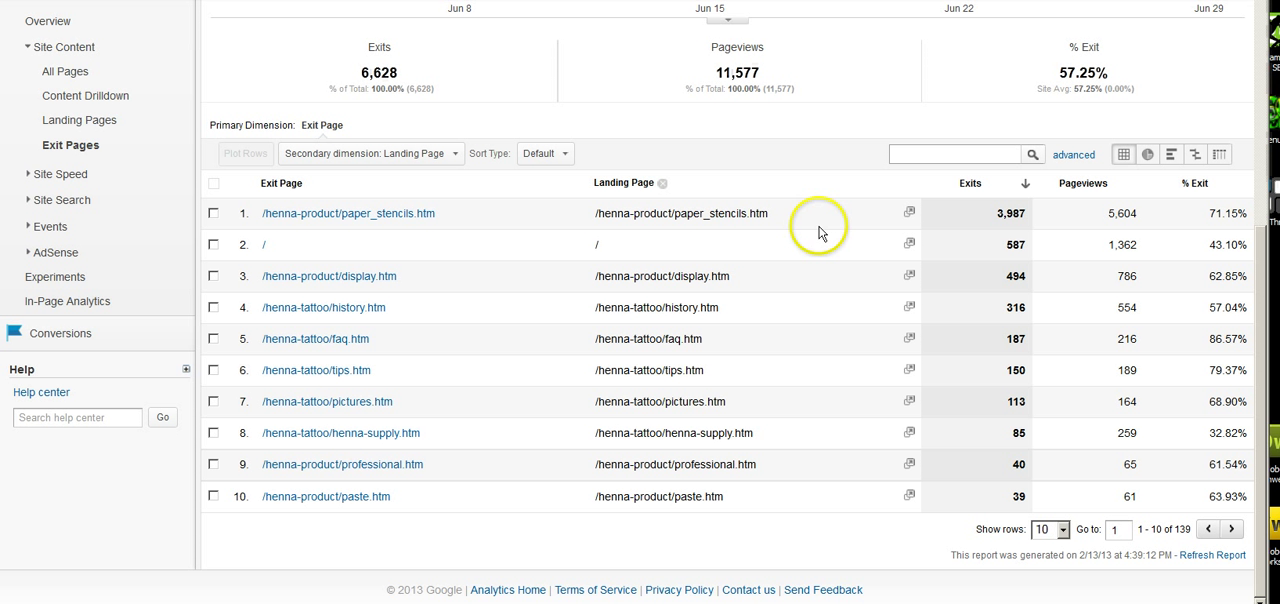
{"action": "mouse_move", "coordinate": [1038, 234]}
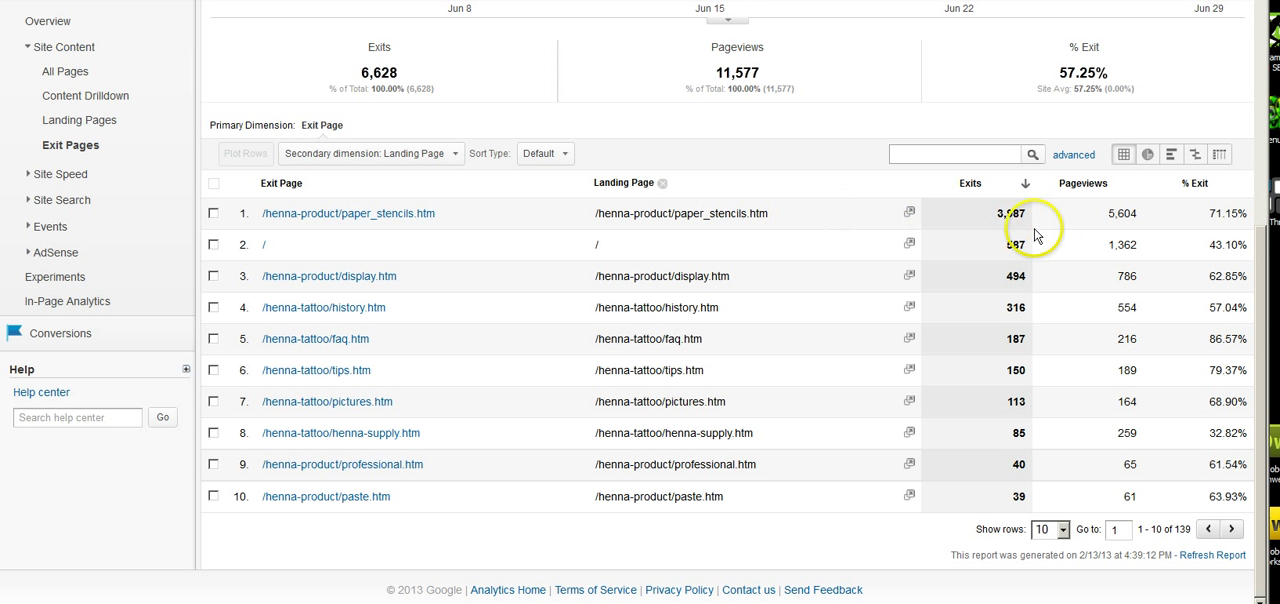
{"action": "mouse_move", "coordinate": [818, 220]}
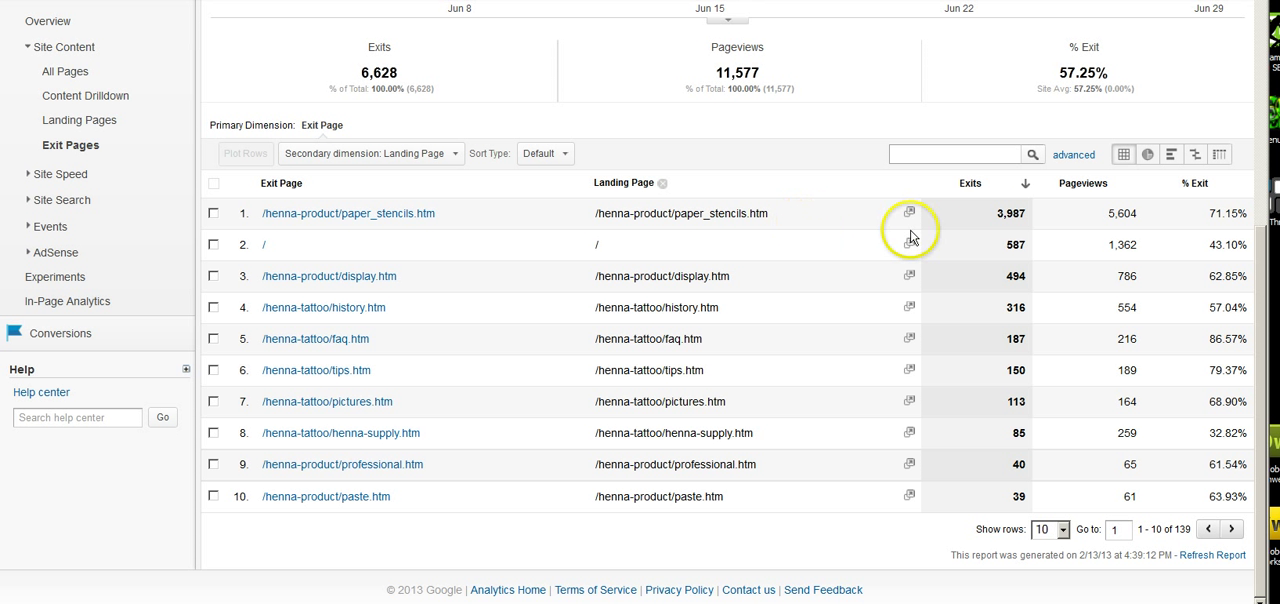
{"action": "mouse_move", "coordinate": [876, 232]}
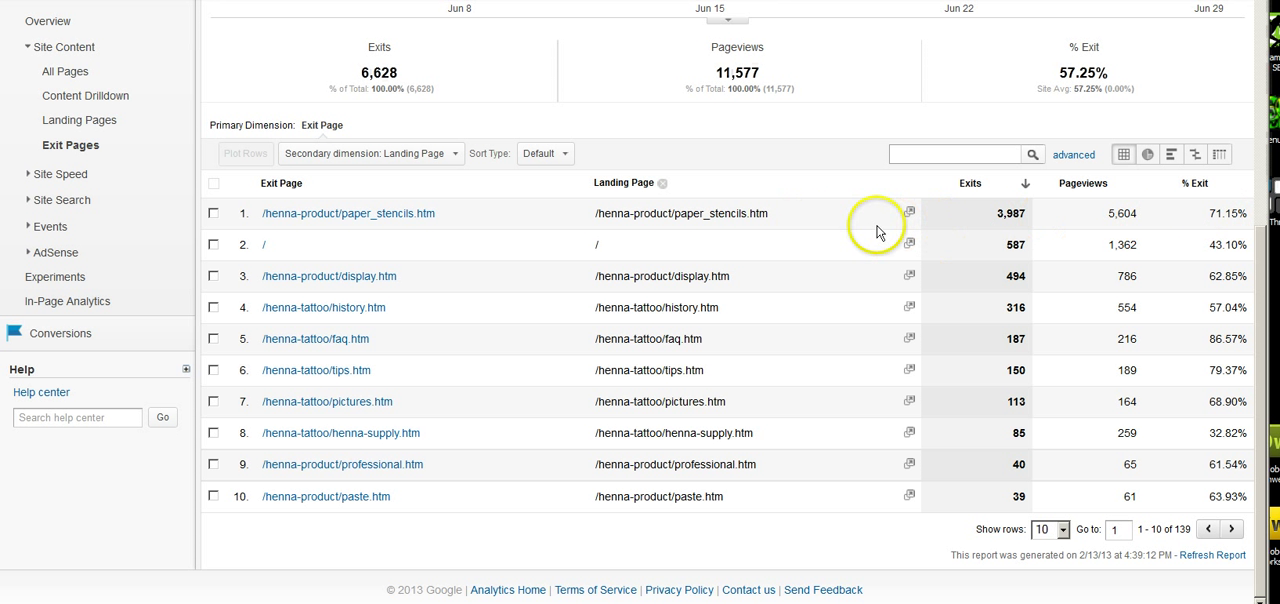
{"action": "mouse_move", "coordinate": [624, 248]}
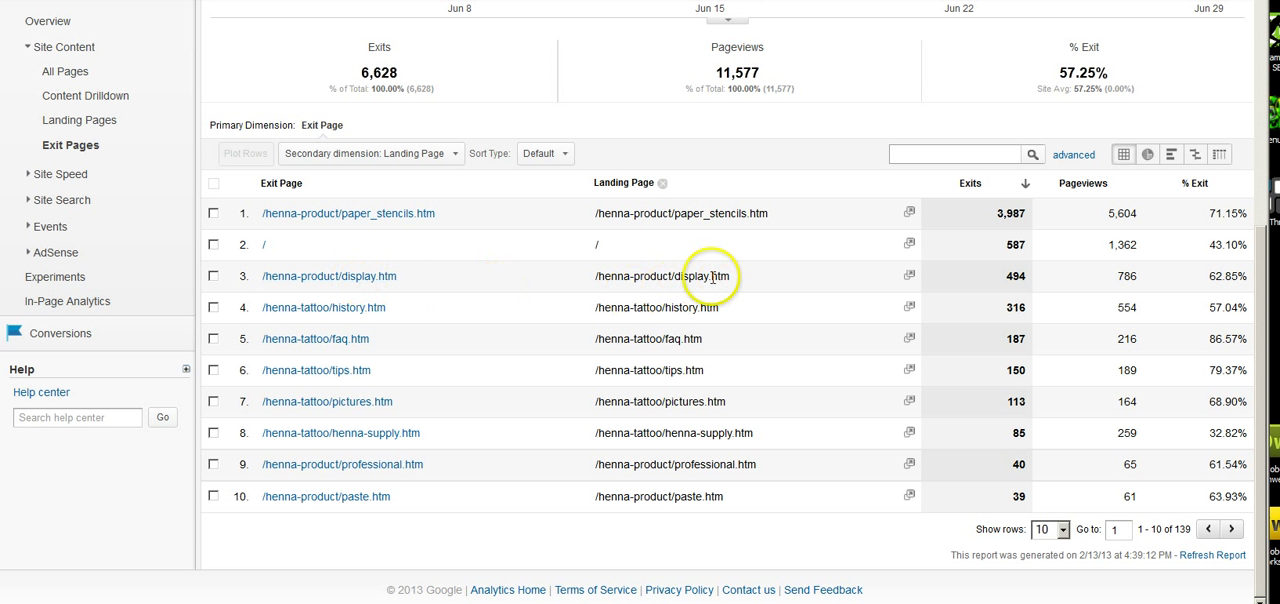
{"action": "mouse_move", "coordinate": [680, 312]}
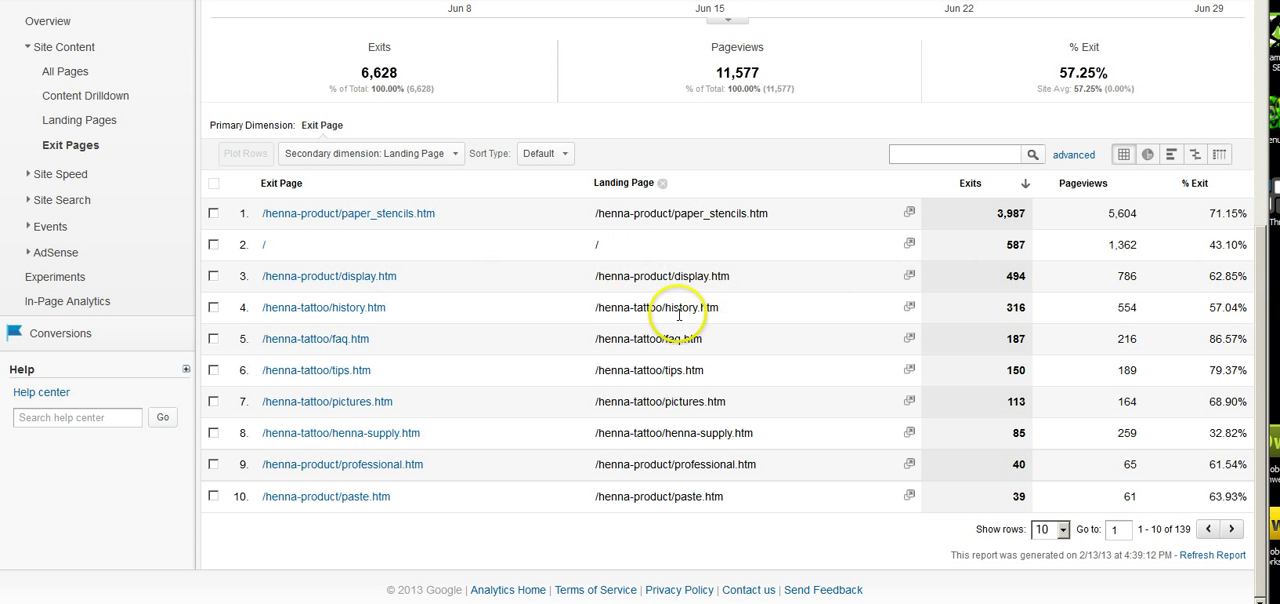
{"action": "mouse_move", "coordinate": [720, 310]}
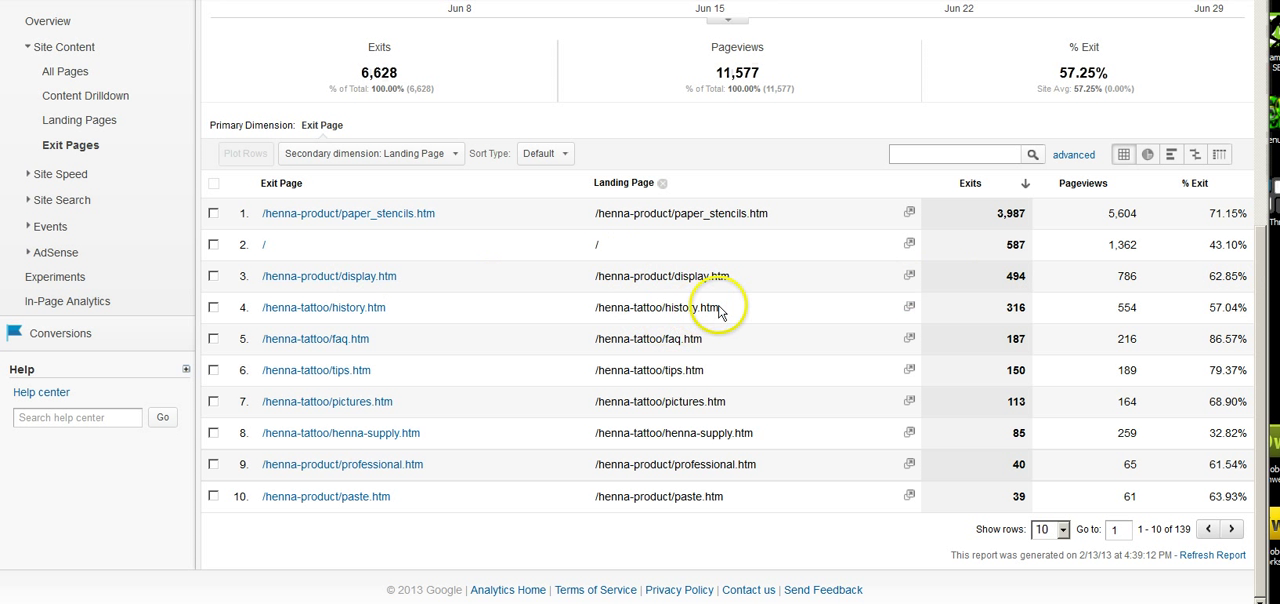
{"action": "mouse_move", "coordinate": [666, 338]}
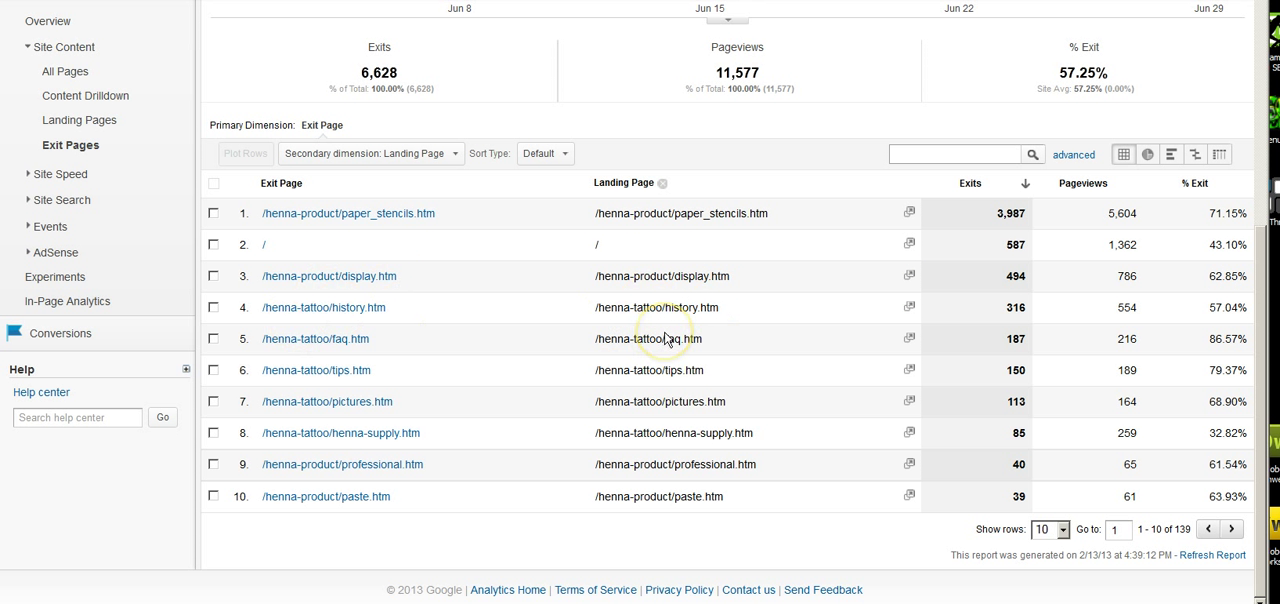
{"action": "mouse_move", "coordinate": [502, 302]}
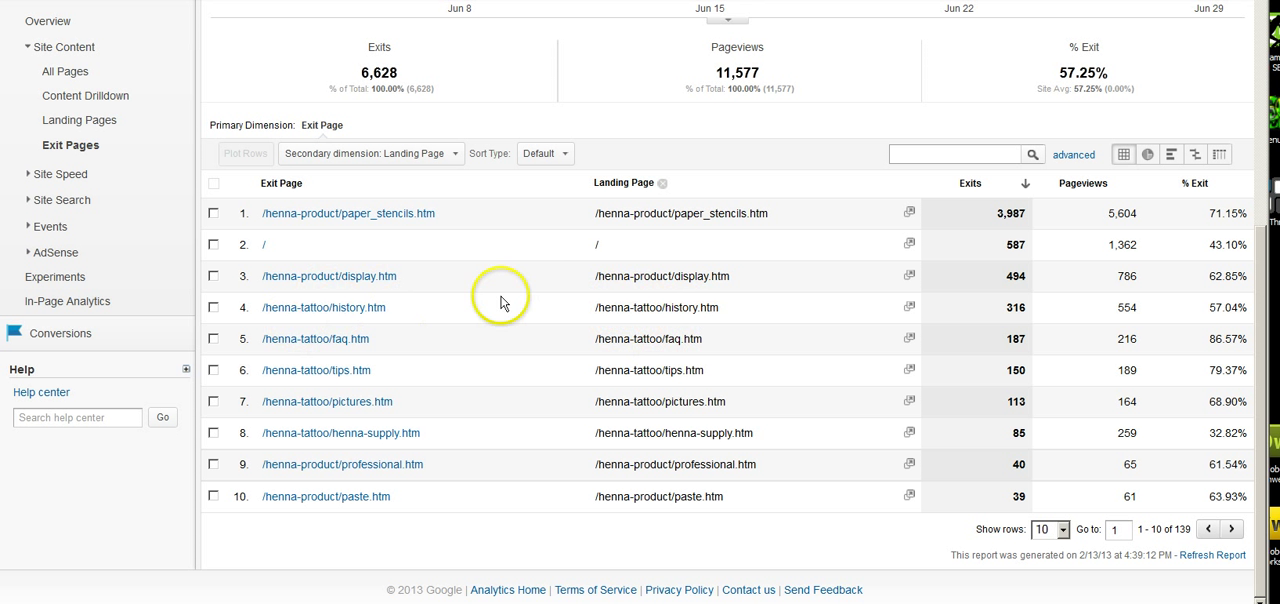
{"action": "mouse_move", "coordinate": [608, 322]}
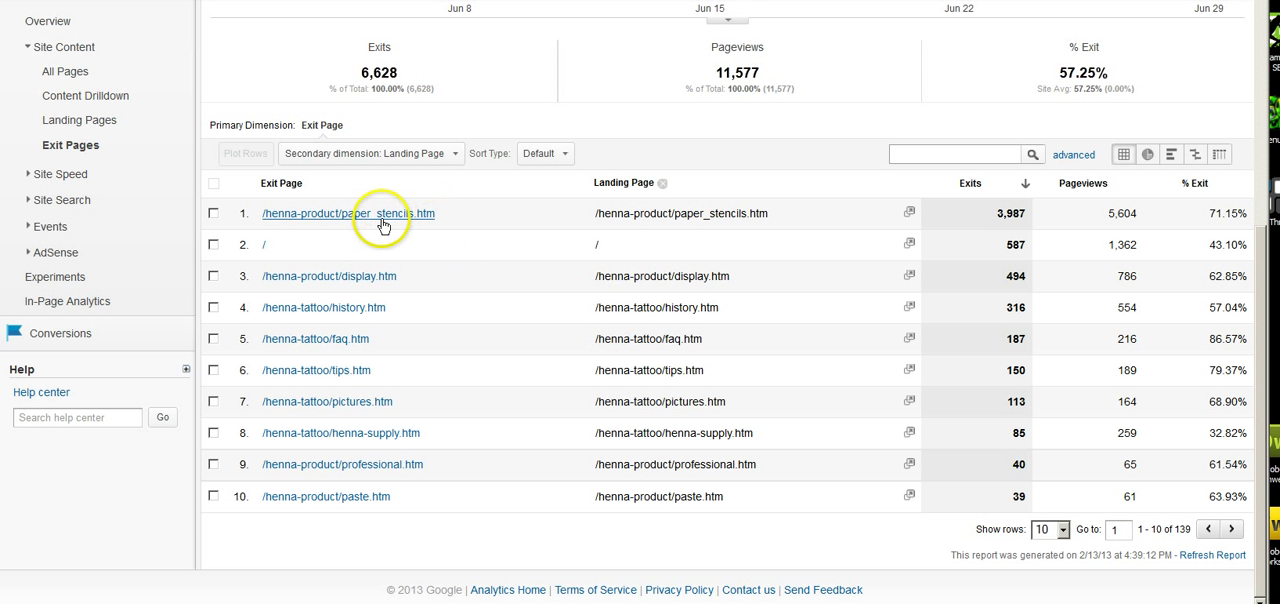
Narrow Exit Pages to paper_stencils.htm and break its exits down by Landing Page.
{"action": "left_click", "coordinate": [348, 214]}
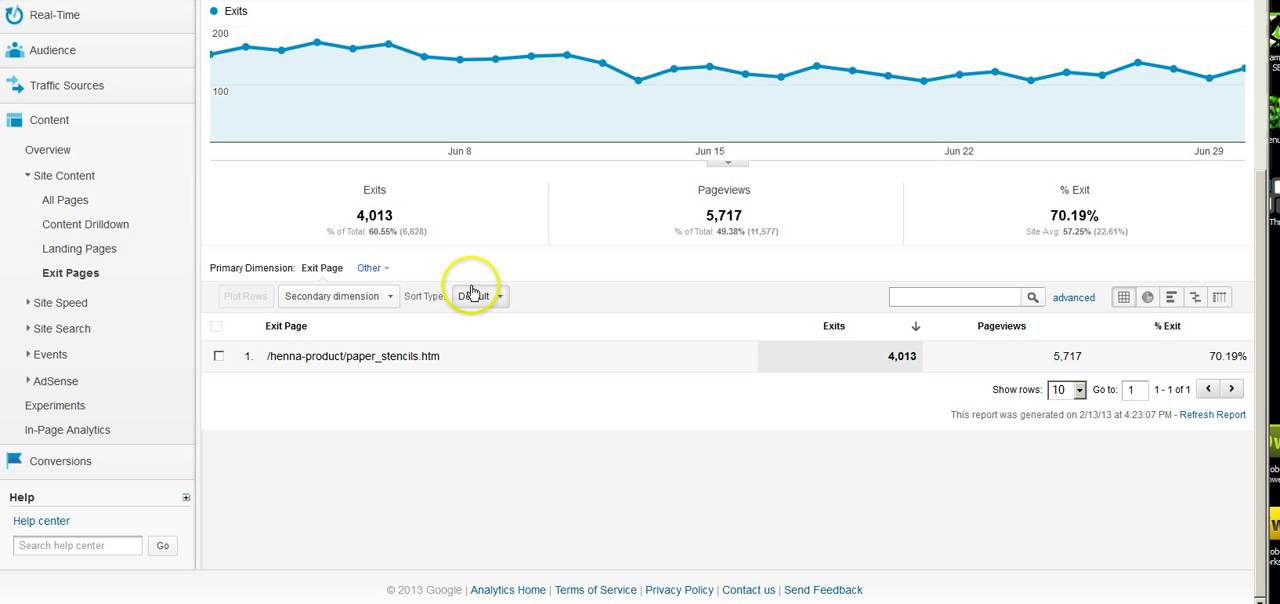
{"action": "left_click", "coordinate": [334, 296]}
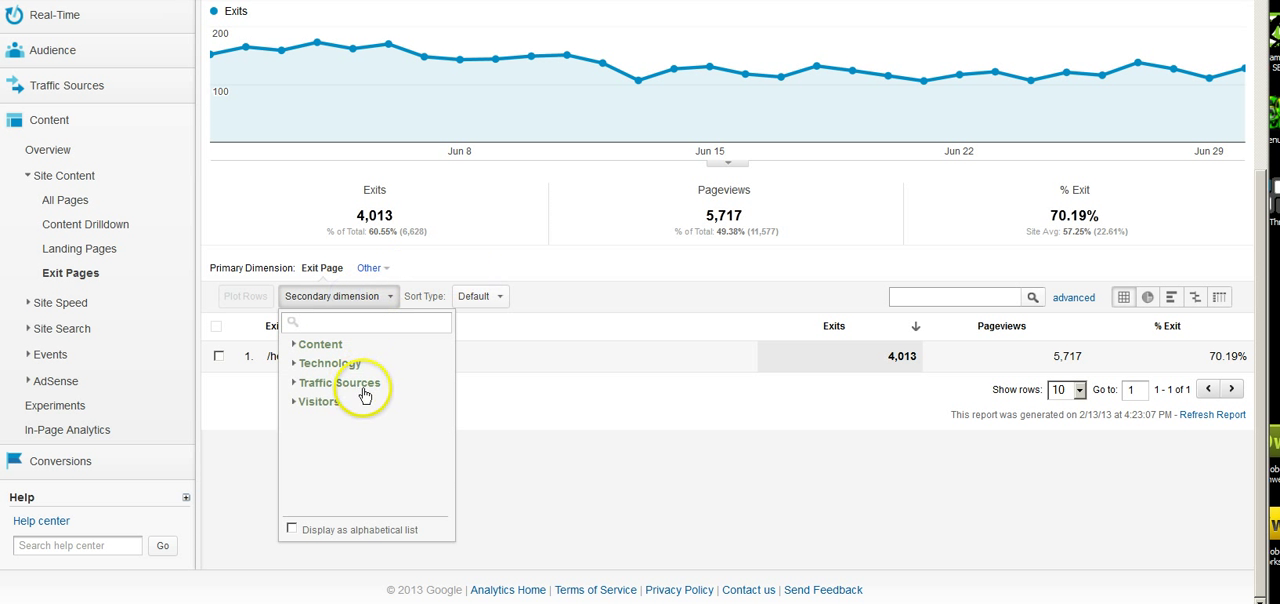
{"action": "left_click", "coordinate": [340, 384]}
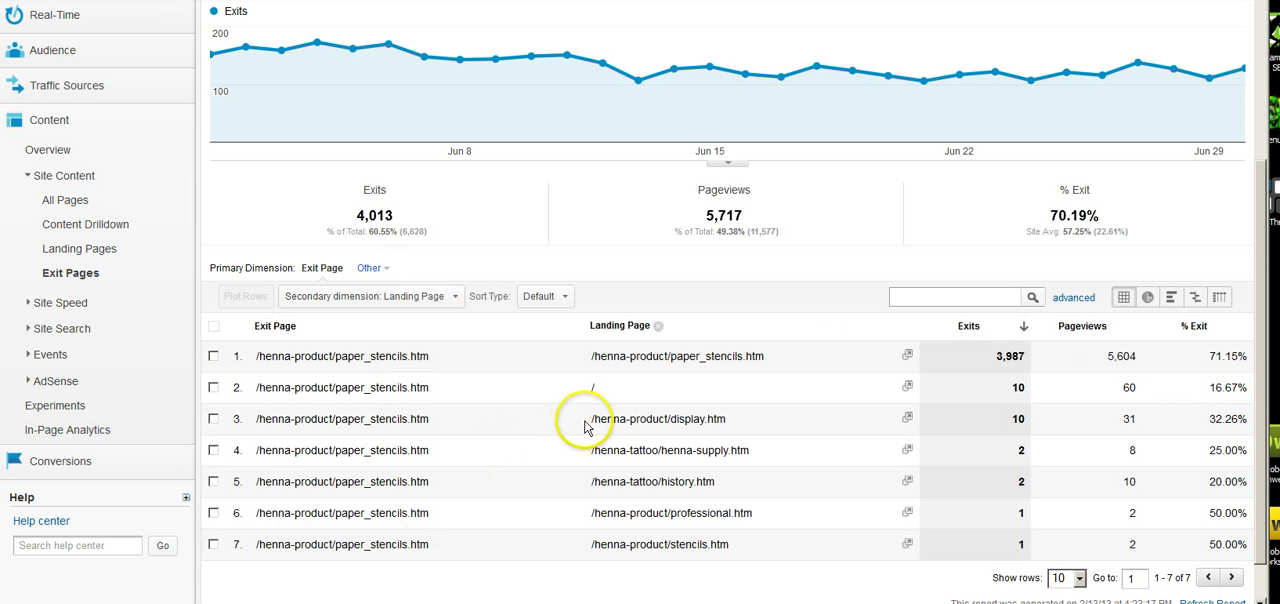
{"action": "scroll", "scroll_direction": "down", "scroll_amount": 3}
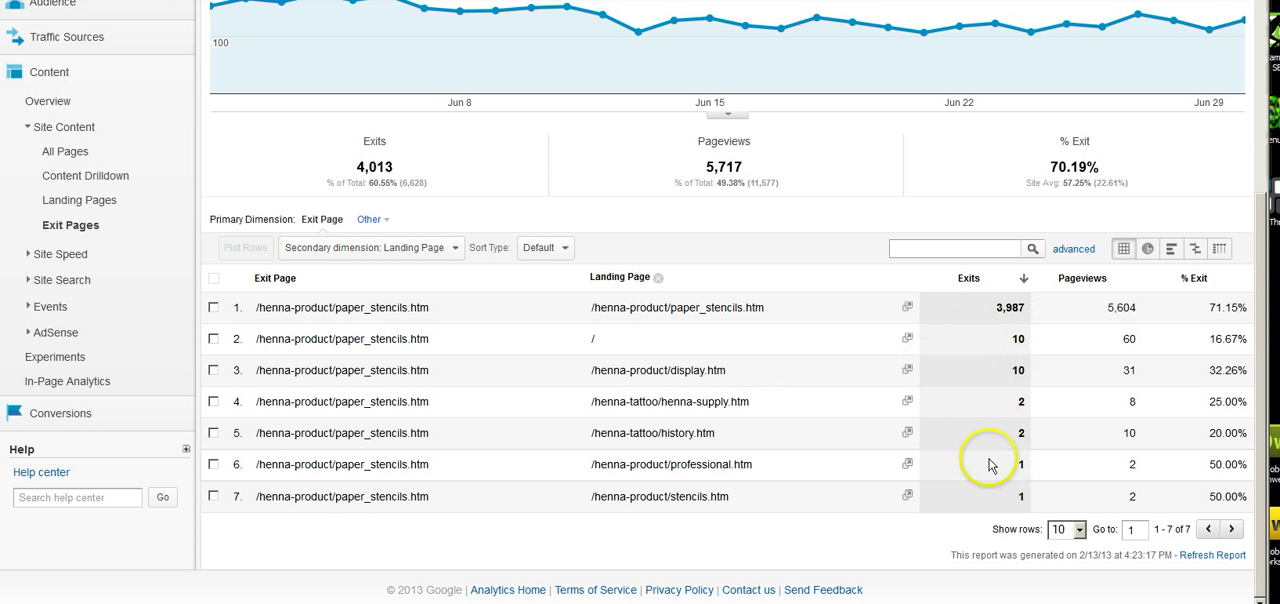
{"action": "mouse_move", "coordinate": [788, 420]}
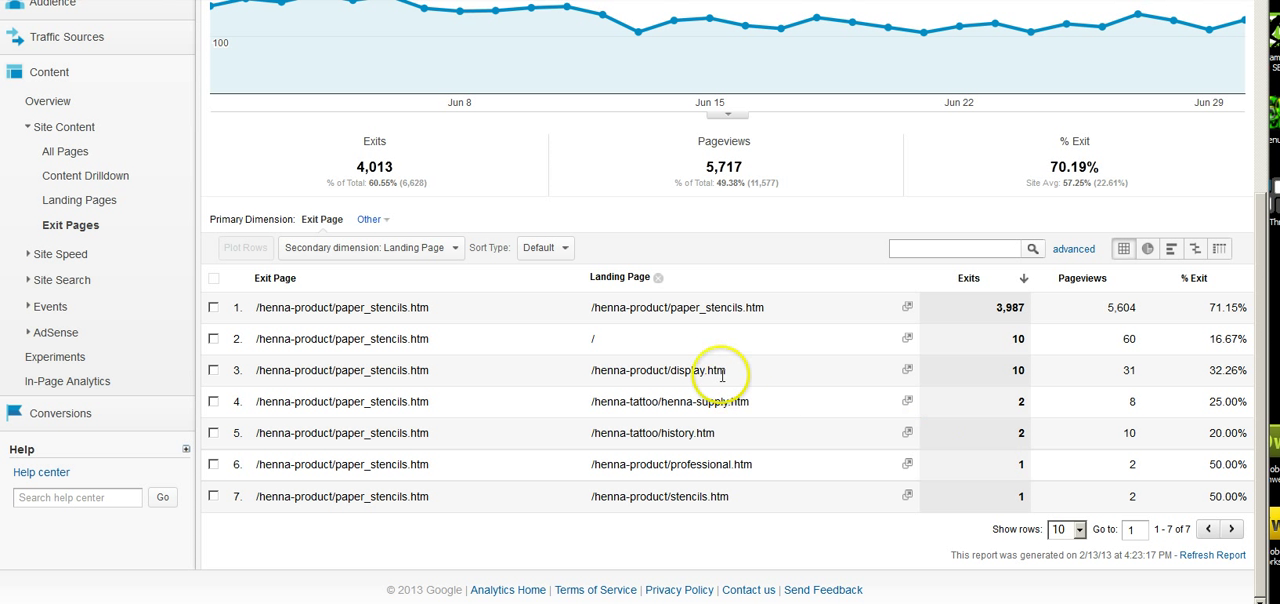
{"action": "mouse_move", "coordinate": [712, 468]}
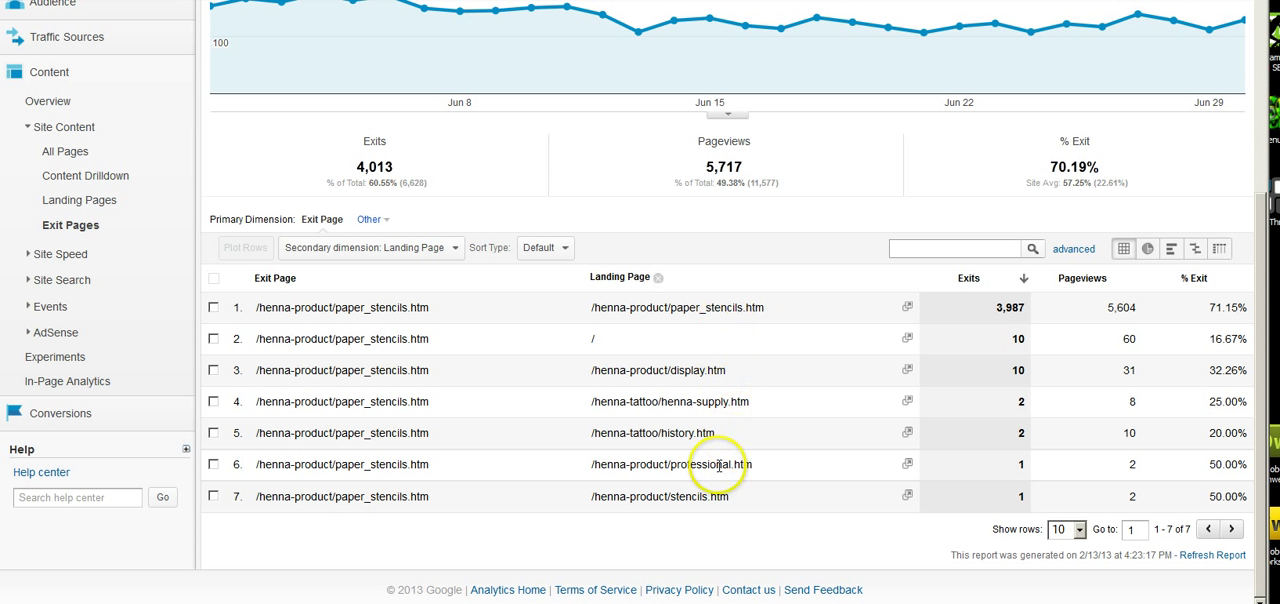
{"action": "mouse_move", "coordinate": [704, 432]}
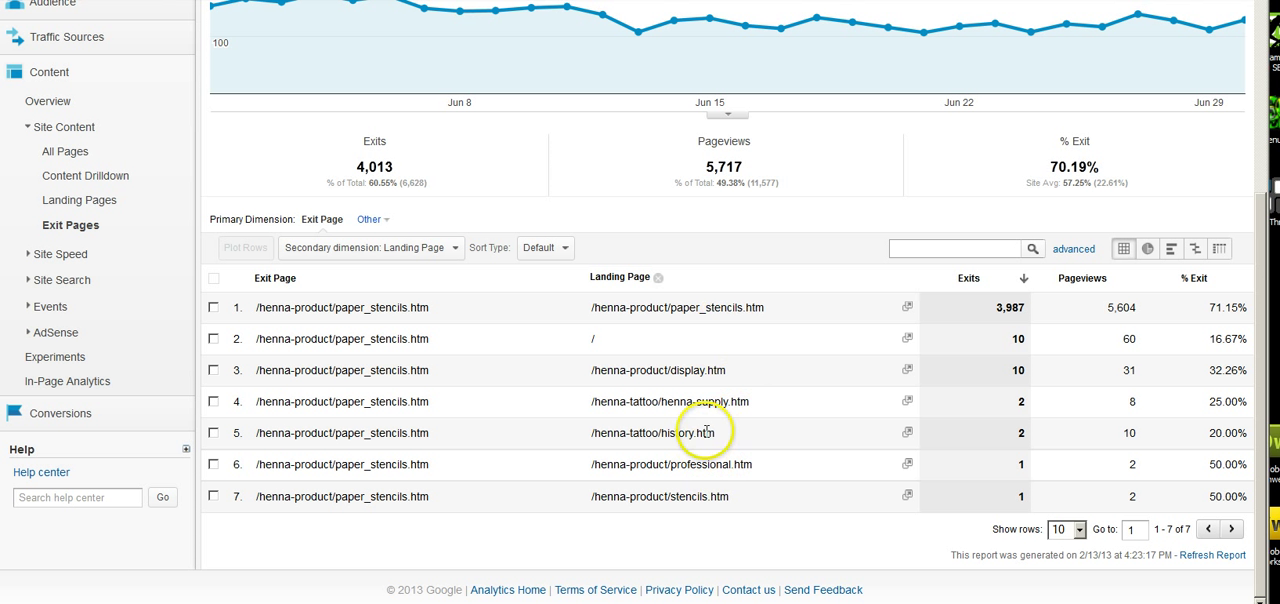
{"action": "mouse_move", "coordinate": [694, 424]}
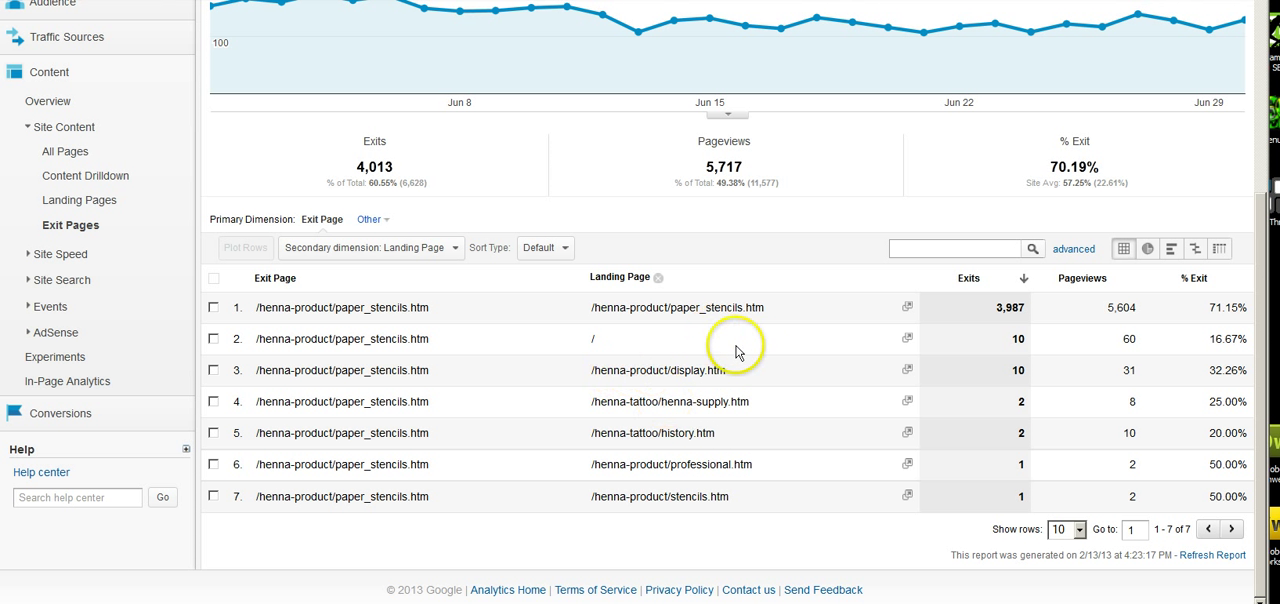
{"action": "mouse_move", "coordinate": [712, 434]}
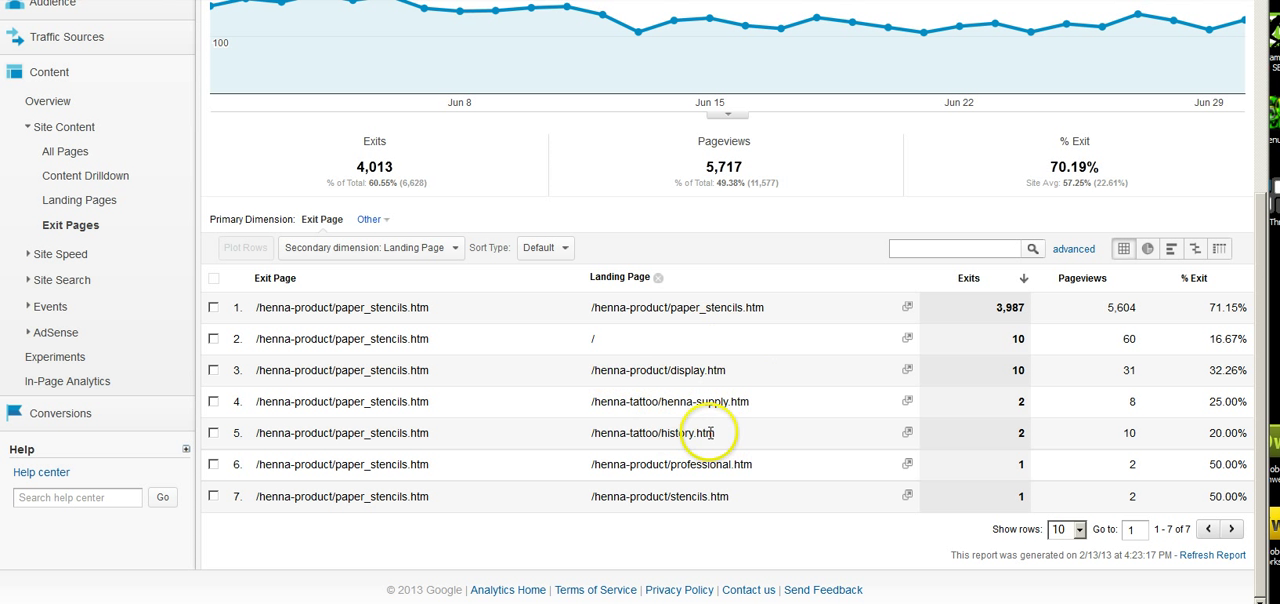
{"action": "mouse_move", "coordinate": [484, 440]}
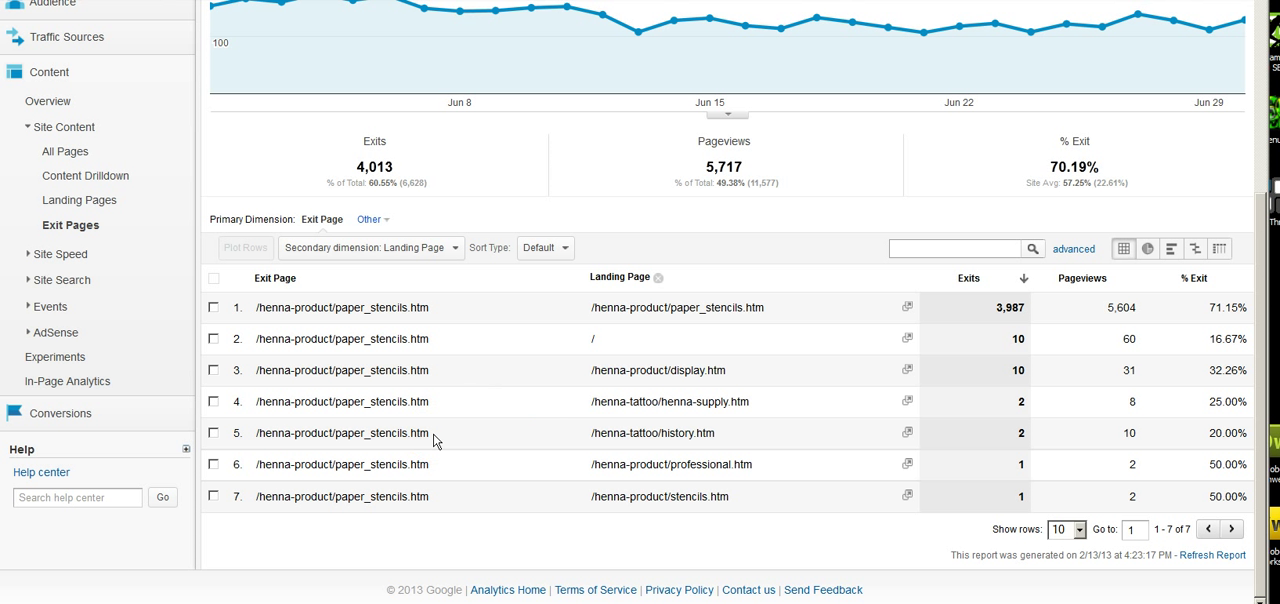
{"action": "mouse_move", "coordinate": [736, 436]}
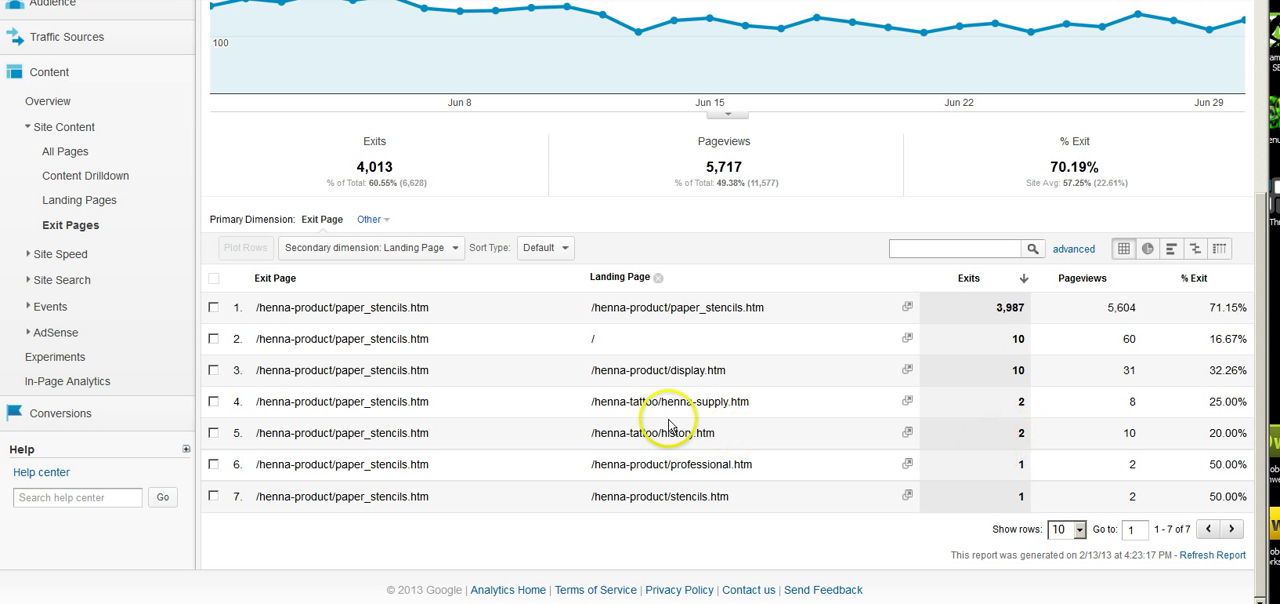
{"action": "mouse_move", "coordinate": [348, 280]}
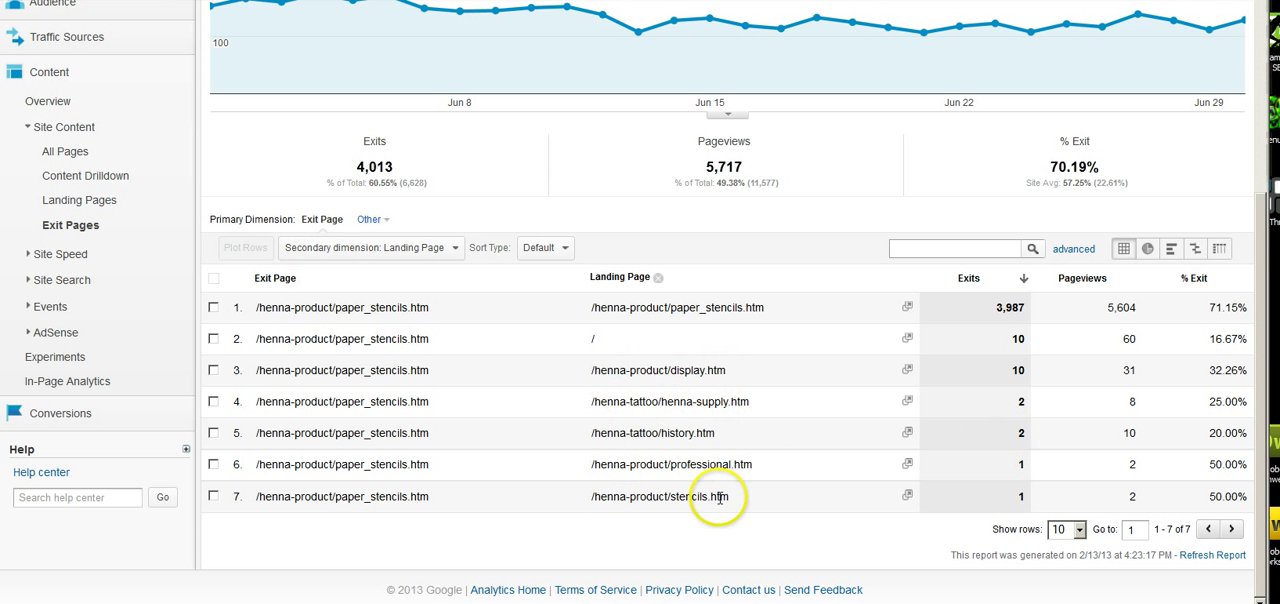
{"action": "mouse_move", "coordinate": [260, 260]}
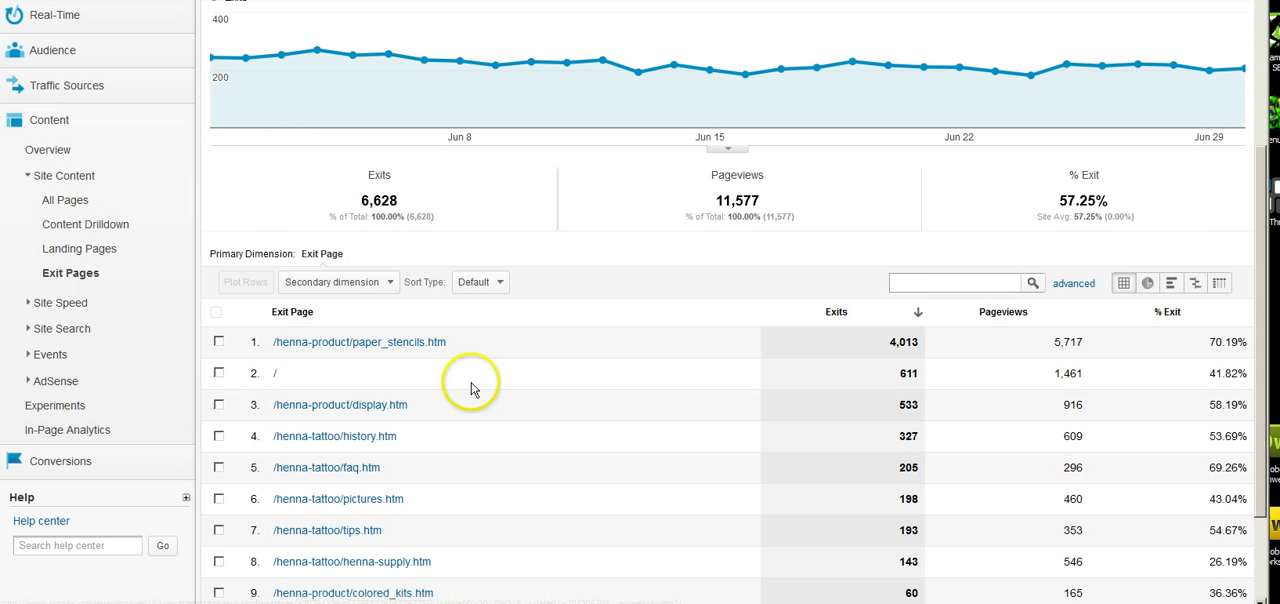
Drill the Exit Pages report into /henna-tattoo/history.htm.
{"action": "scroll", "scroll_direction": "down", "scroll_amount": 3}
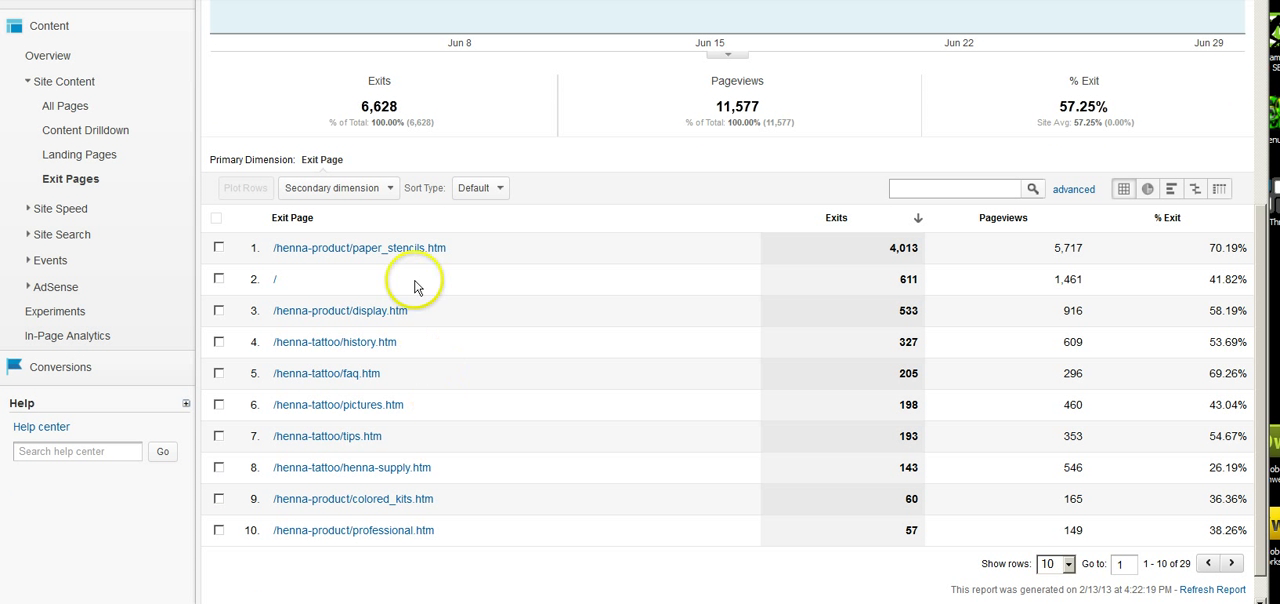
{"action": "mouse_move", "coordinate": [400, 388]}
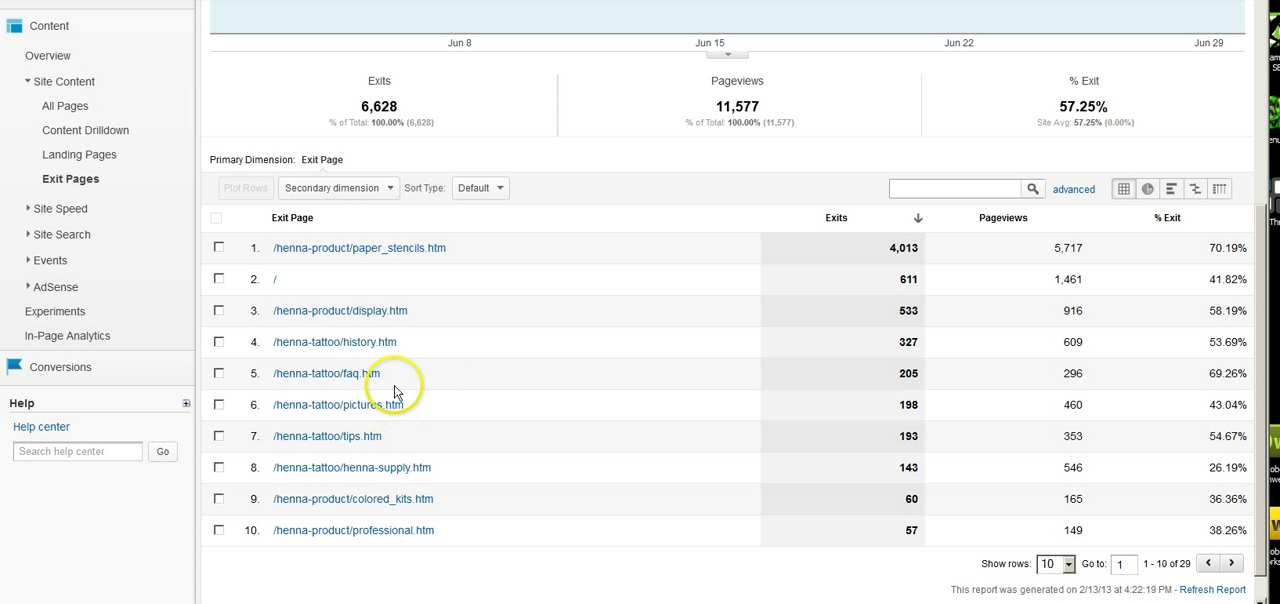
{"action": "mouse_move", "coordinate": [374, 348]}
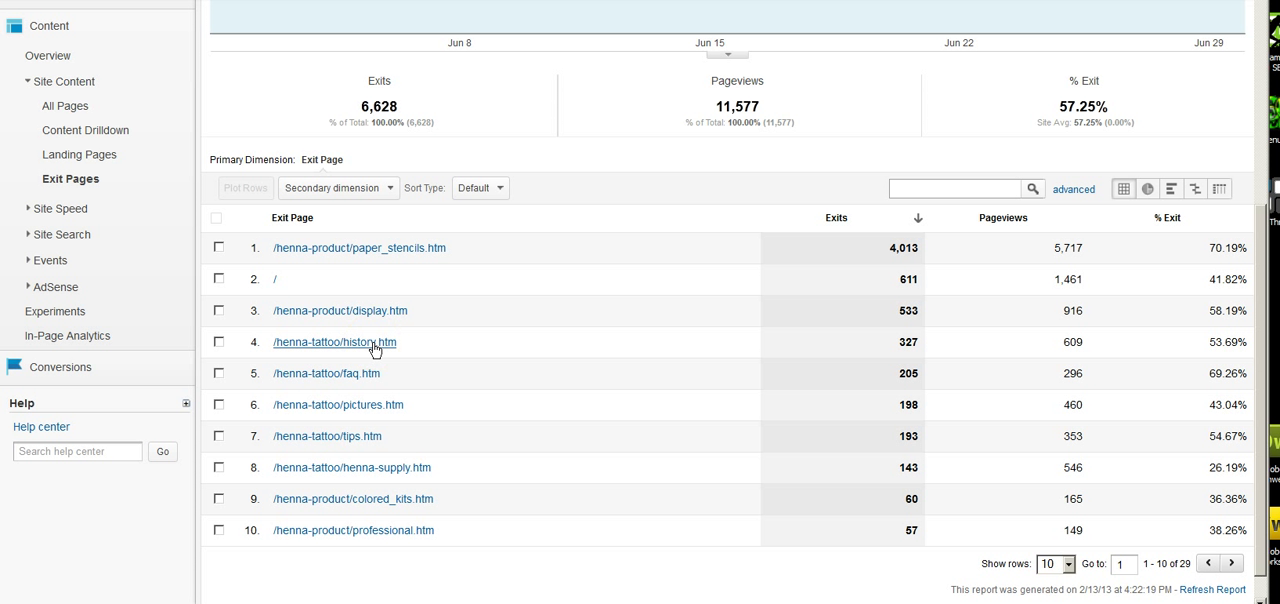
{"action": "left_click", "coordinate": [370, 342]}
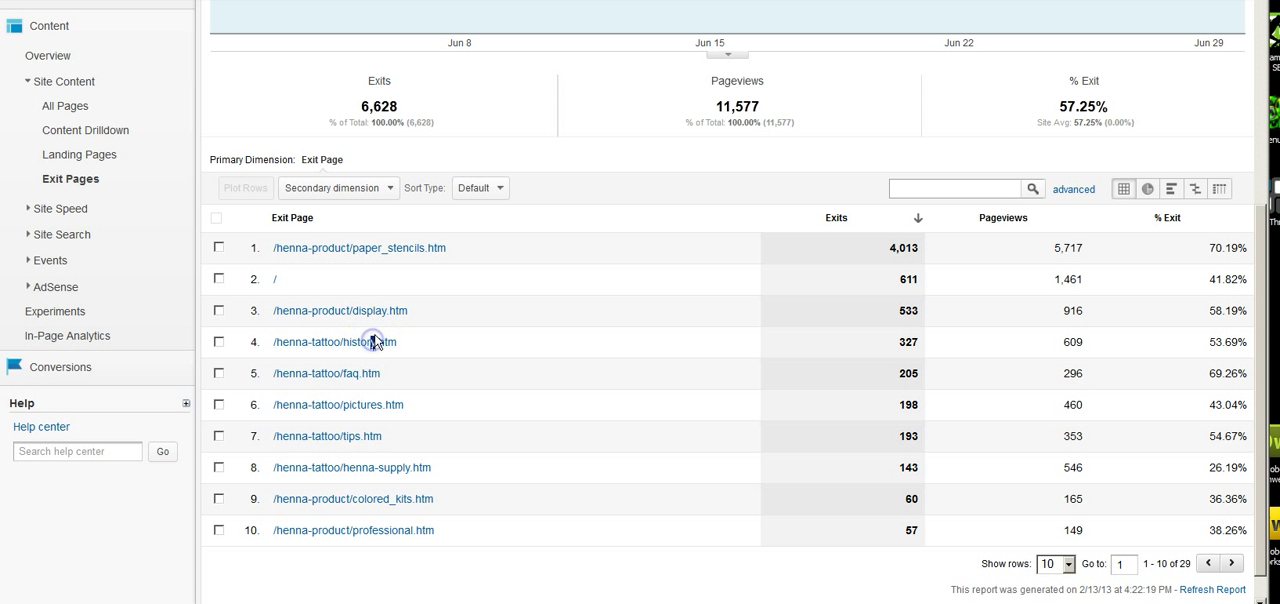
{"action": "left_click", "coordinate": [334, 342]}
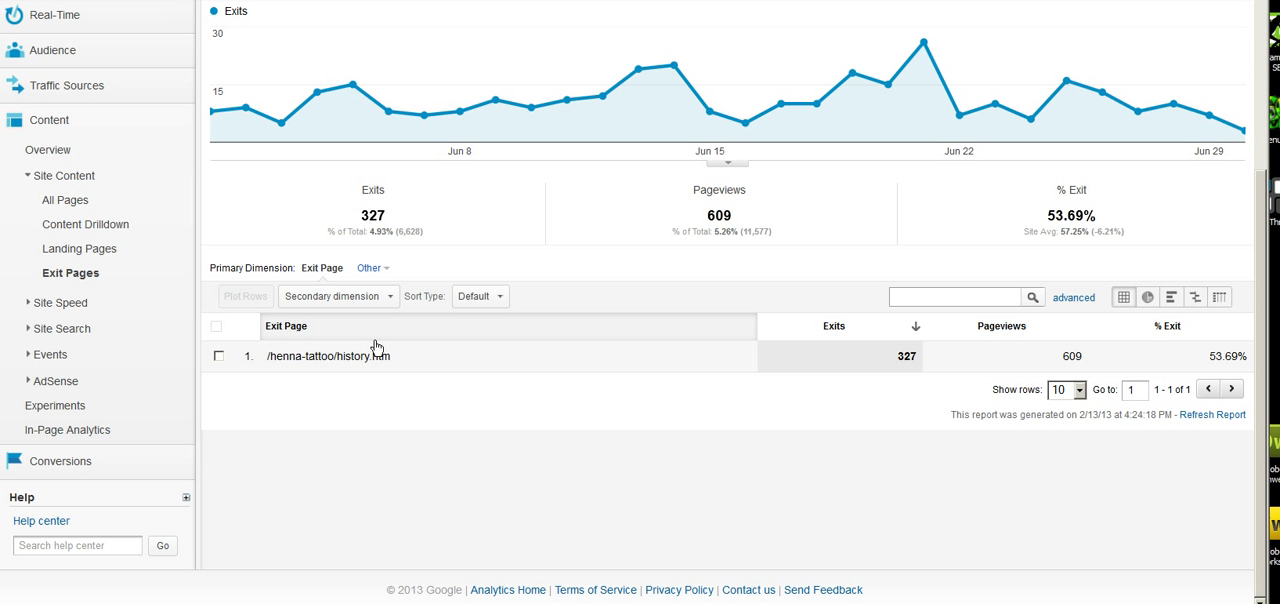
Break history.htm exits down by Landing Page from the Traffic Sources dimensions.
{"action": "left_click", "coordinate": [338, 296]}
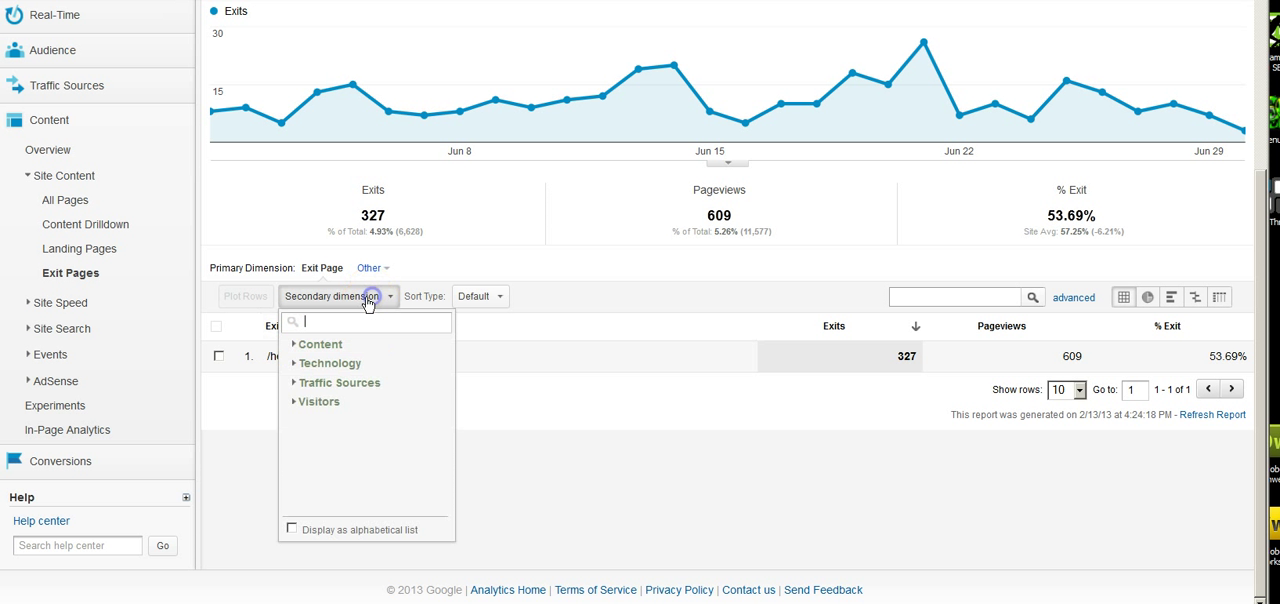
{"action": "left_click", "coordinate": [340, 382]}
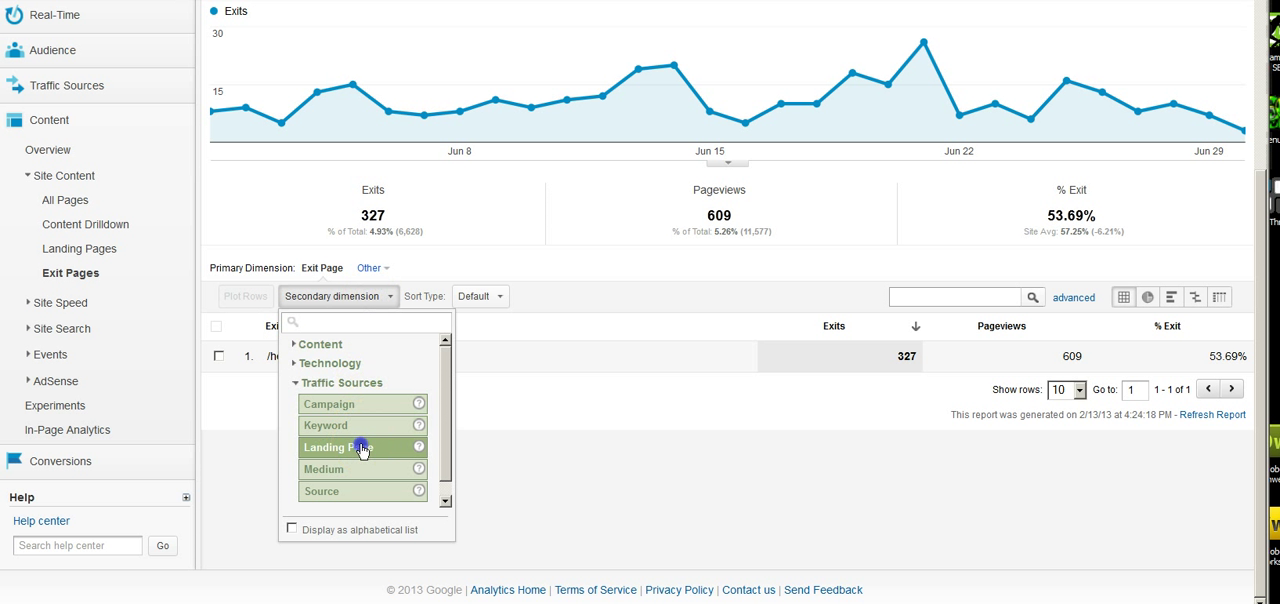
{"action": "left_click", "coordinate": [354, 446]}
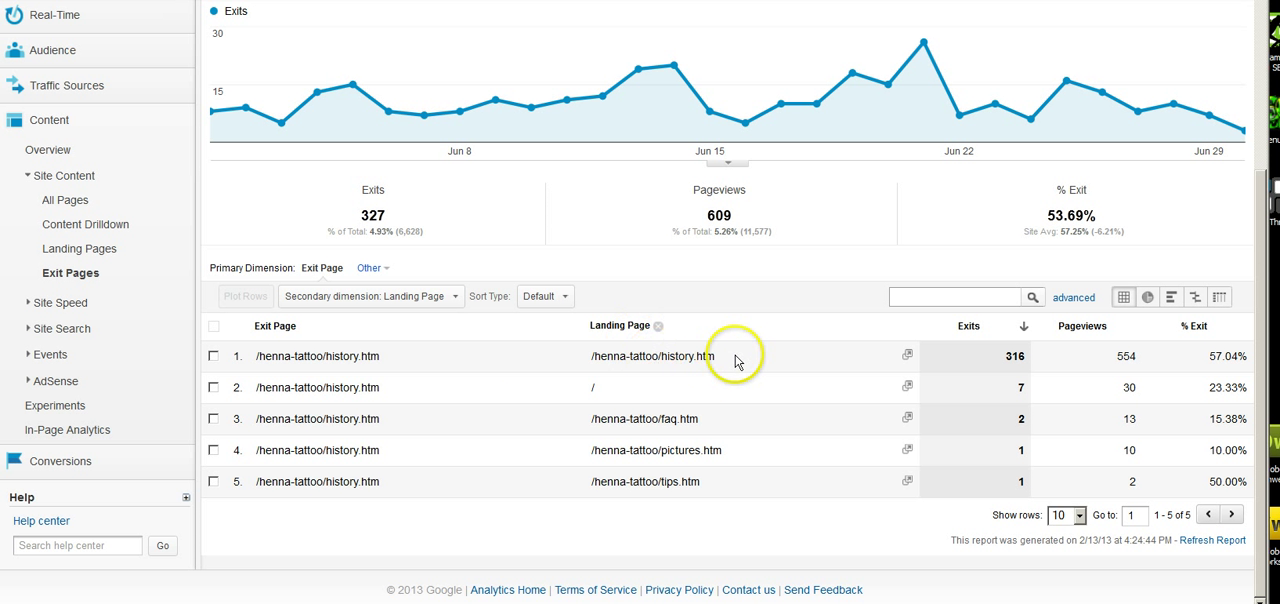
{"action": "mouse_move", "coordinate": [1212, 356]}
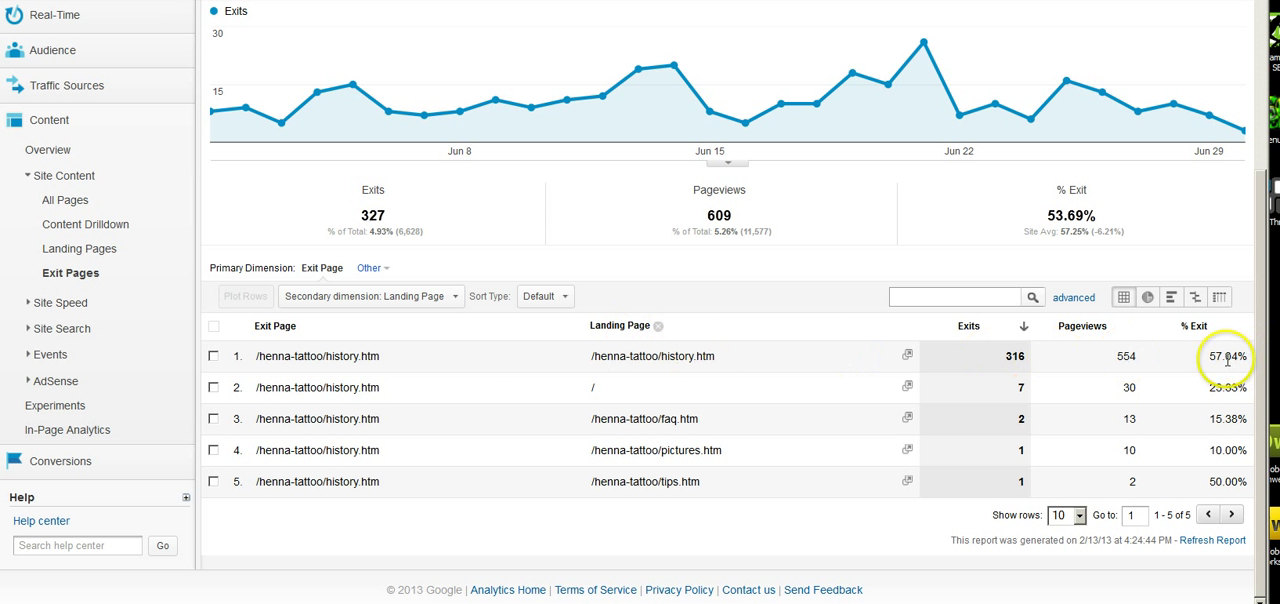
{"action": "mouse_move", "coordinate": [776, 396]}
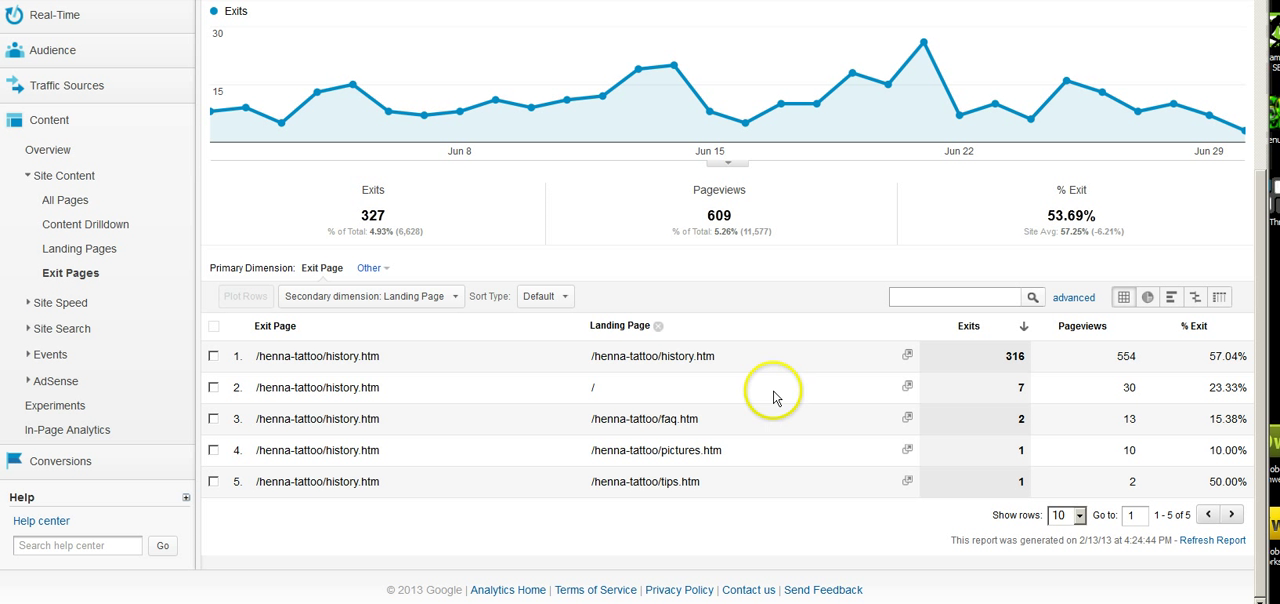
{"action": "mouse_move", "coordinate": [342, 356]}
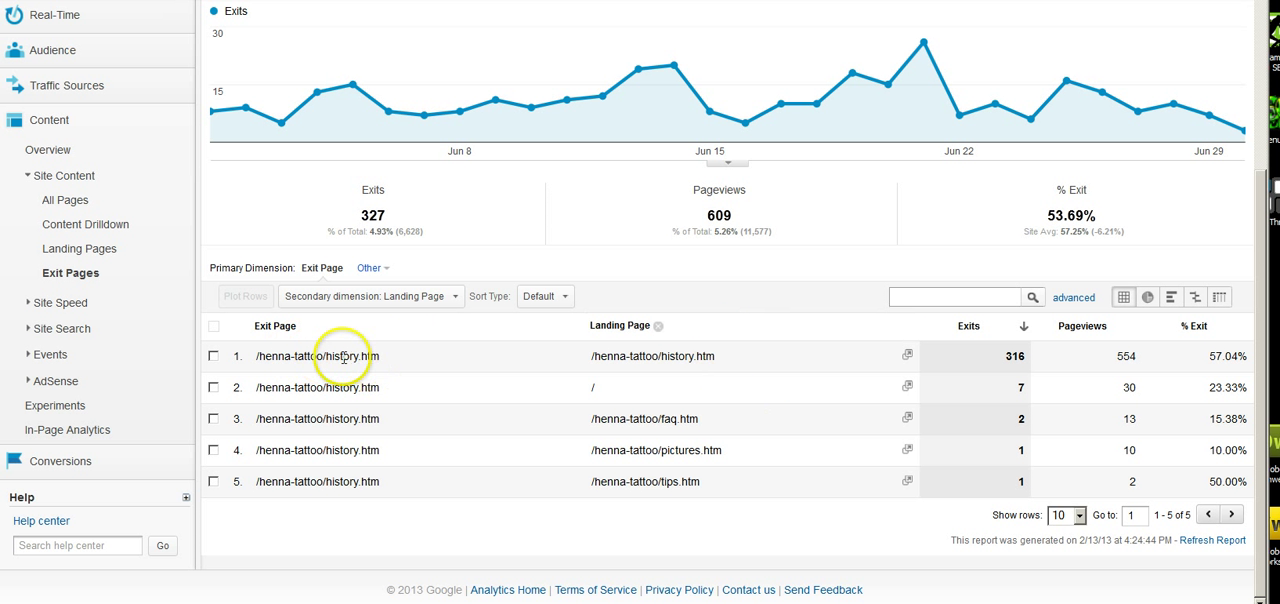
{"action": "mouse_move", "coordinate": [408, 366]}
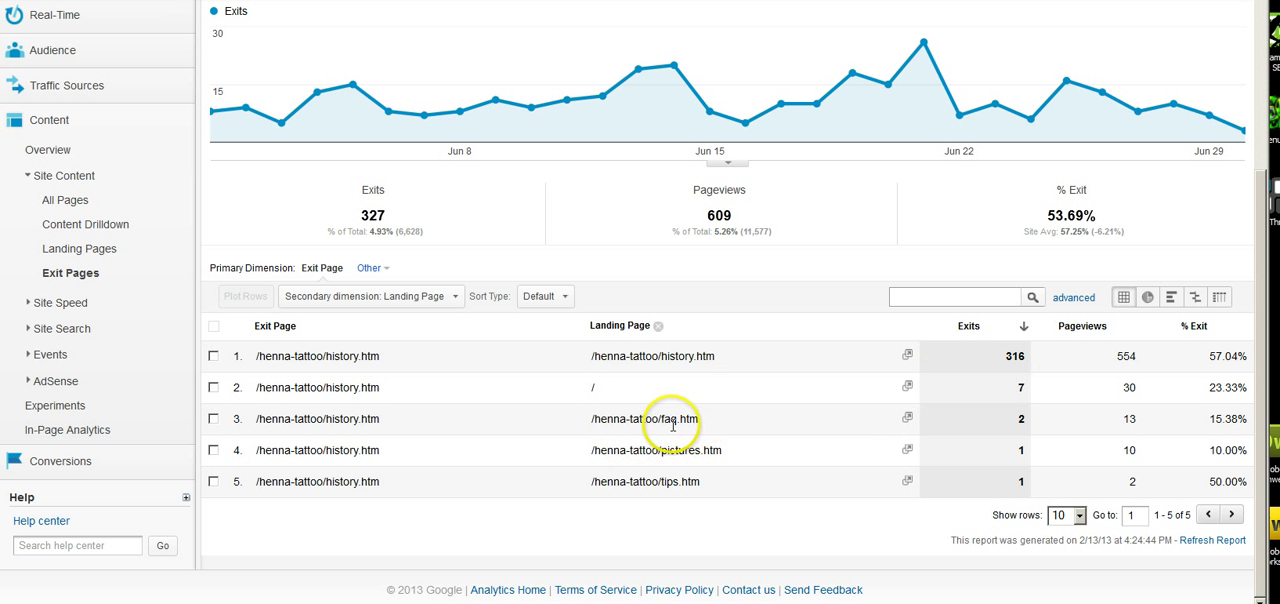
{"action": "double_click", "coordinate": [680, 420]}
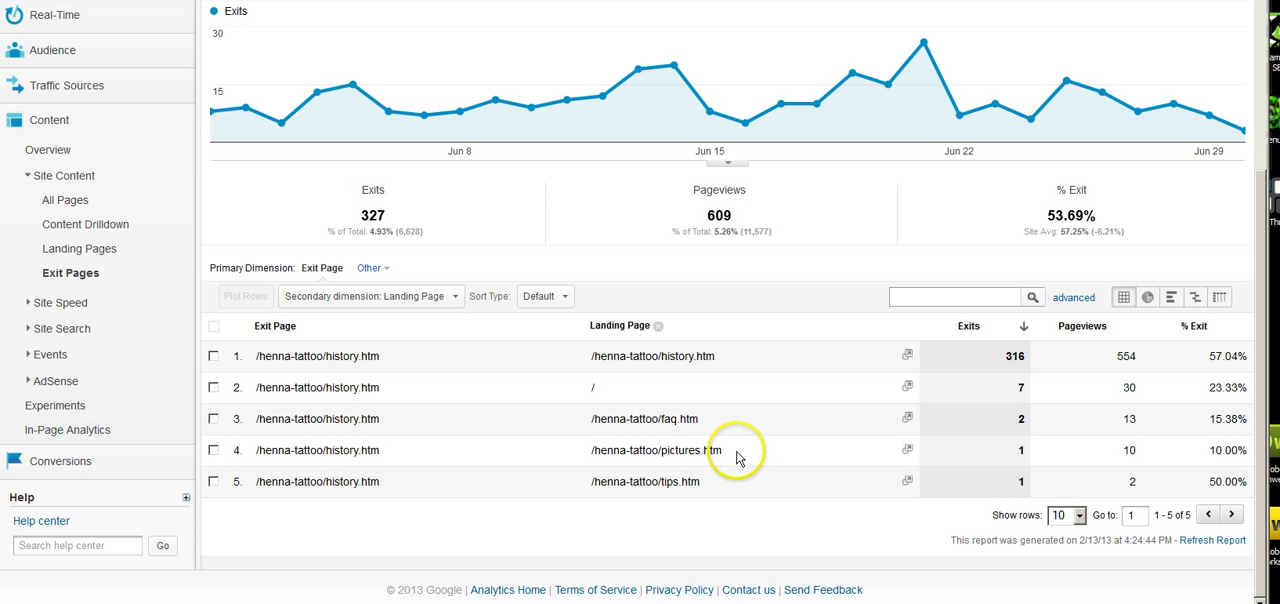
{"action": "mouse_move", "coordinate": [422, 520]}
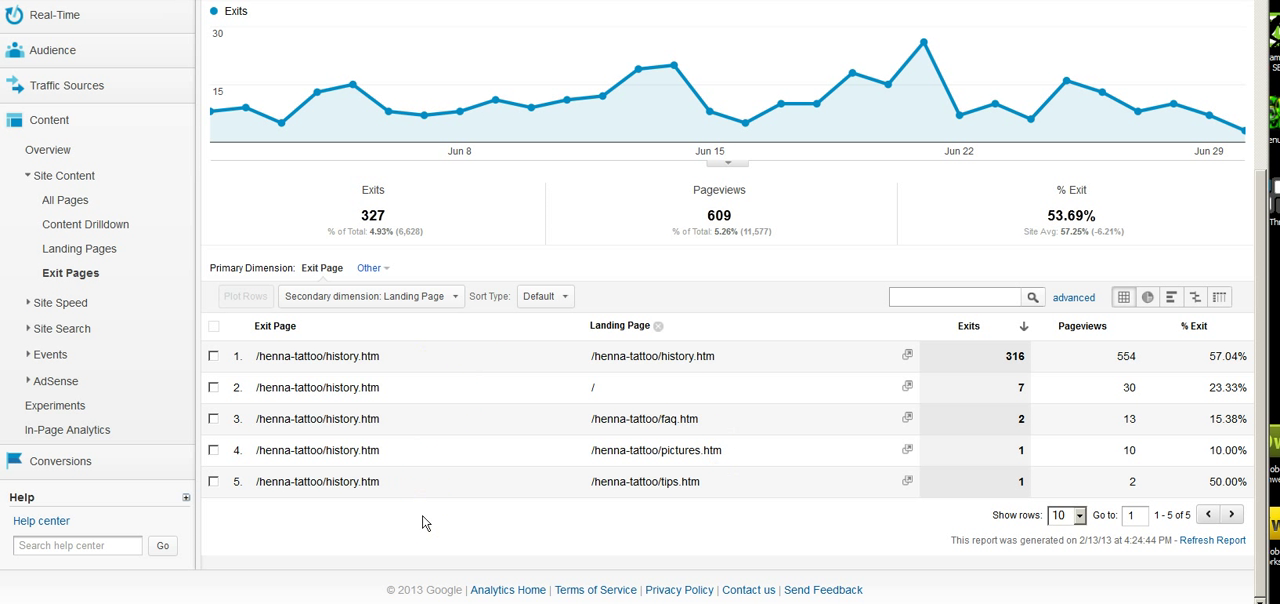
{"action": "mouse_move", "coordinate": [434, 500]}
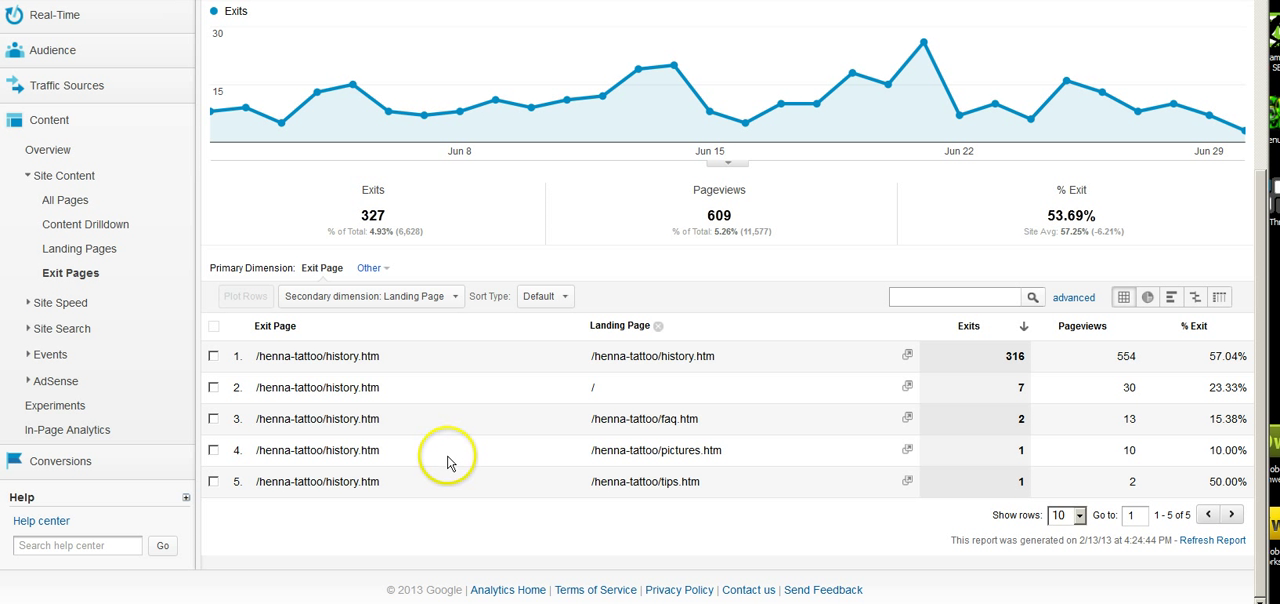
{"action": "mouse_move", "coordinate": [462, 456]}
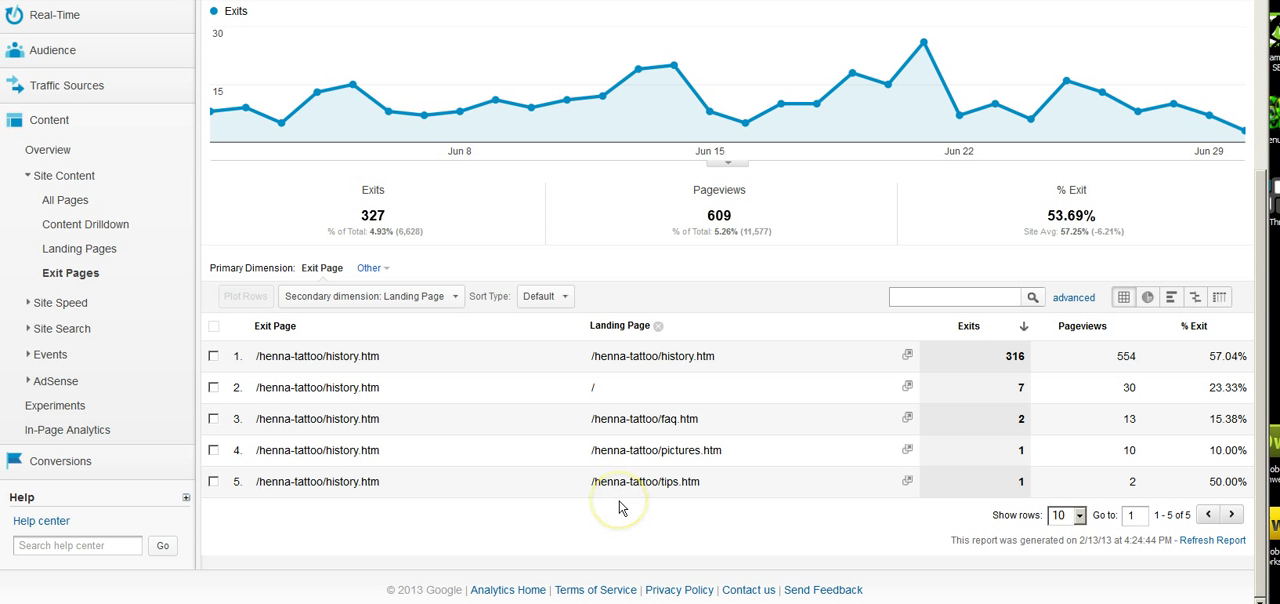
{"action": "mouse_move", "coordinate": [498, 460]}
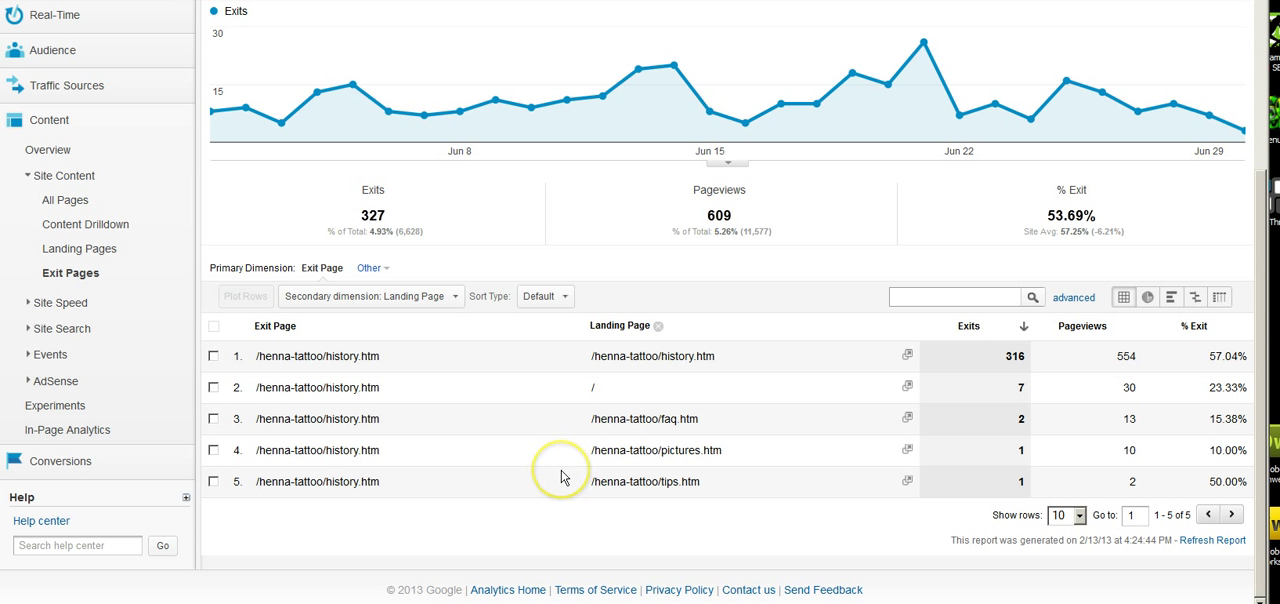
{"action": "mouse_move", "coordinate": [564, 476]}
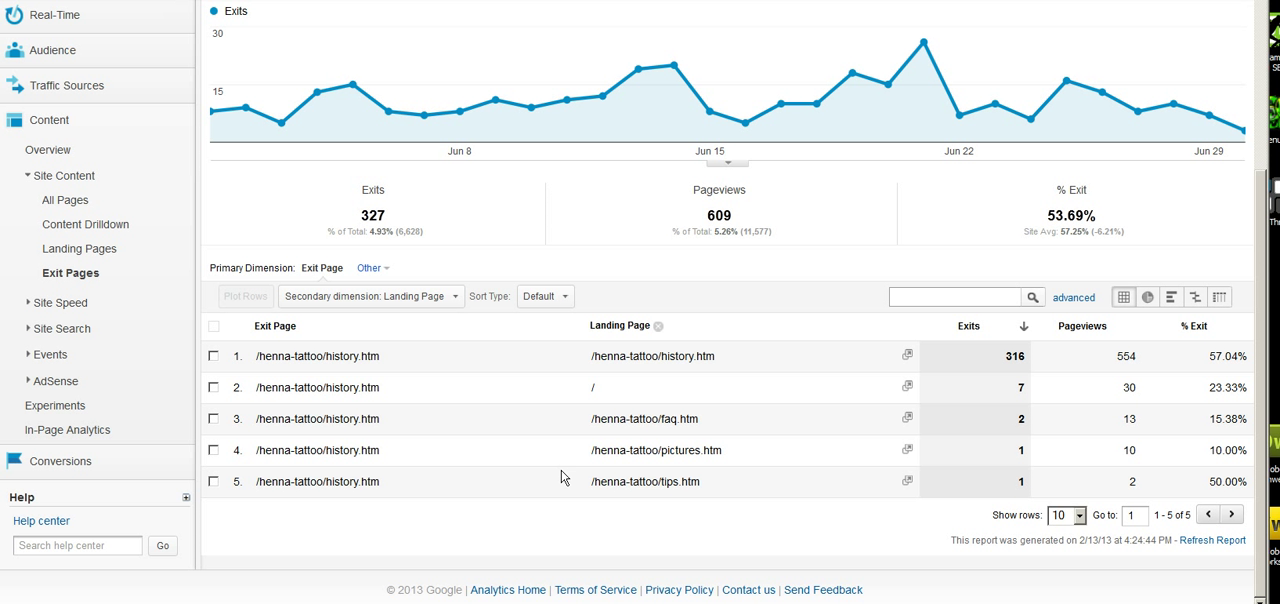
{"action": "mouse_move", "coordinate": [544, 490]}
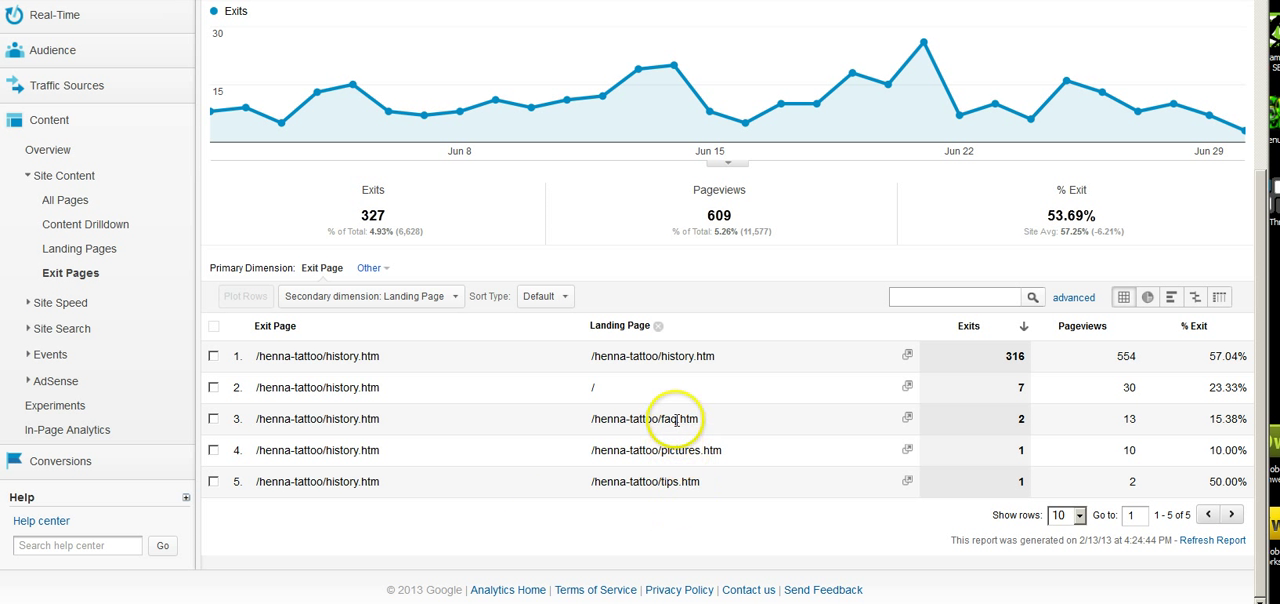
{"action": "mouse_move", "coordinate": [680, 428]}
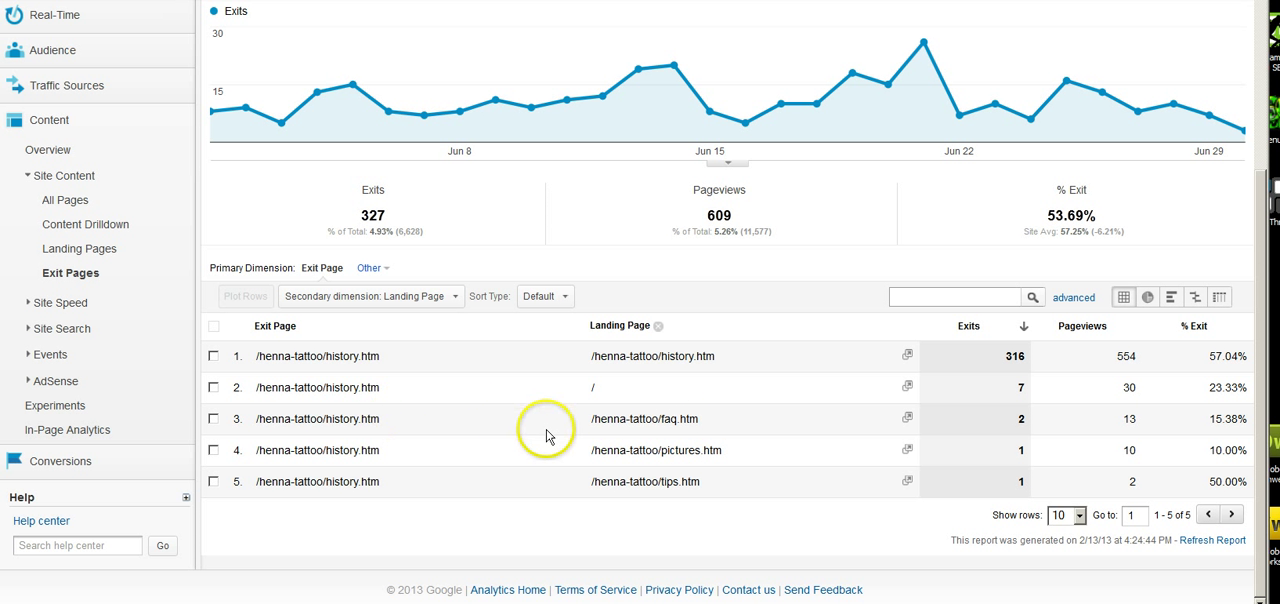
{"action": "mouse_move", "coordinate": [548, 436]}
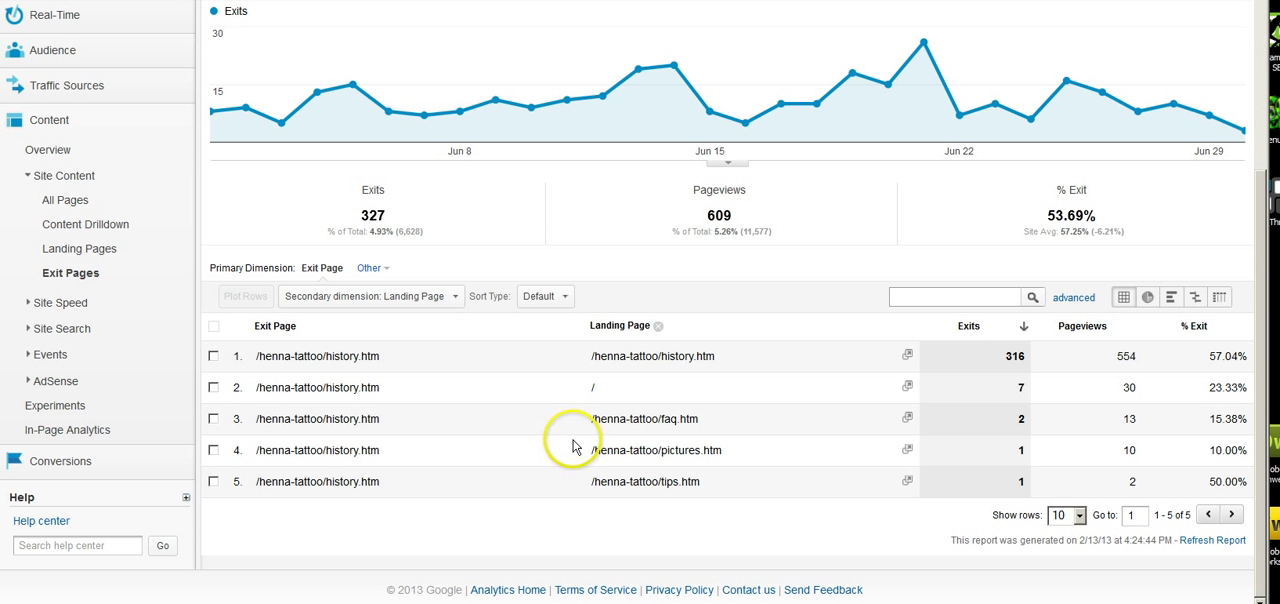
{"action": "mouse_move", "coordinate": [574, 444]}
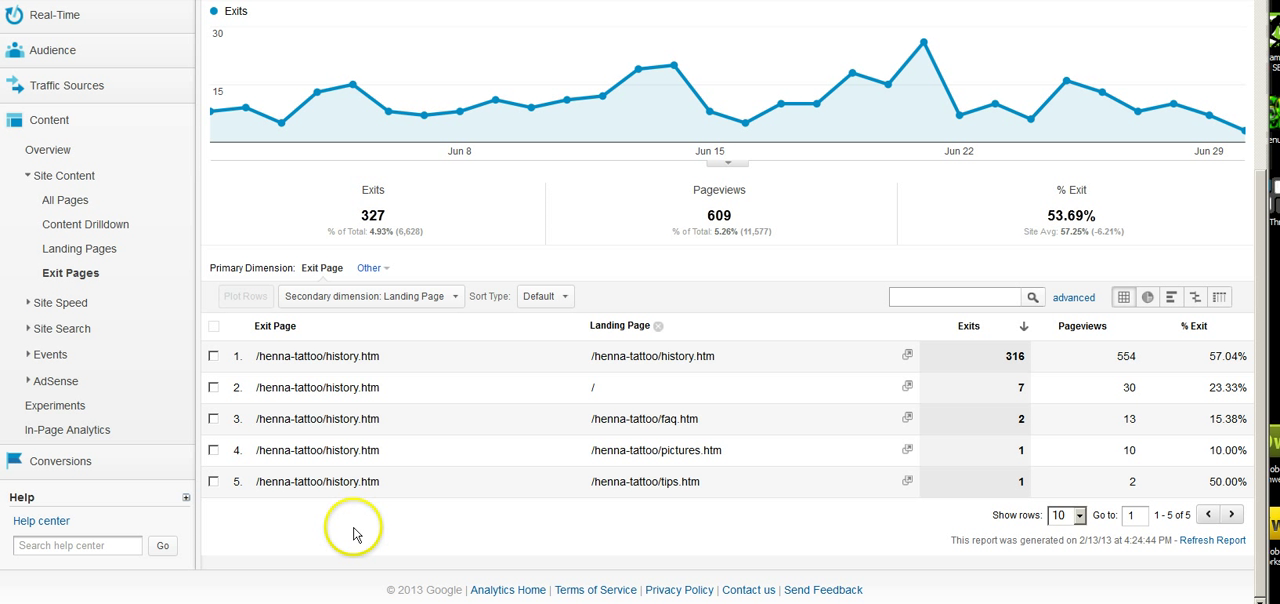
{"action": "mouse_move", "coordinate": [344, 556]}
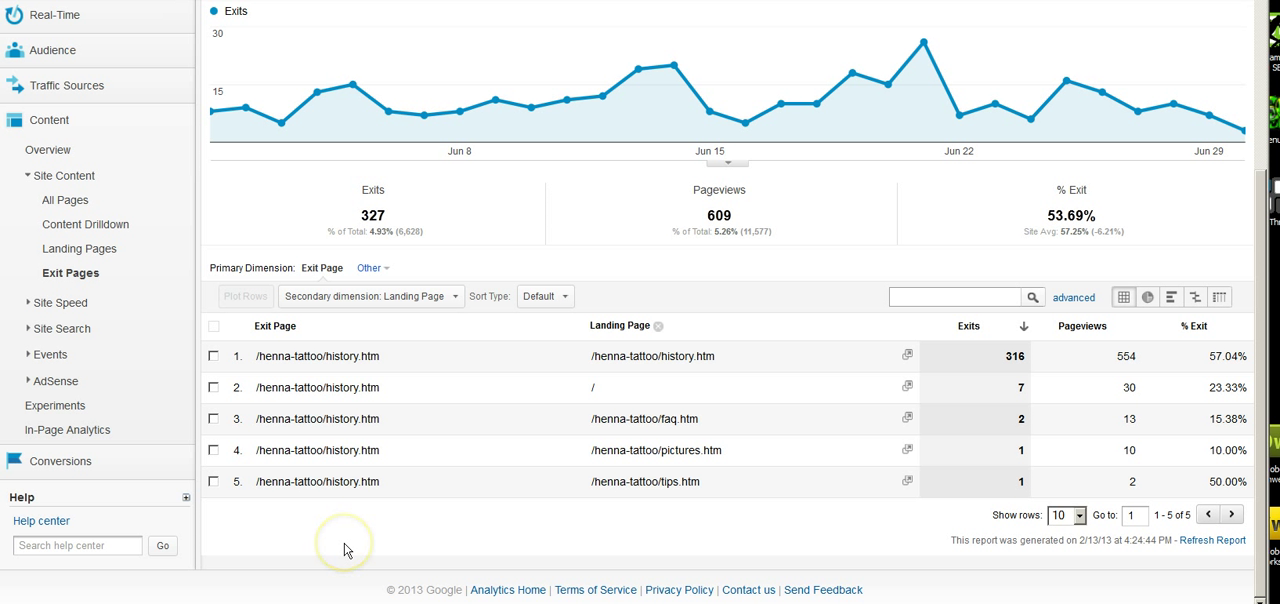
{"action": "mouse_move", "coordinate": [348, 548]}
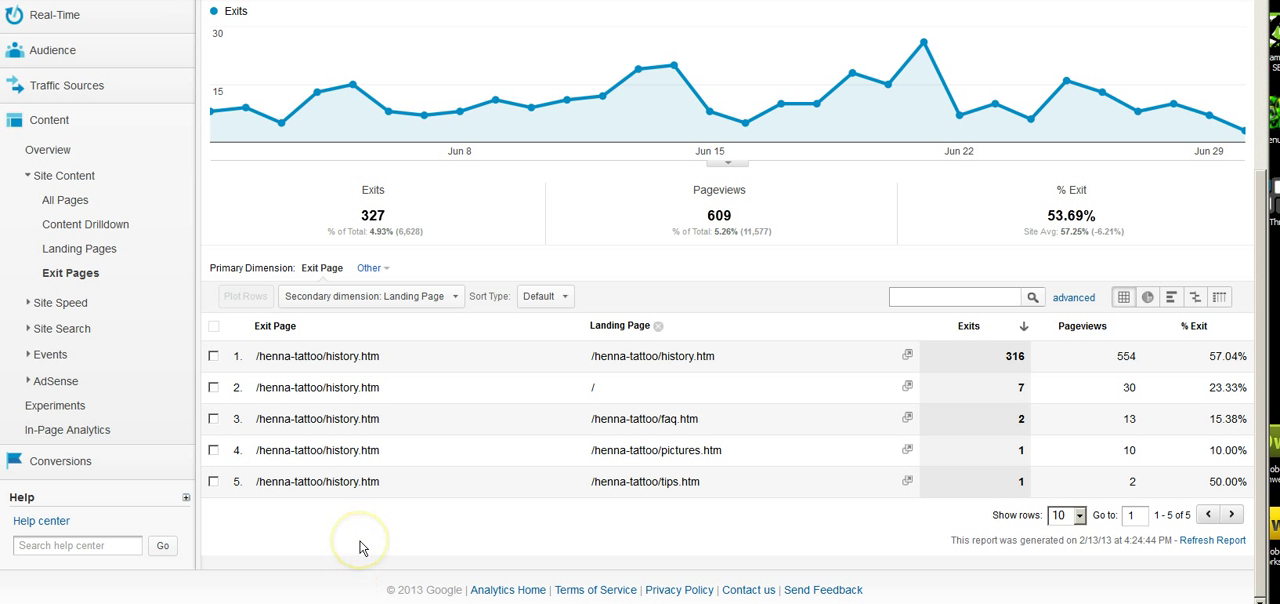
{"action": "mouse_move", "coordinate": [358, 574]}
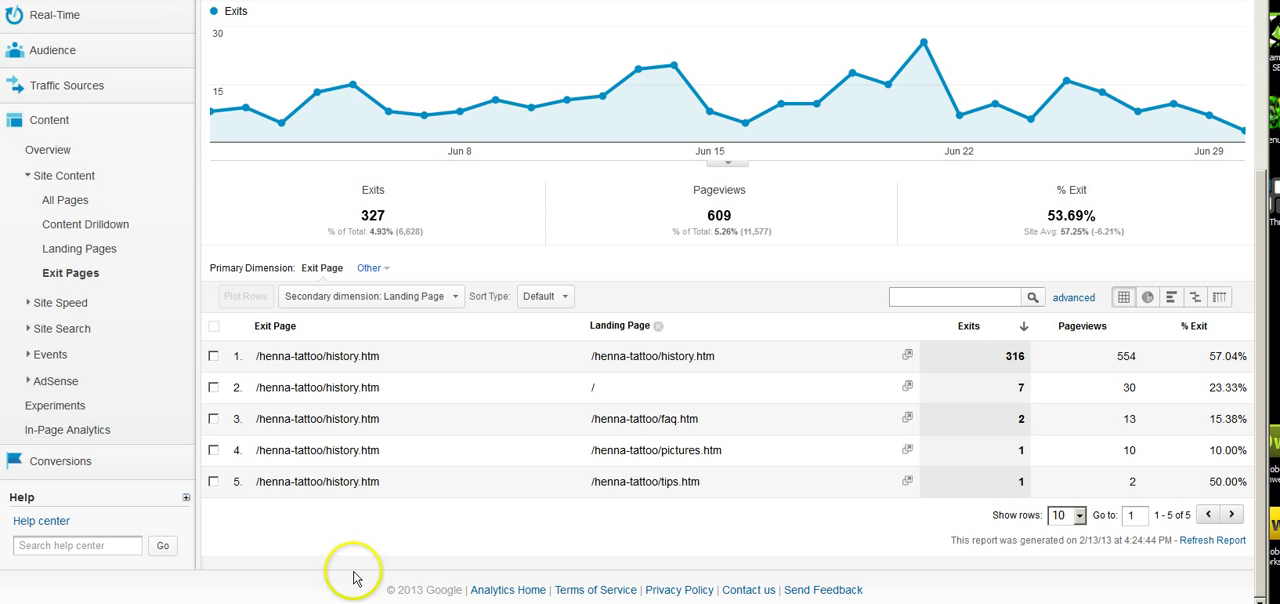